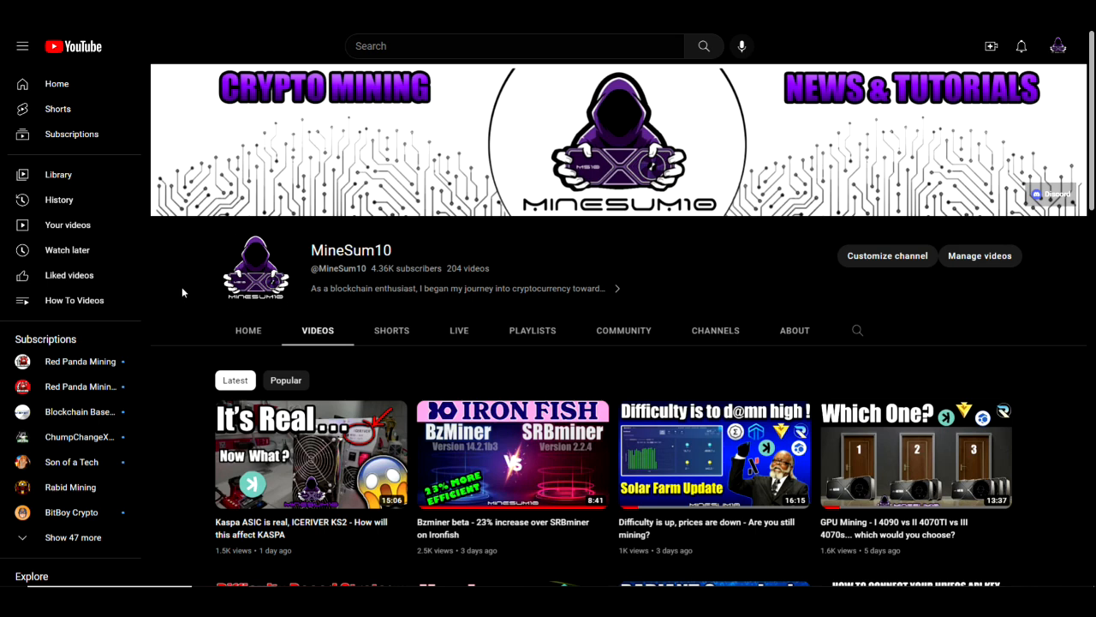
pyautogui.moveTo(171, 283)
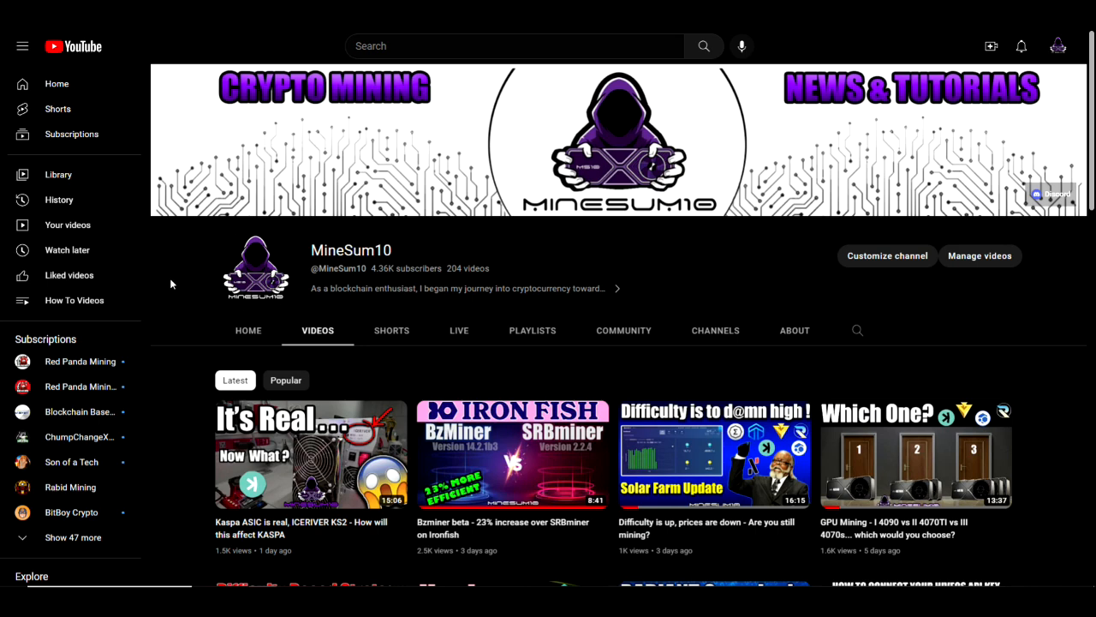
pyautogui.moveTo(143, 186)
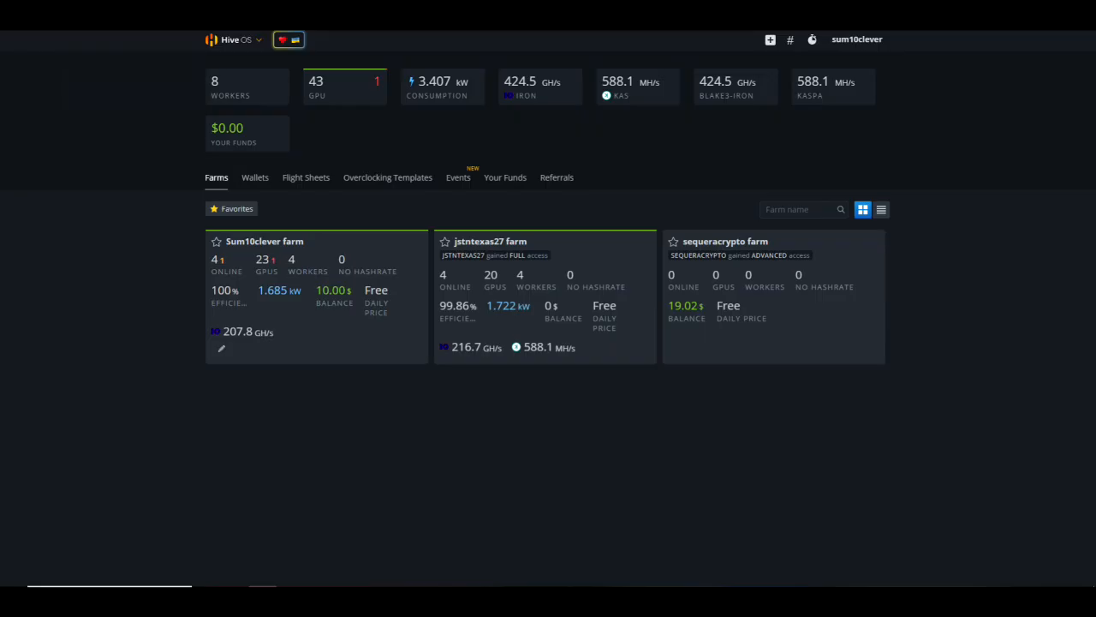
pyautogui.moveTo(431, 161)
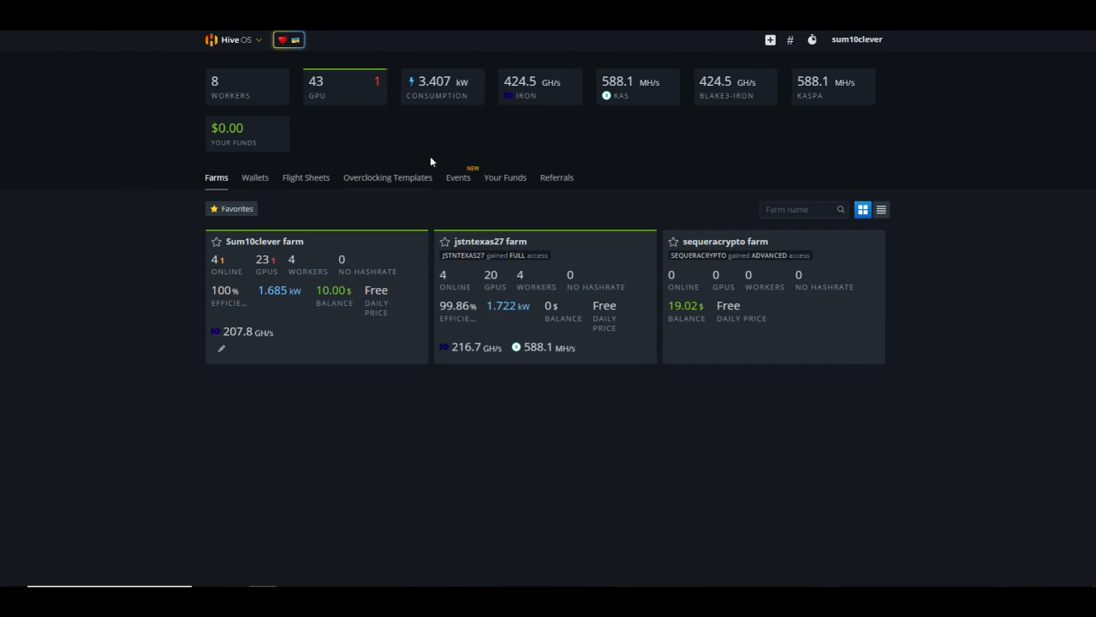
pyautogui.moveTo(549, 101)
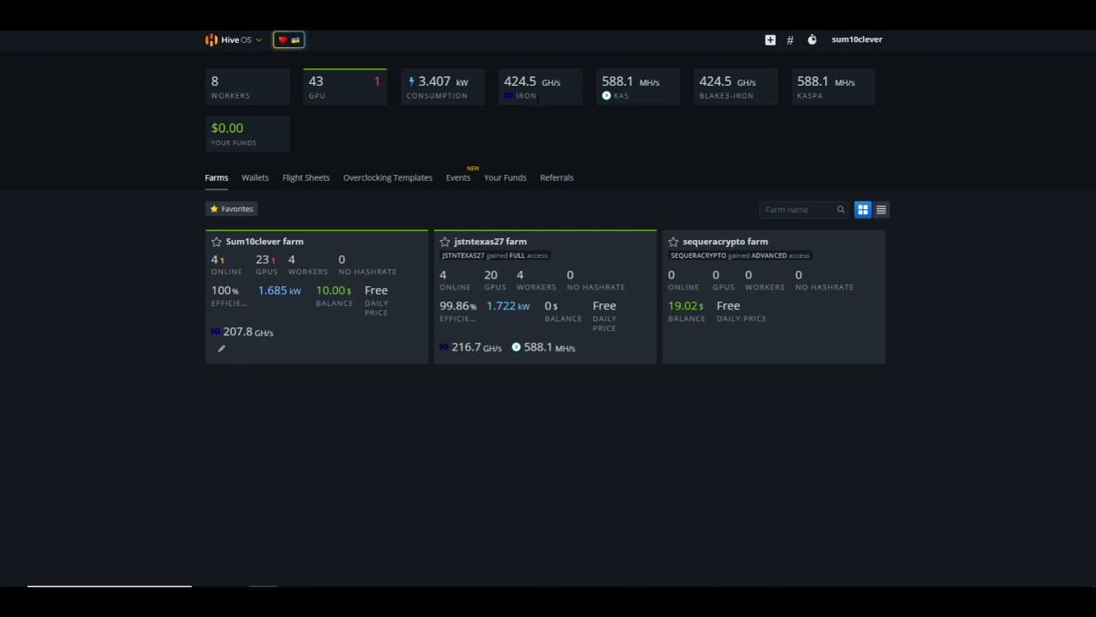
pyautogui.moveTo(470, 150)
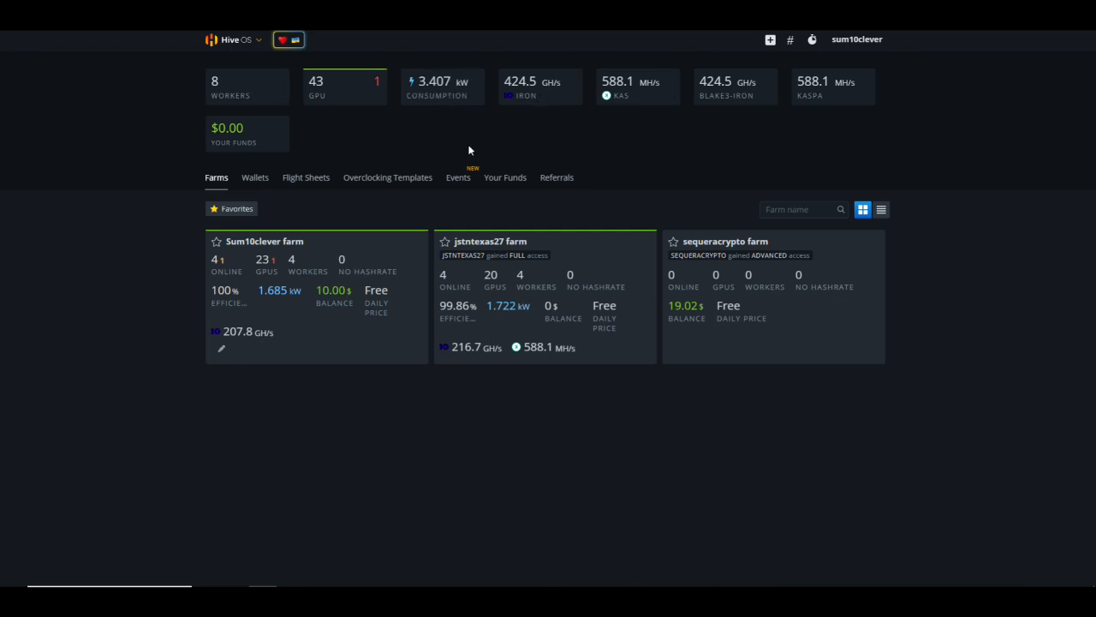
pyautogui.moveTo(535, 246)
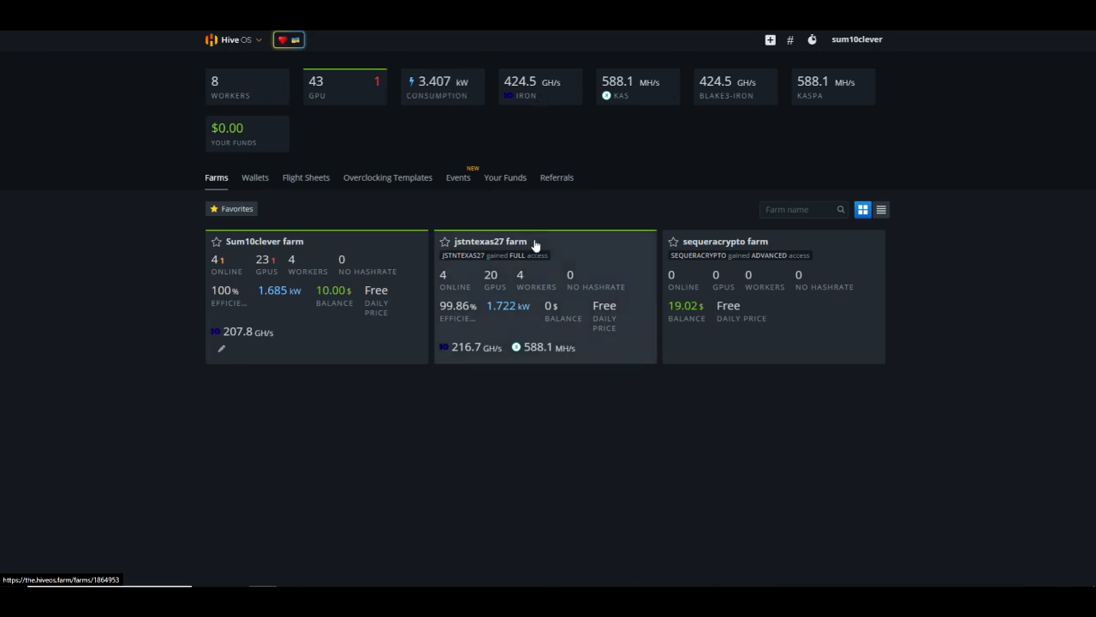
# Step: View the shared 20-GPU farm, then open the Sum10clever 23-GPU farm's workers
pyautogui.click(488, 241)
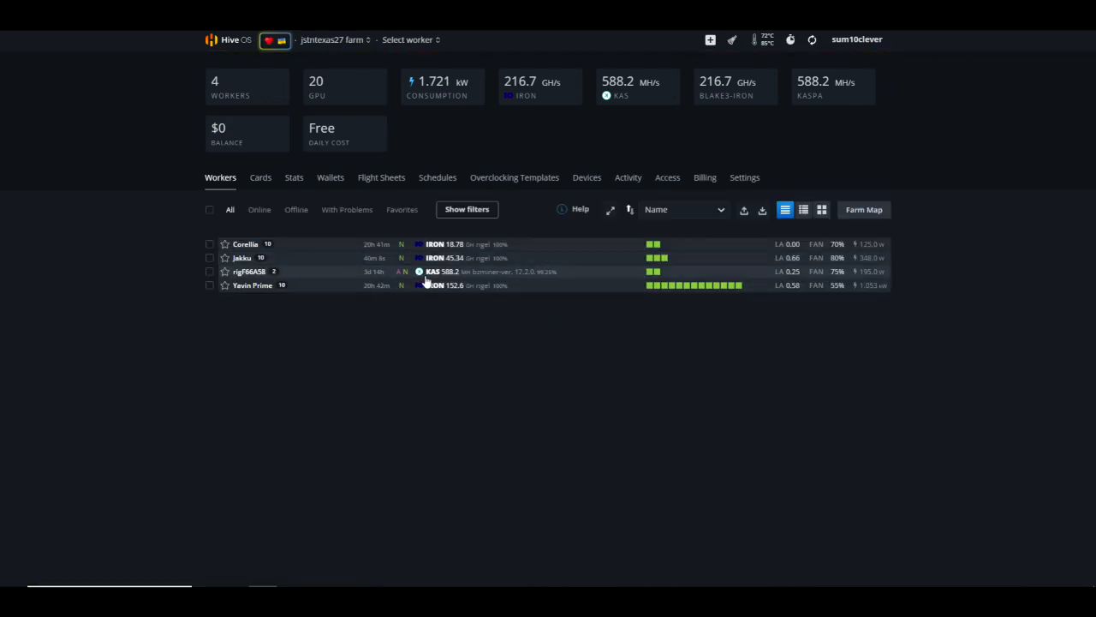
pyautogui.moveTo(874, 281)
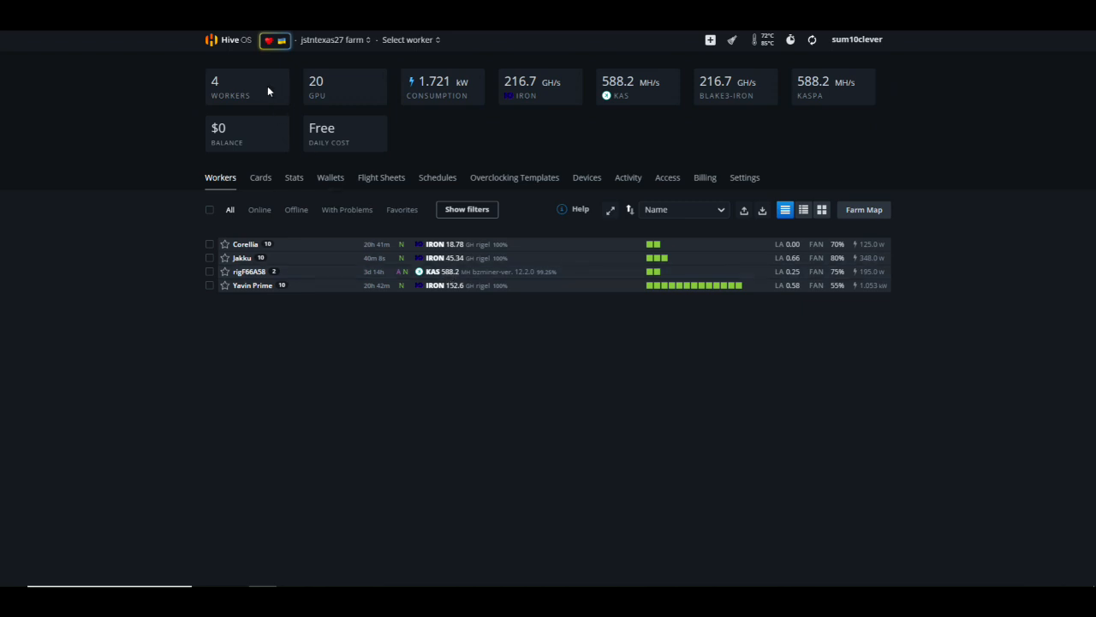
pyautogui.click(334, 39)
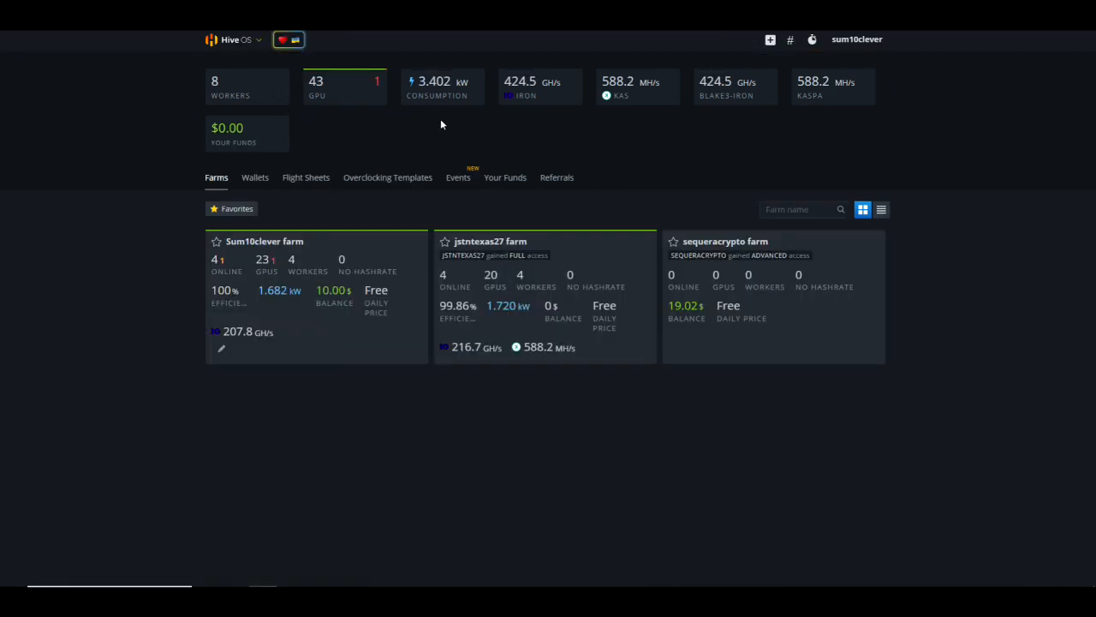
pyautogui.moveTo(529, 160)
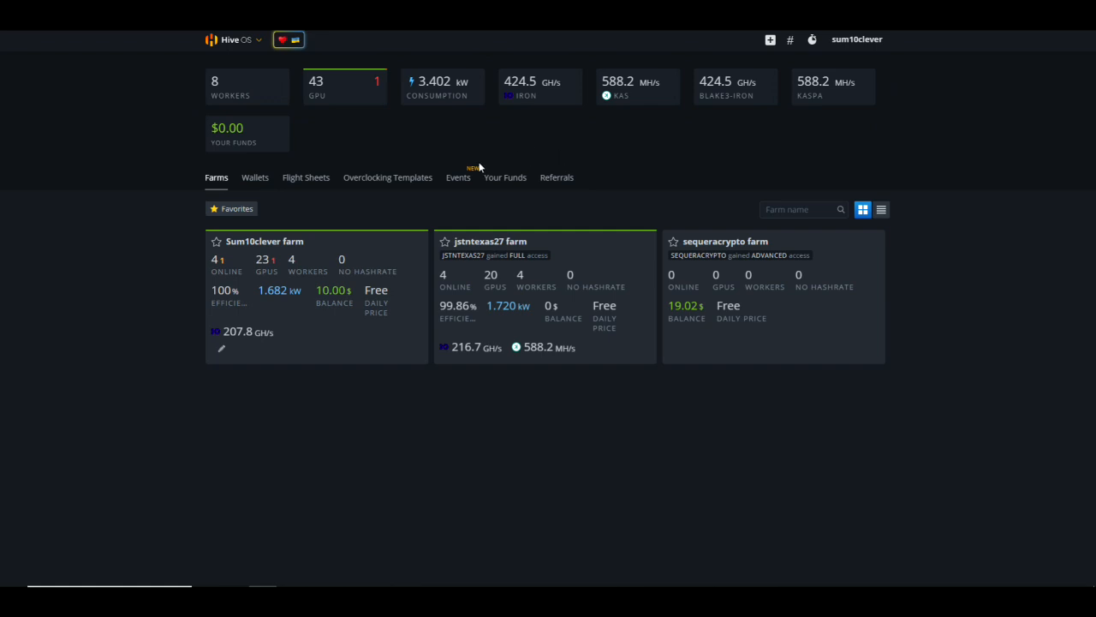
pyautogui.moveTo(306, 187)
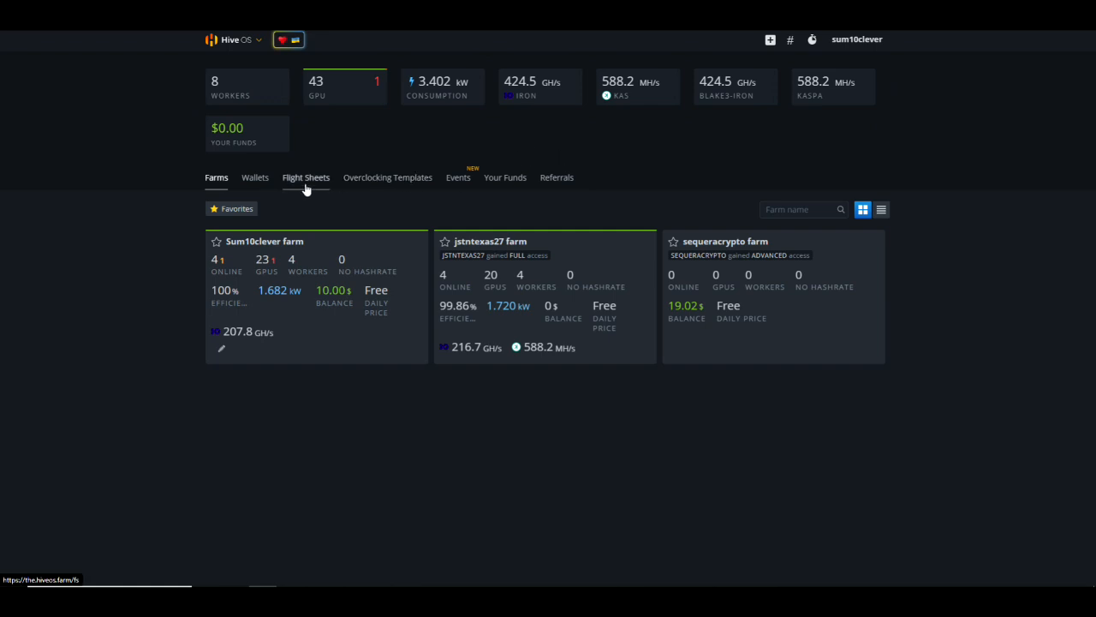
pyautogui.click(306, 177)
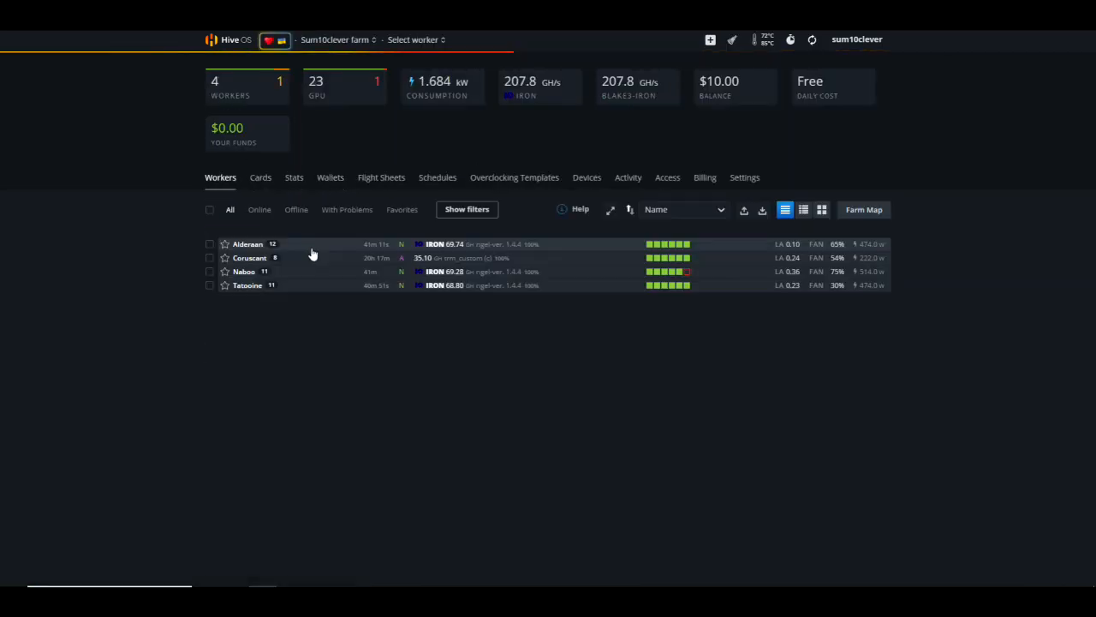
# Step: Open the Ironfish Bzminer flight sheet (IRON, herominers, BzMiner) for editing
pyautogui.click(381, 177)
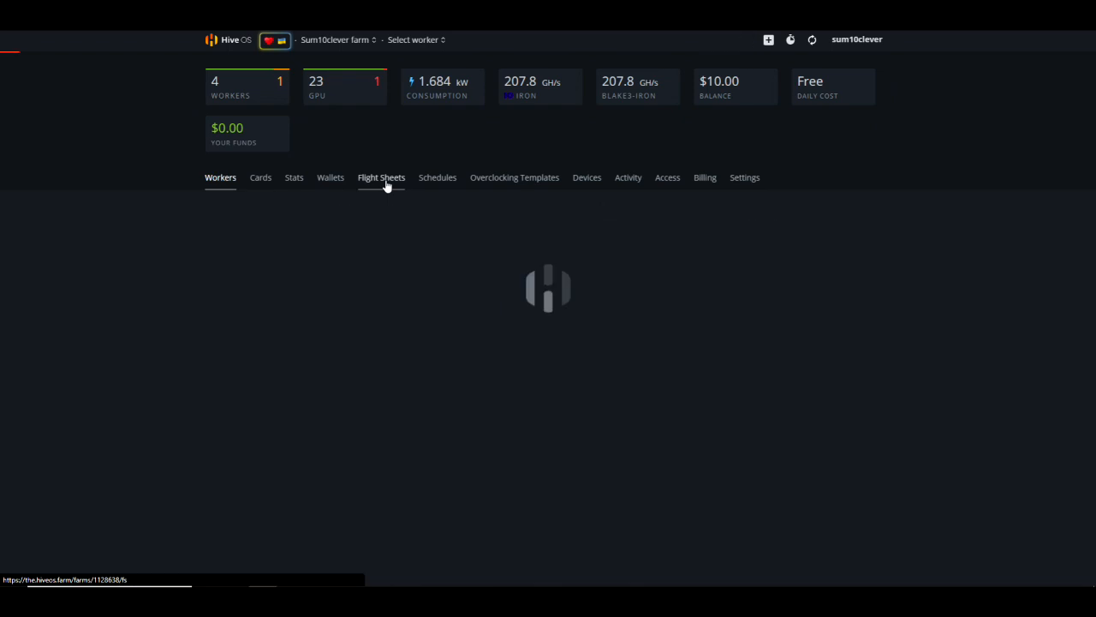
pyautogui.click(380, 178)
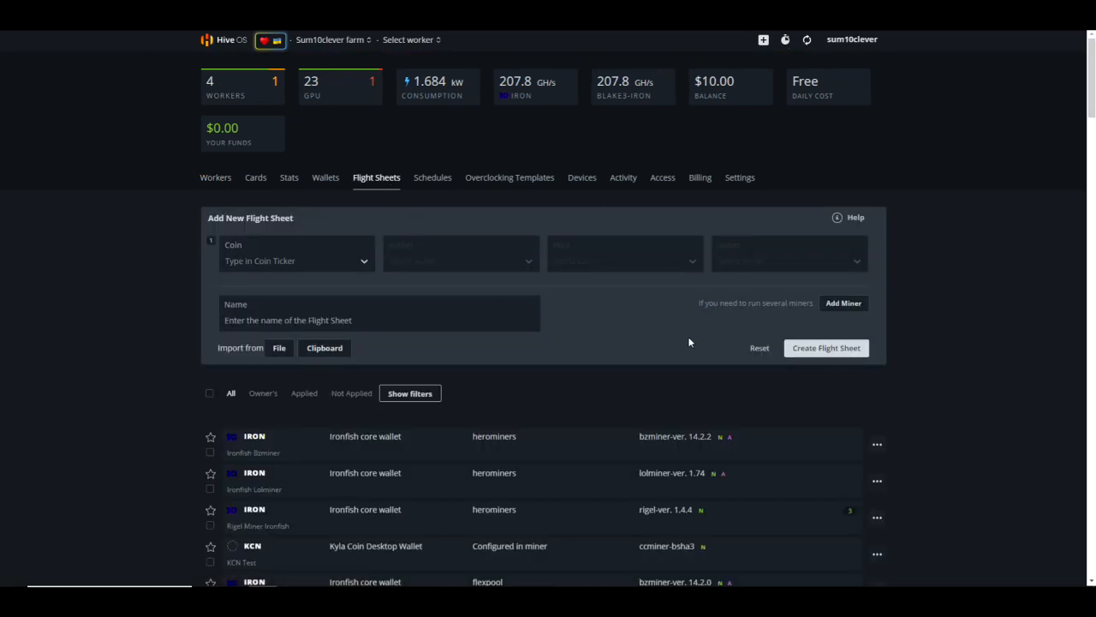
pyautogui.scroll(-3)
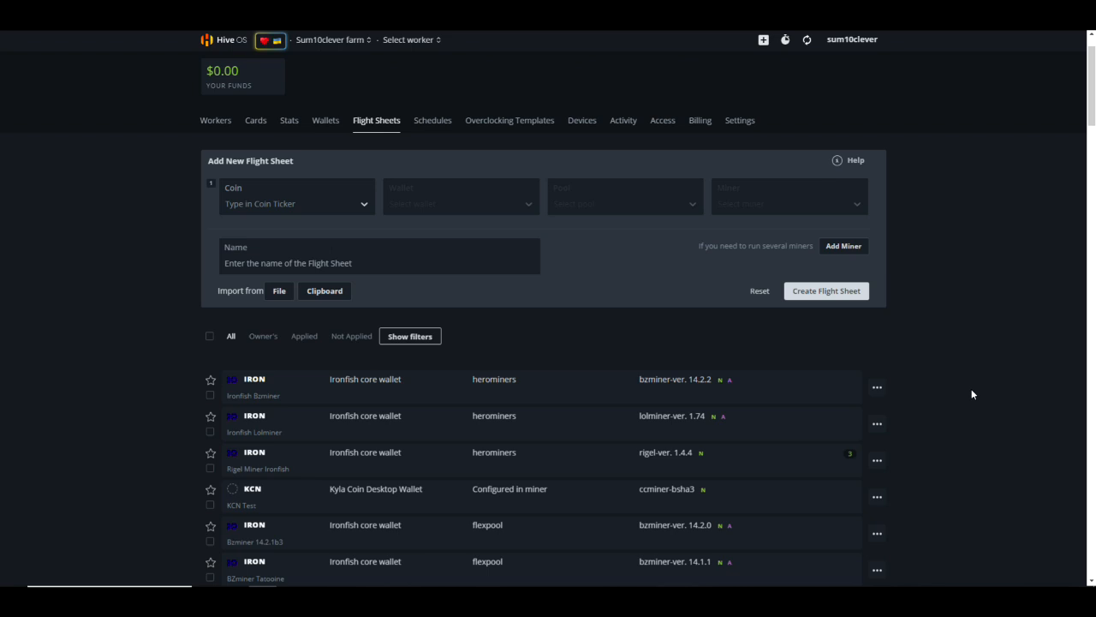
pyautogui.moveTo(966, 391)
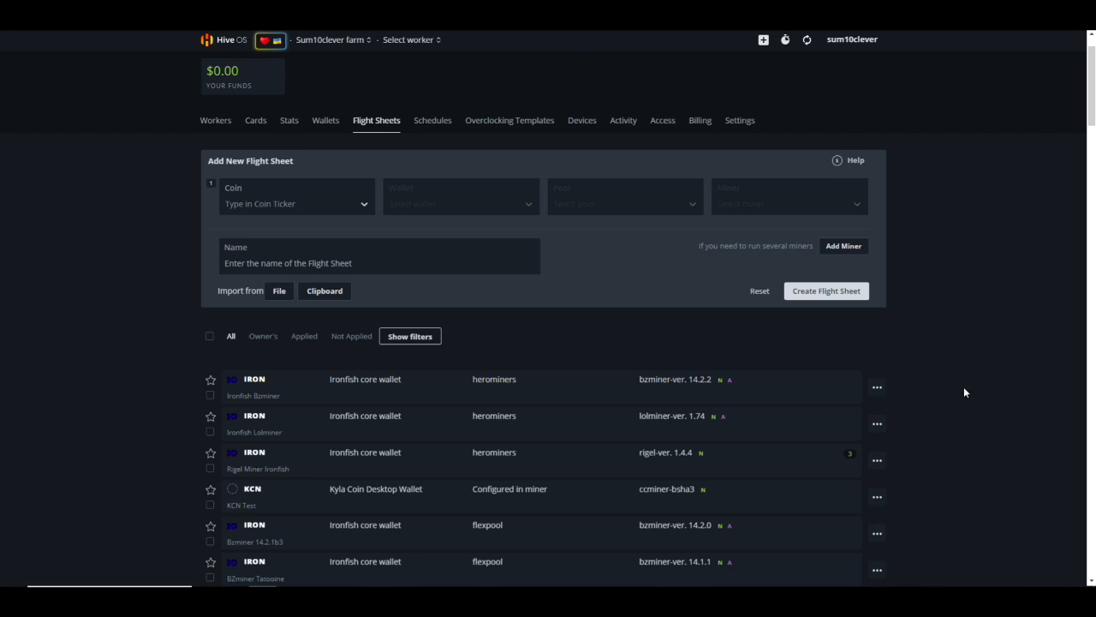
pyautogui.moveTo(632, 396)
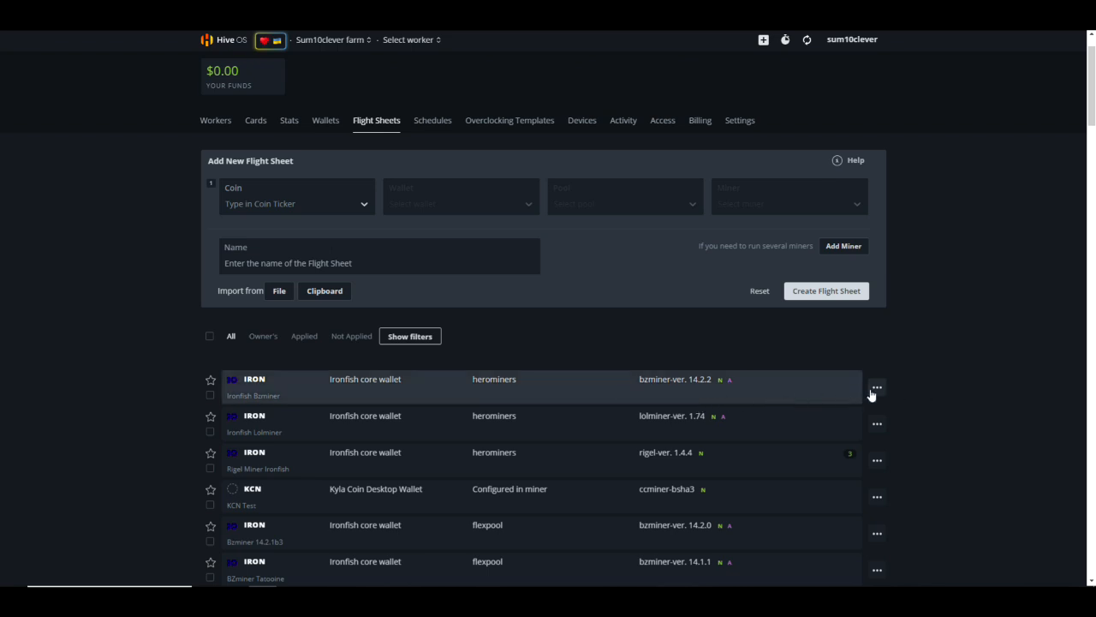
pyautogui.click(877, 388)
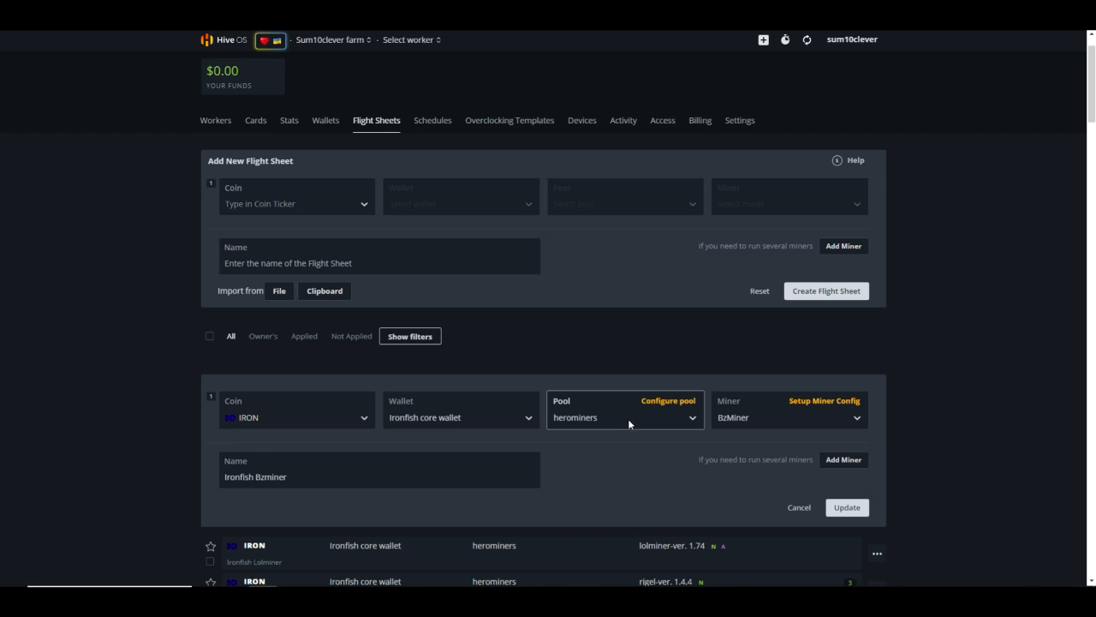
pyautogui.moveTo(618, 416)
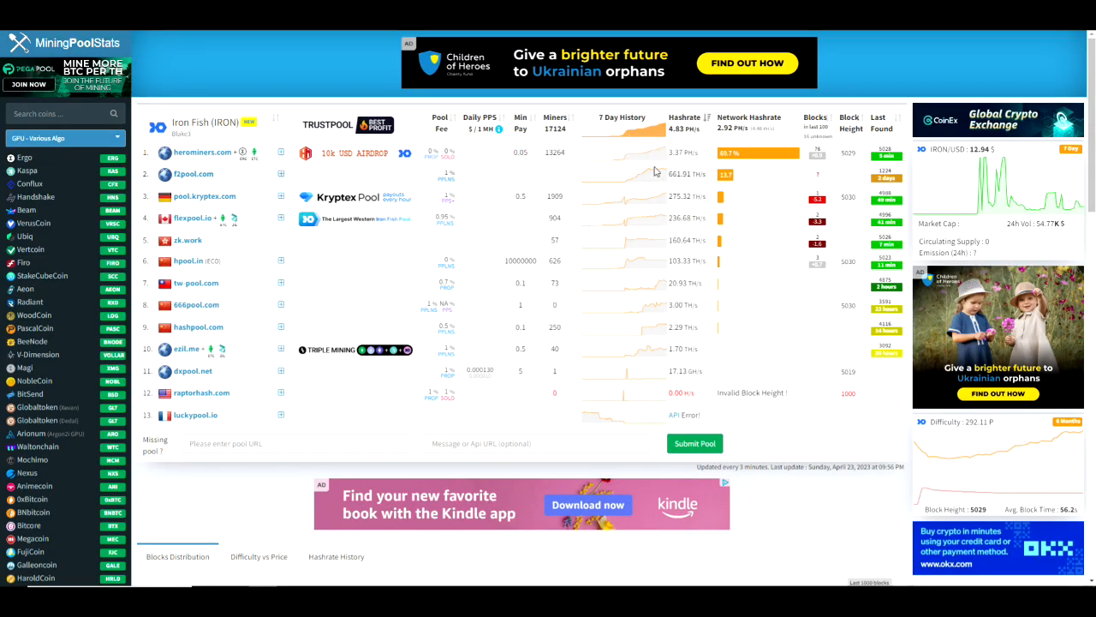
# Step: Scroll past the Iron Fish pool table to the blocks chart showing herominers at 68.8%
pyautogui.scroll(-3)
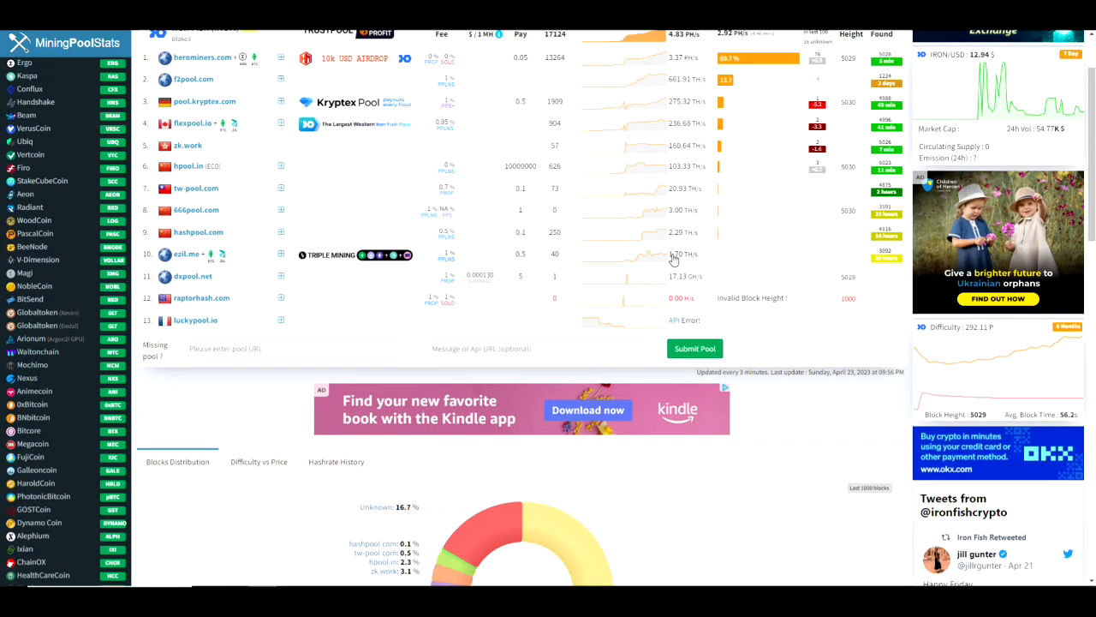
pyautogui.scroll(-3)
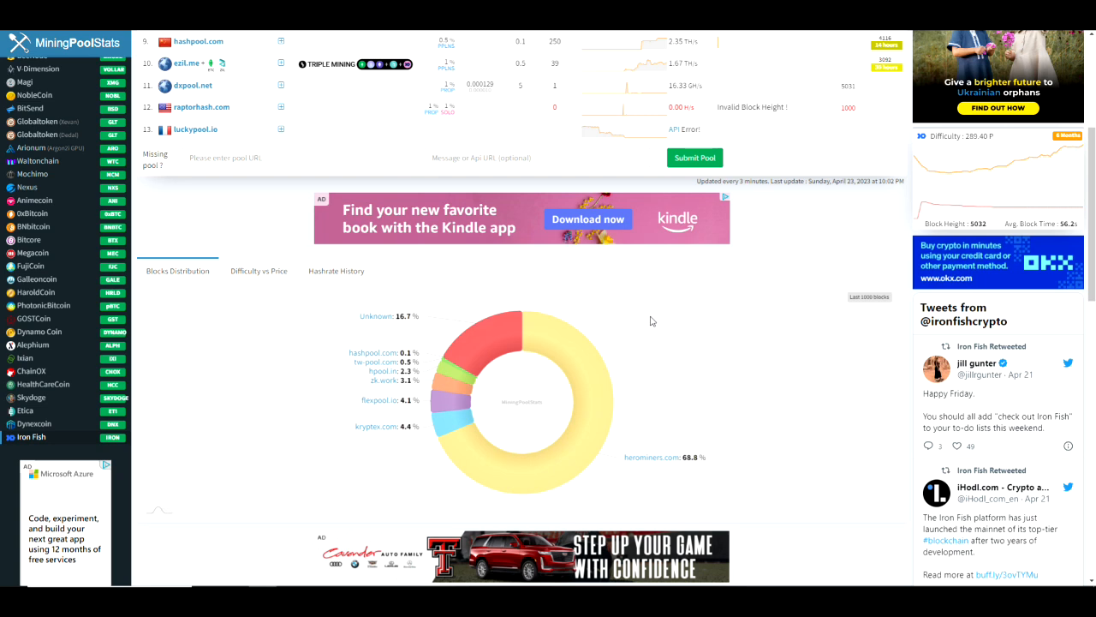
pyautogui.moveTo(648, 318)
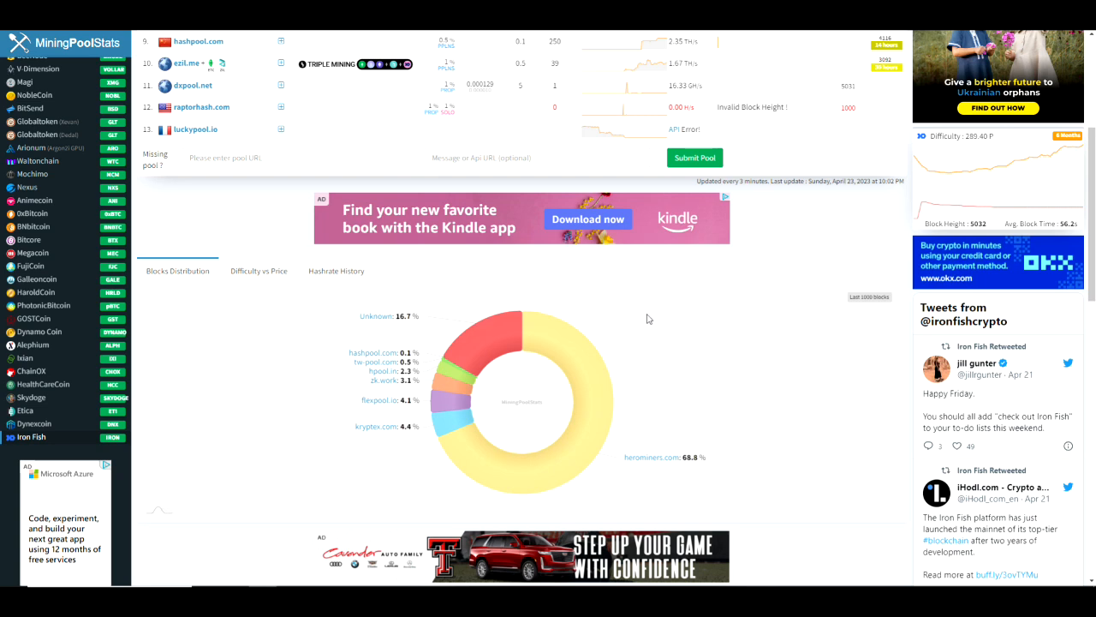
pyautogui.moveTo(643, 322)
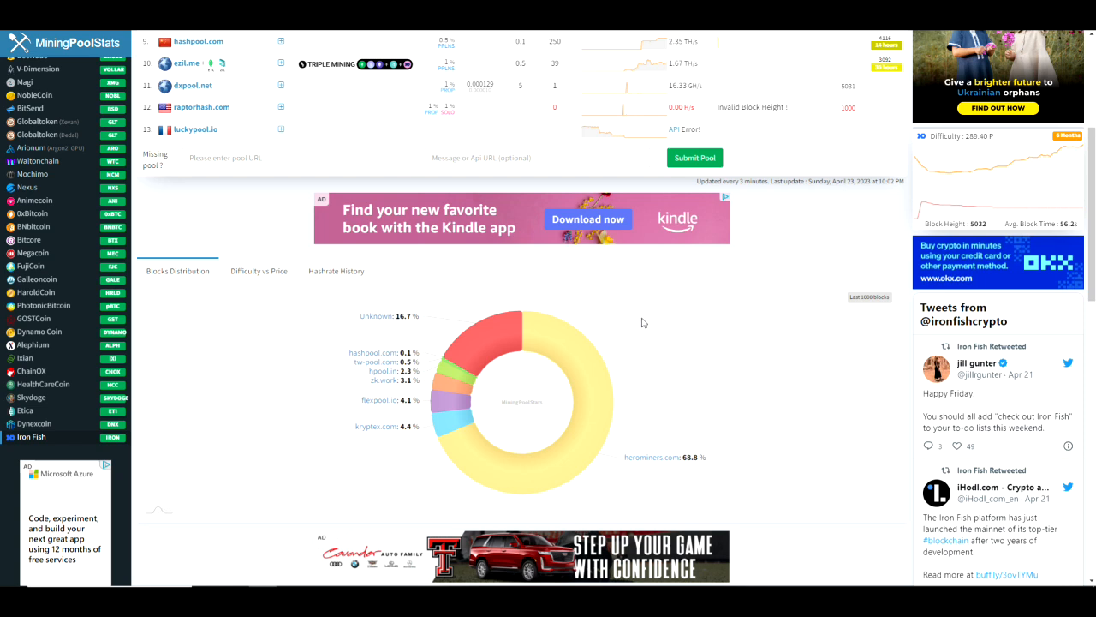
pyautogui.moveTo(630, 321)
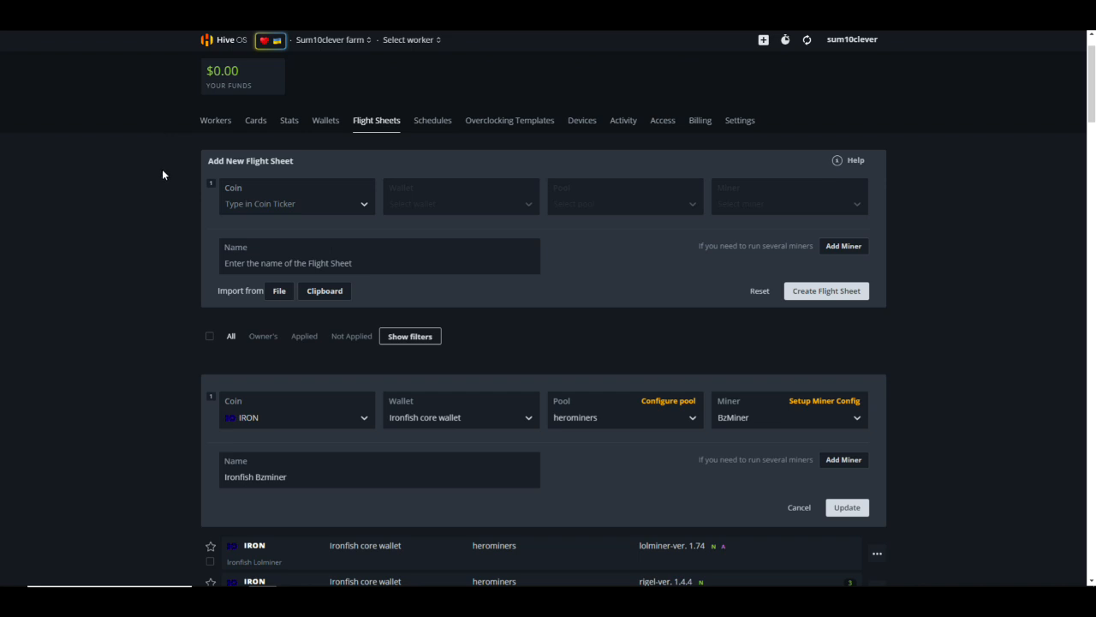
# Step: Open the Ironfish Lolminer miner config showing IRONFISH algorithm and version 1.74
pyautogui.scroll(-3)
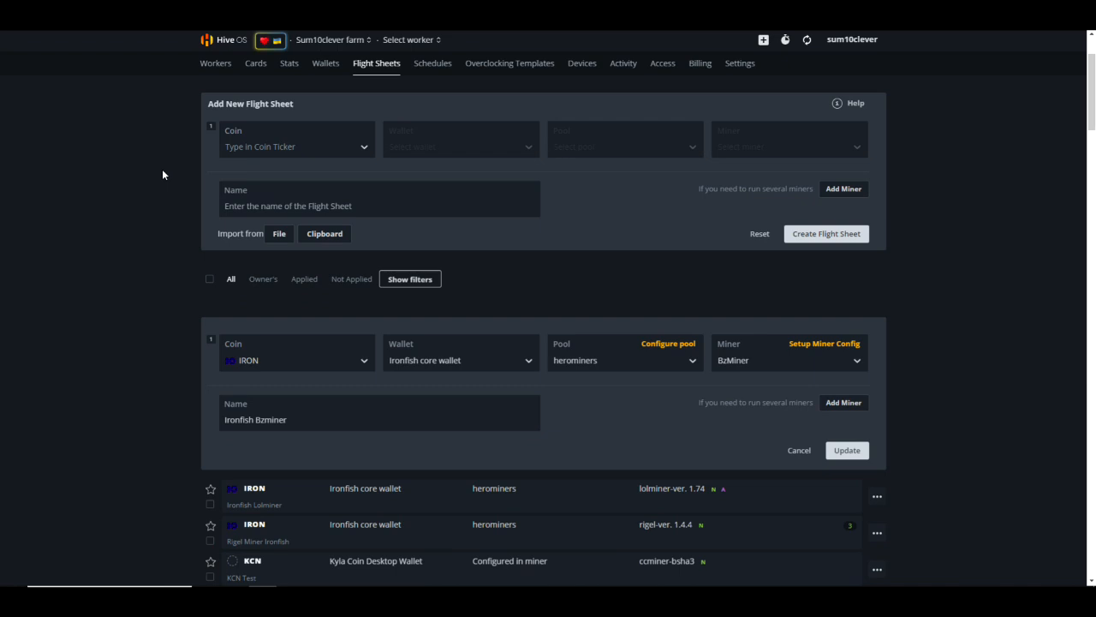
pyautogui.scroll(-3)
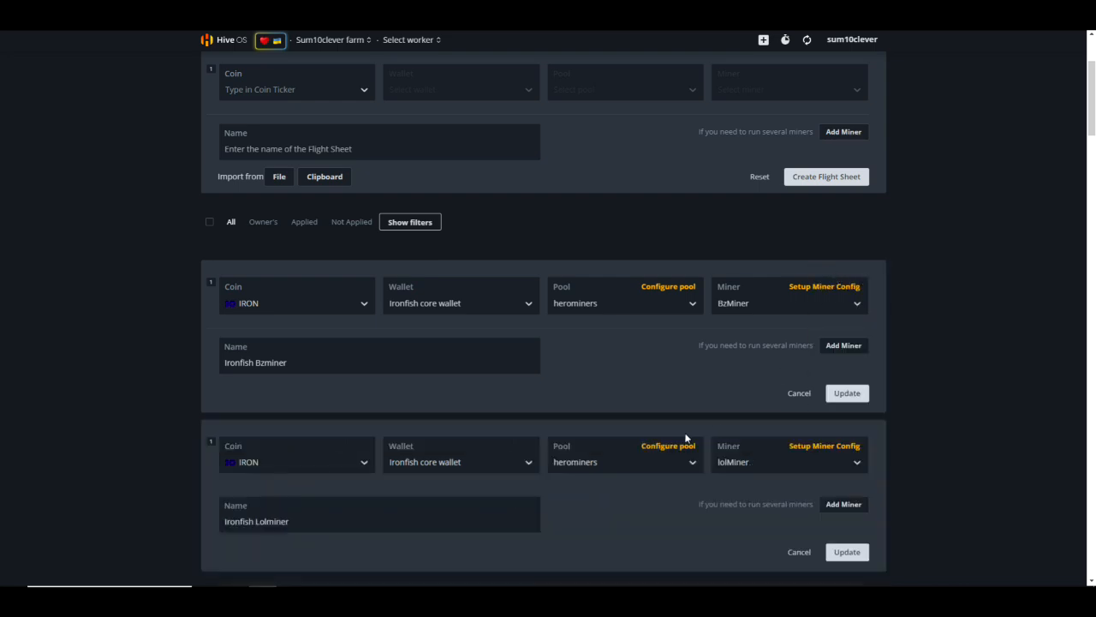
pyautogui.moveTo(817, 450)
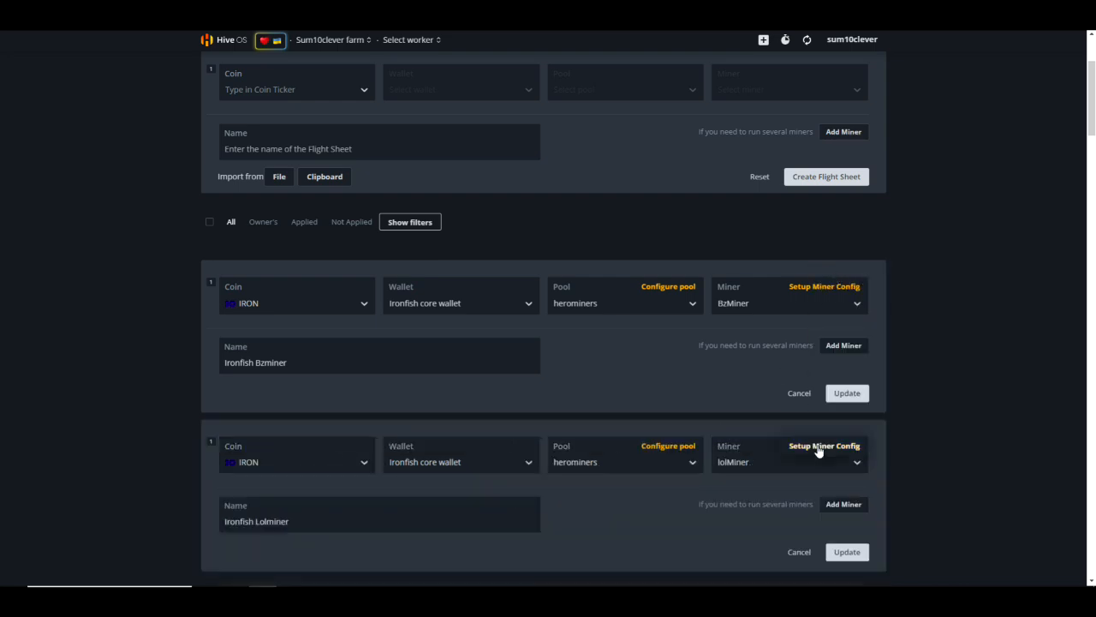
pyautogui.click(824, 445)
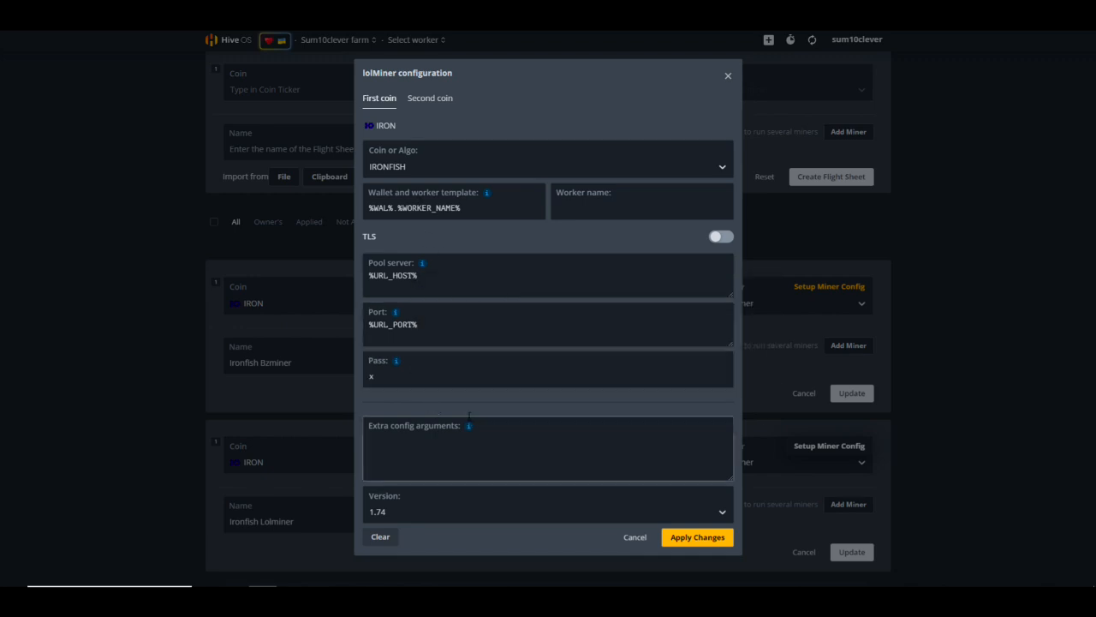
pyautogui.moveTo(378, 520)
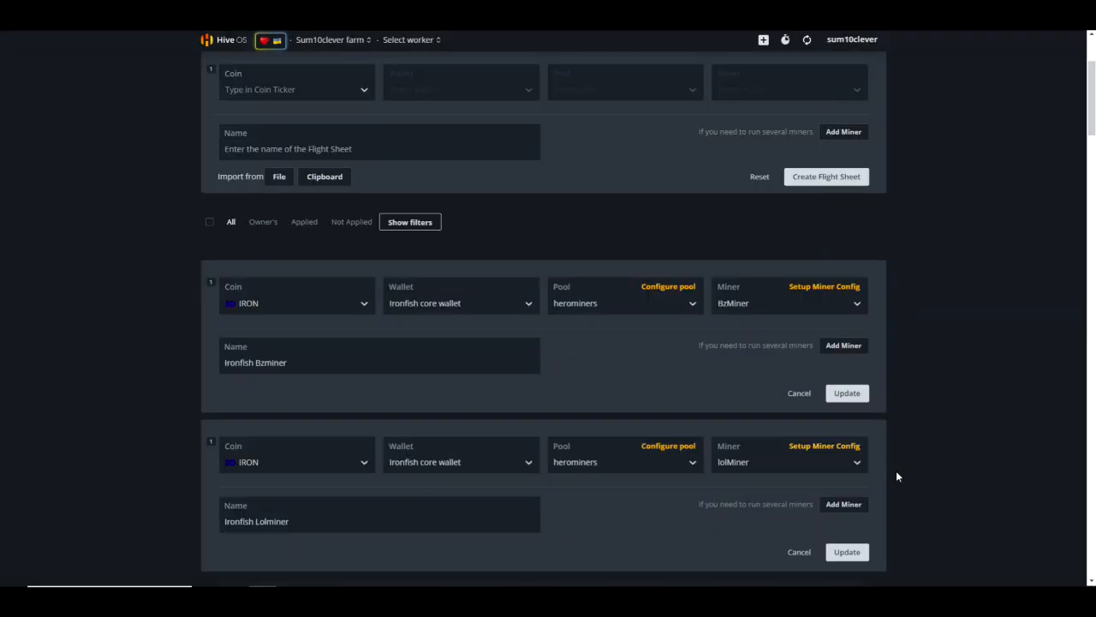
pyautogui.scroll(-3)
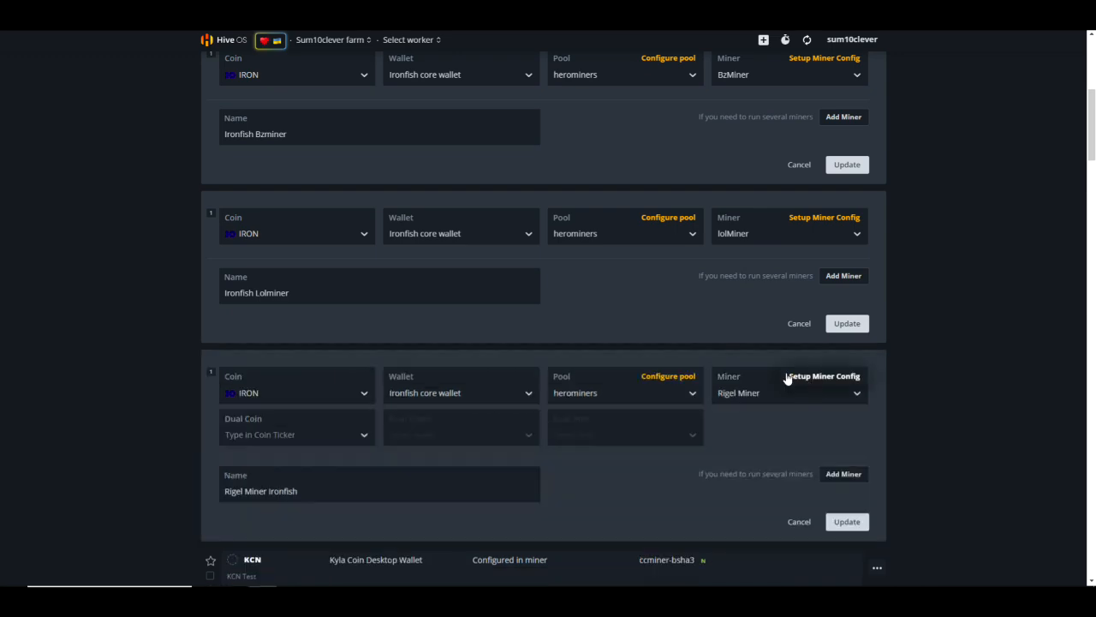
pyautogui.click(824, 376)
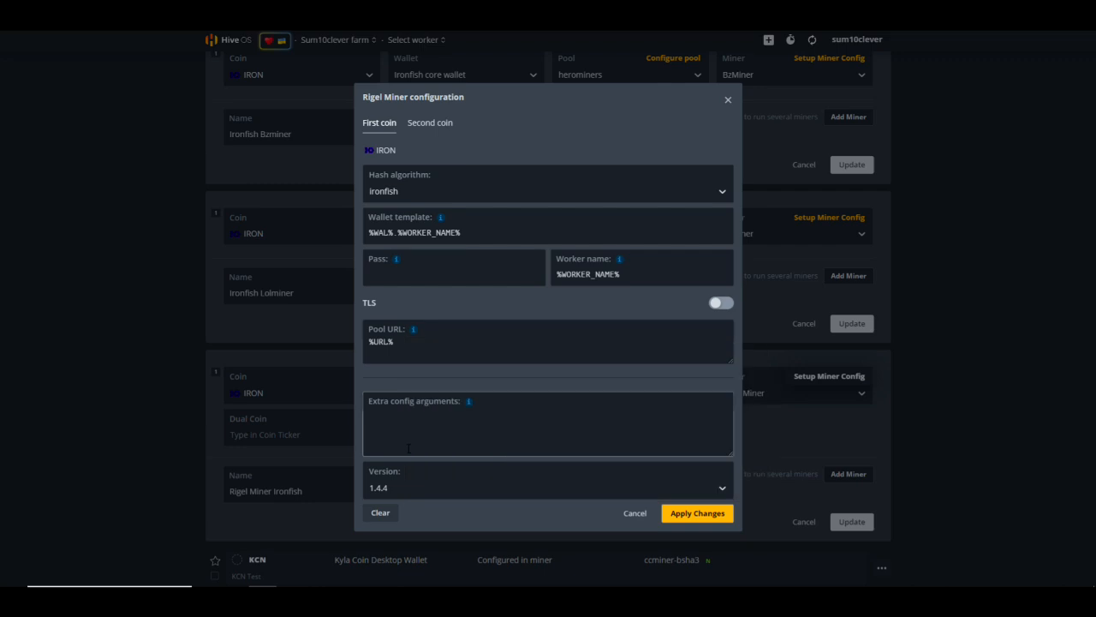
pyautogui.moveTo(421, 500)
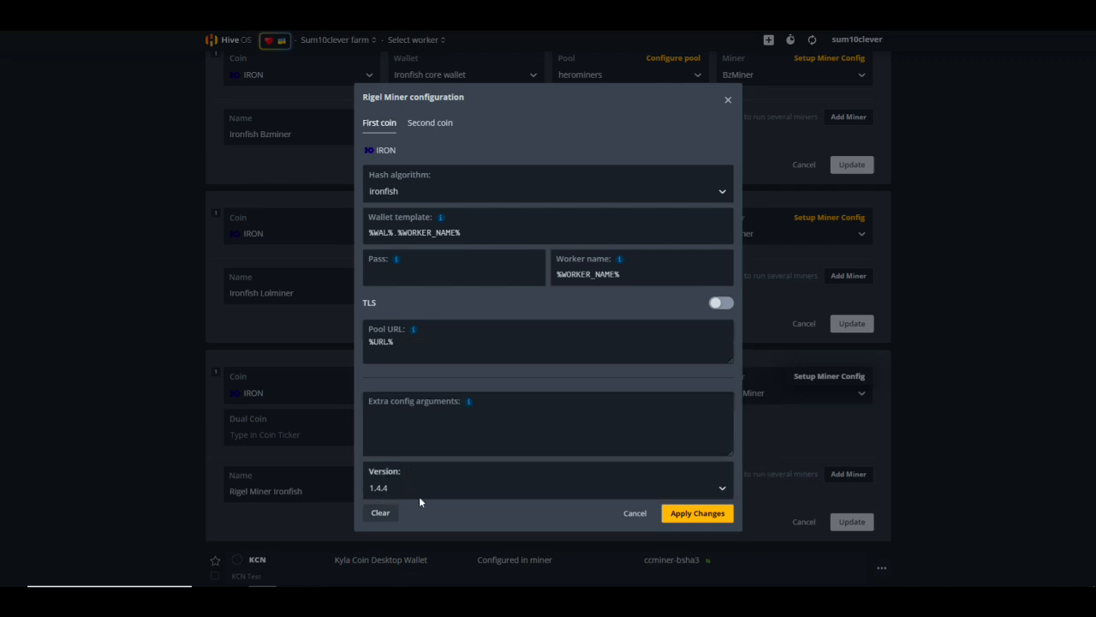
pyautogui.moveTo(634, 513)
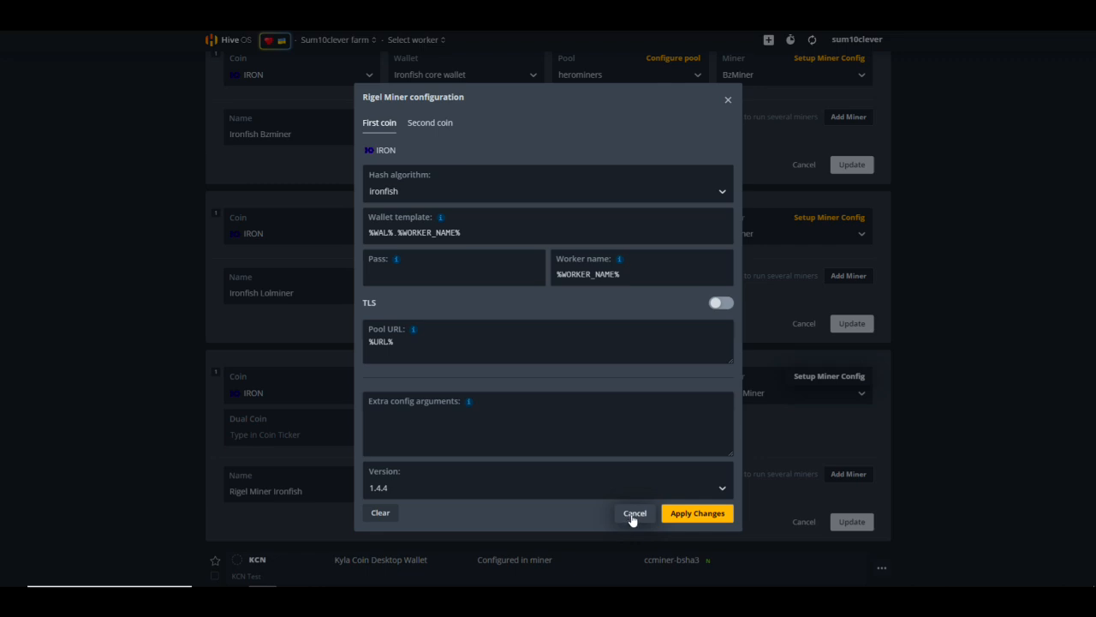
pyautogui.click(636, 512)
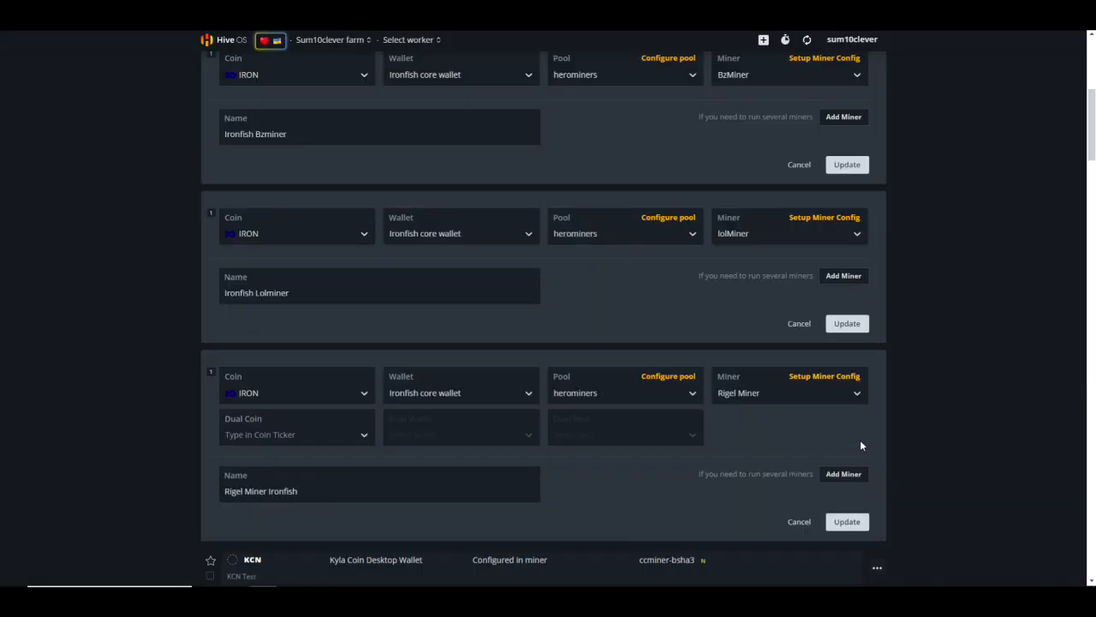
# Step: Scroll the flight sheet list down to the NEXA BzMiner, Rigel and lolMiner sheets
pyautogui.scroll(-3)
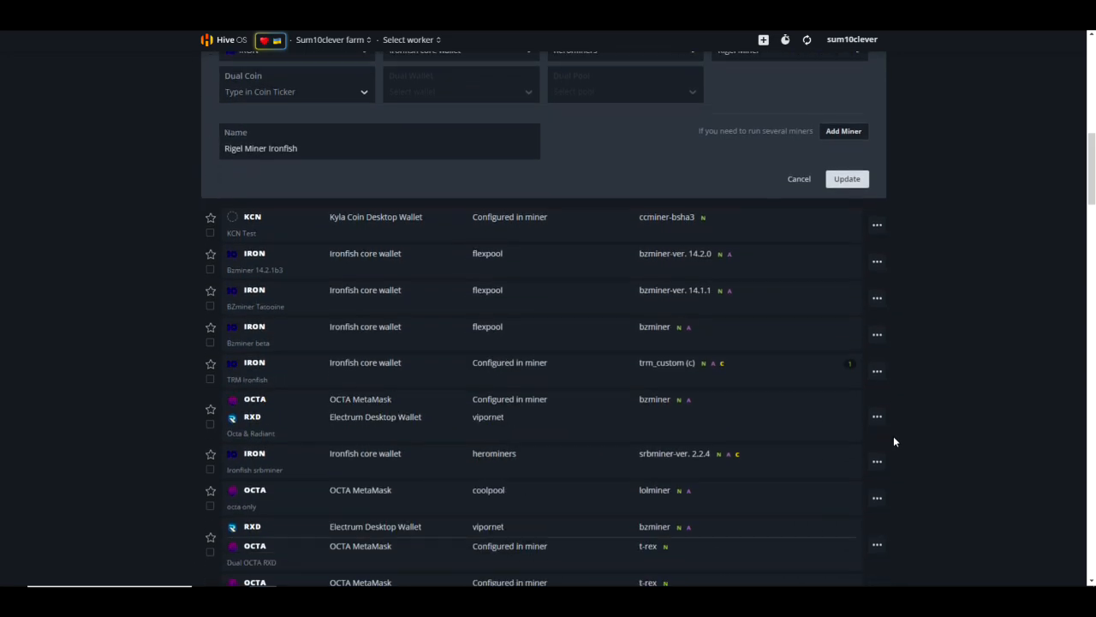
pyautogui.scroll(-3)
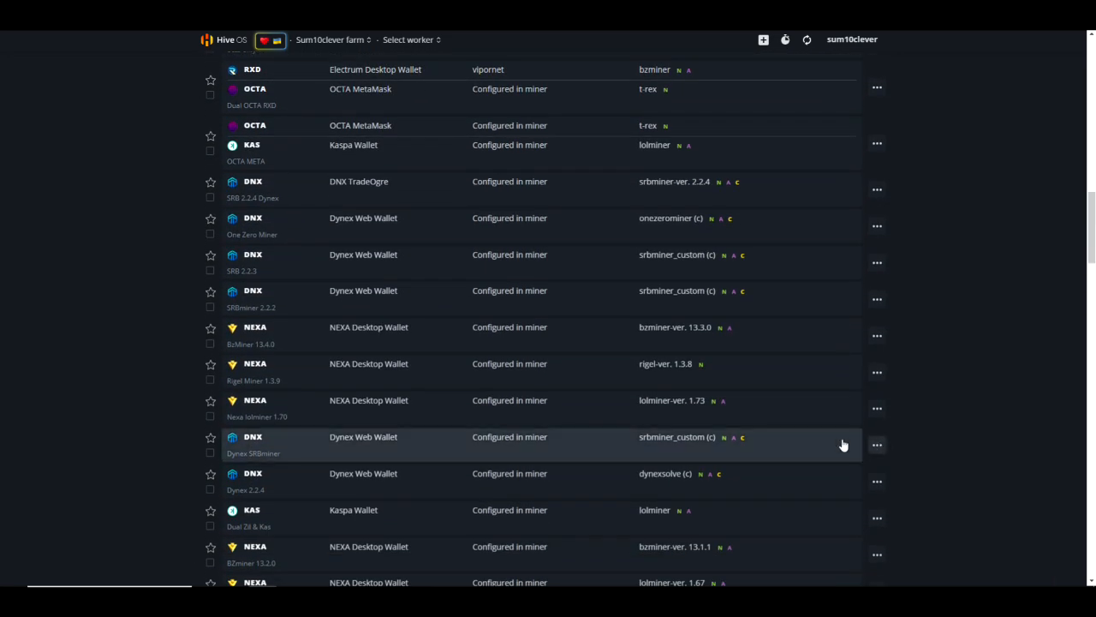
pyautogui.moveTo(551, 395)
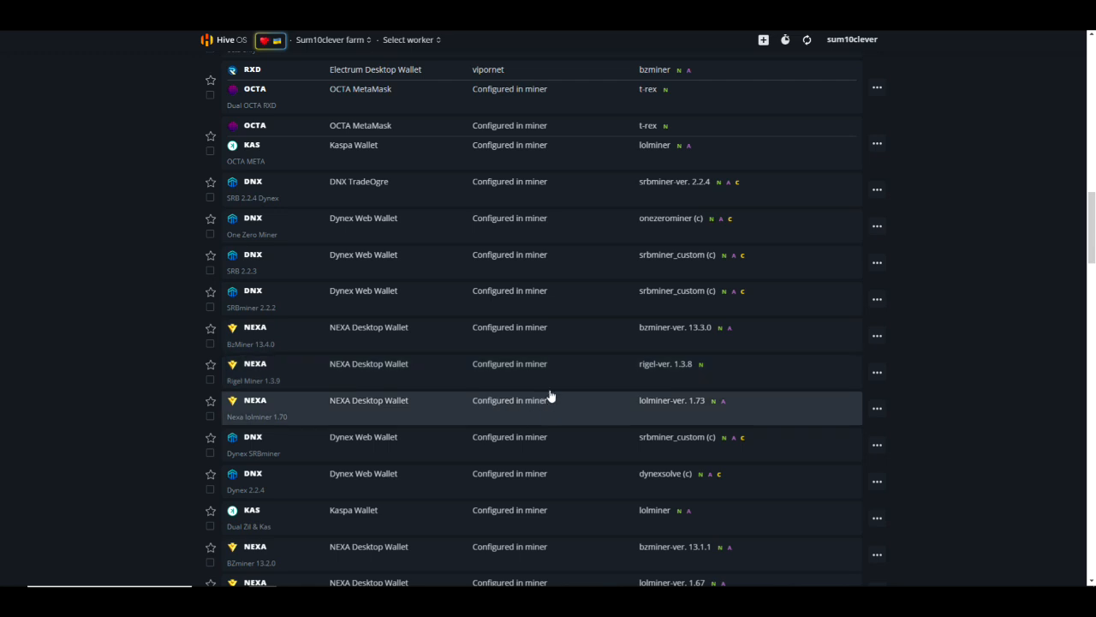
pyautogui.moveTo(267, 353)
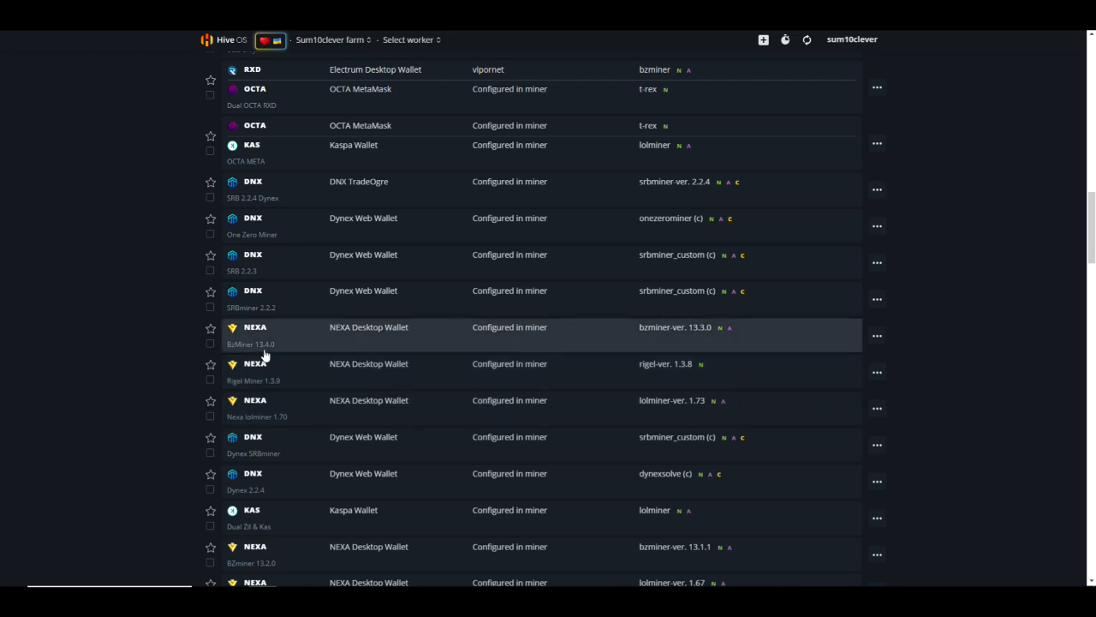
pyautogui.moveTo(214, 355)
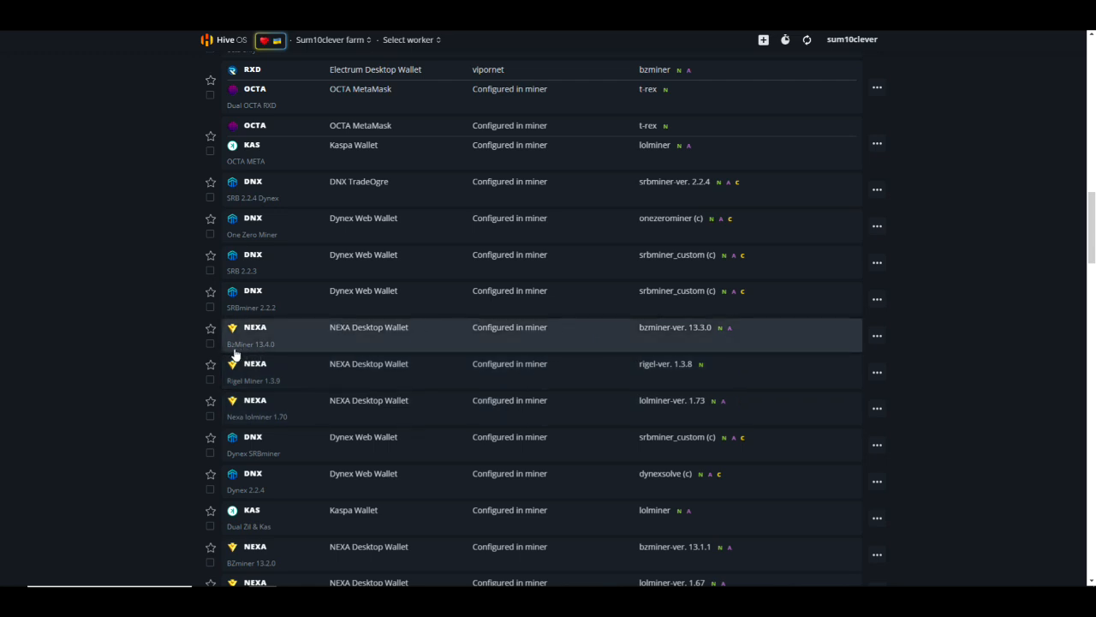
pyautogui.moveTo(244, 425)
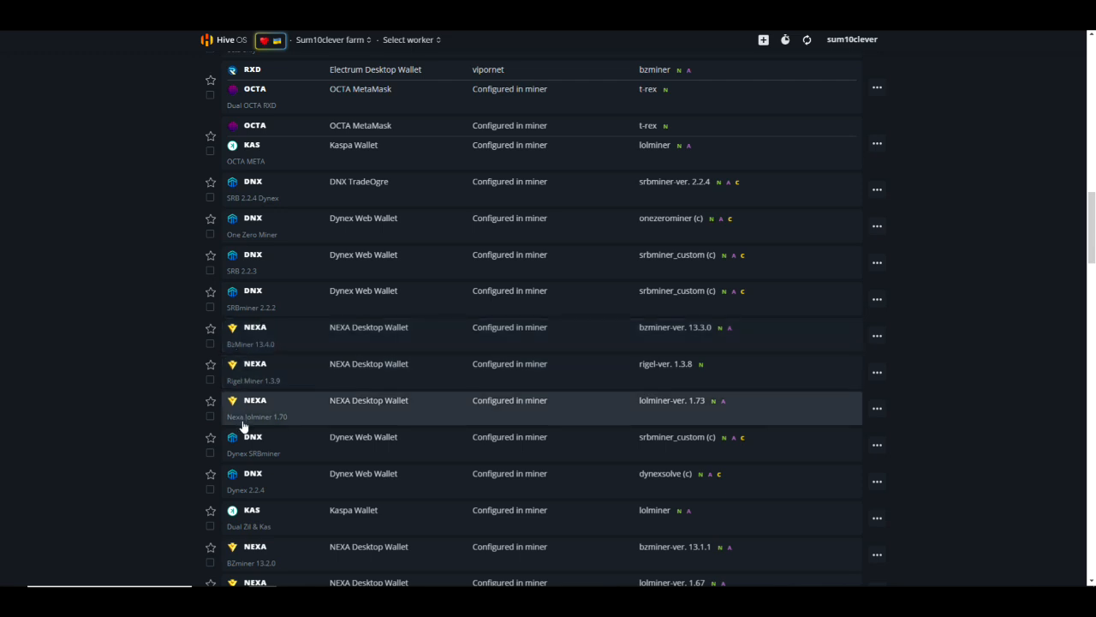
pyautogui.moveTo(287, 423)
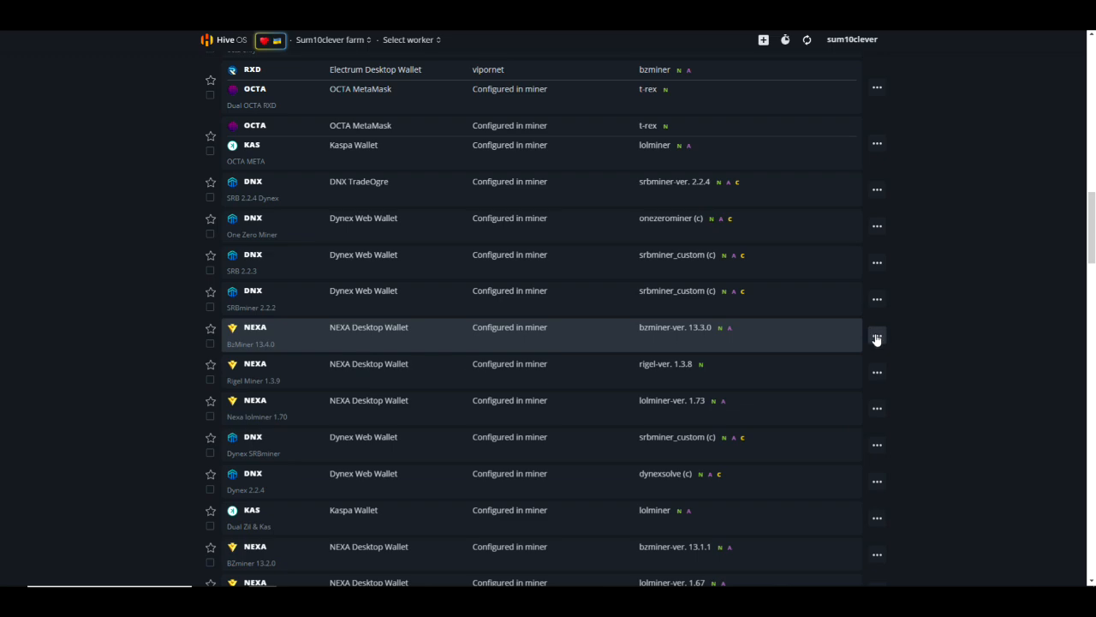
# Step: Expand the NEXA BzMiner 13.4.0 sheet and its miner config, then the Rigel Miner 1.3.9 sheet
pyautogui.click(877, 336)
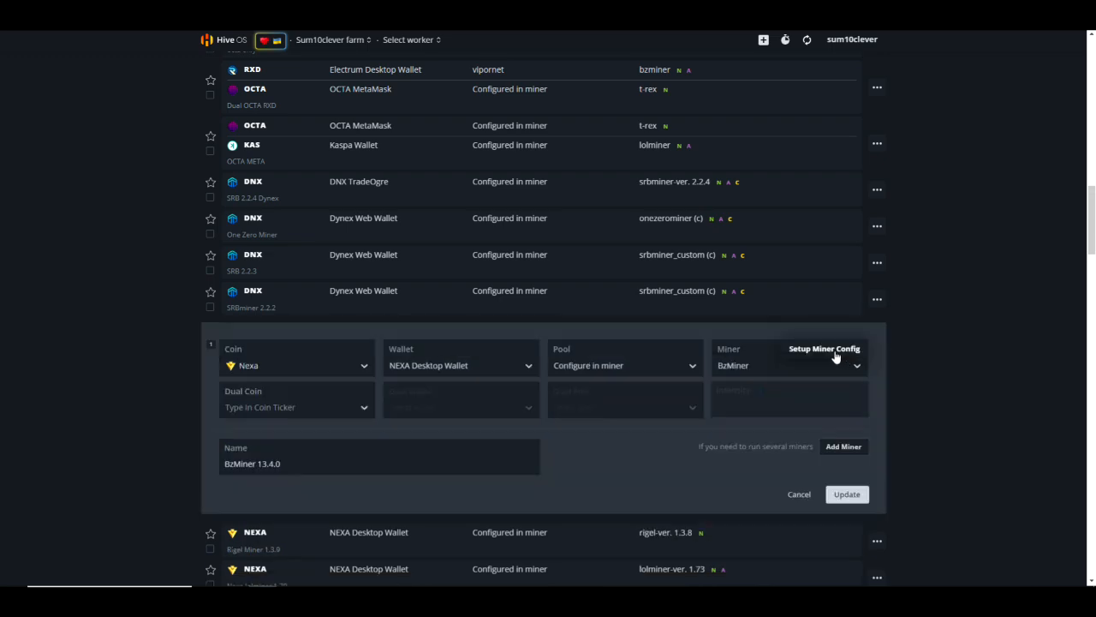
pyautogui.click(825, 349)
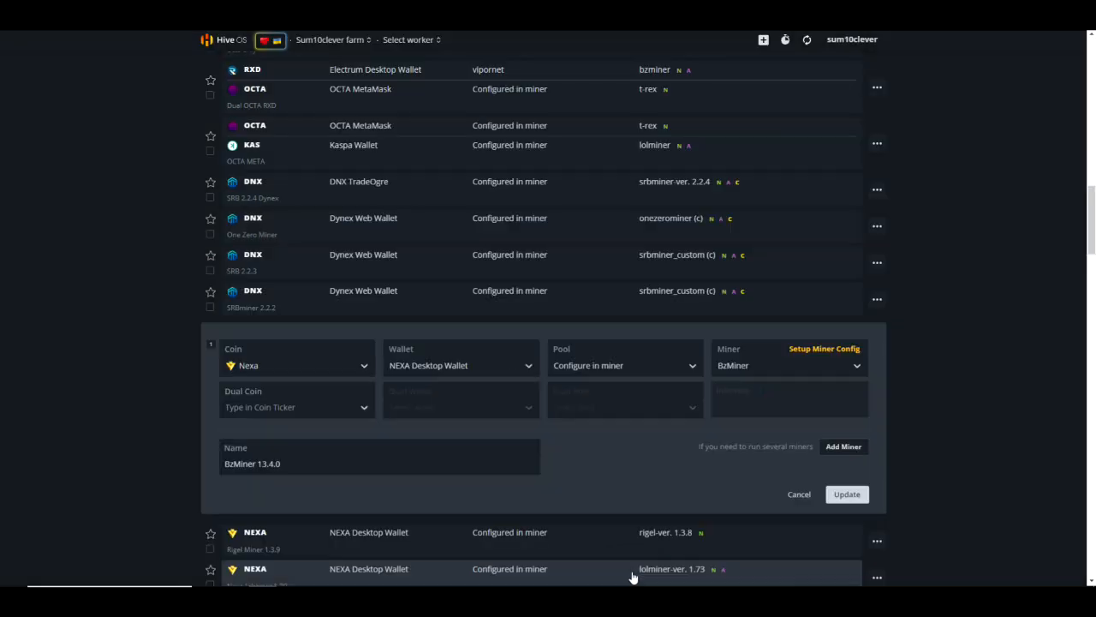
pyautogui.scroll(-3)
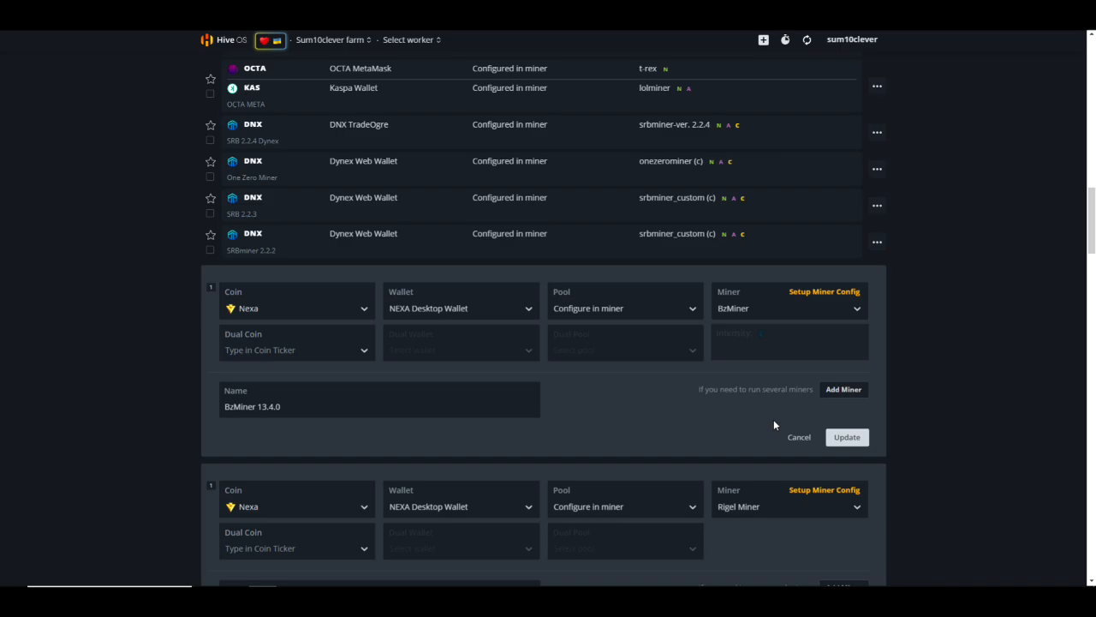
pyautogui.click(824, 490)
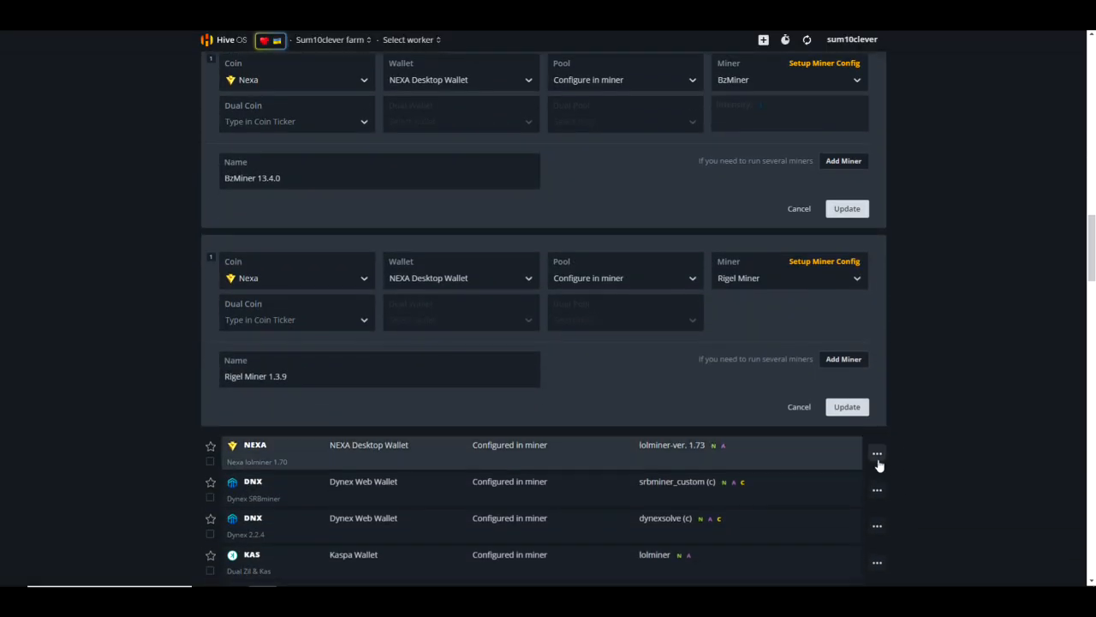
# Step: Inspect the Nexa lolminer 1.70 sheet's lolMiner overclock arguments and cancel without changes
pyautogui.click(876, 454)
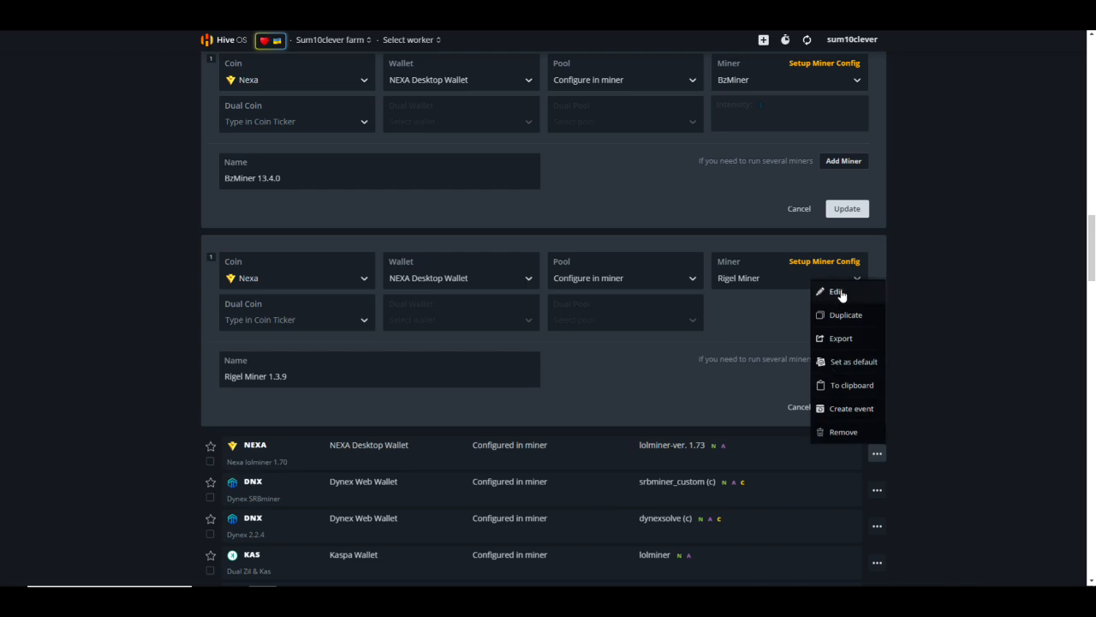
pyautogui.click(836, 291)
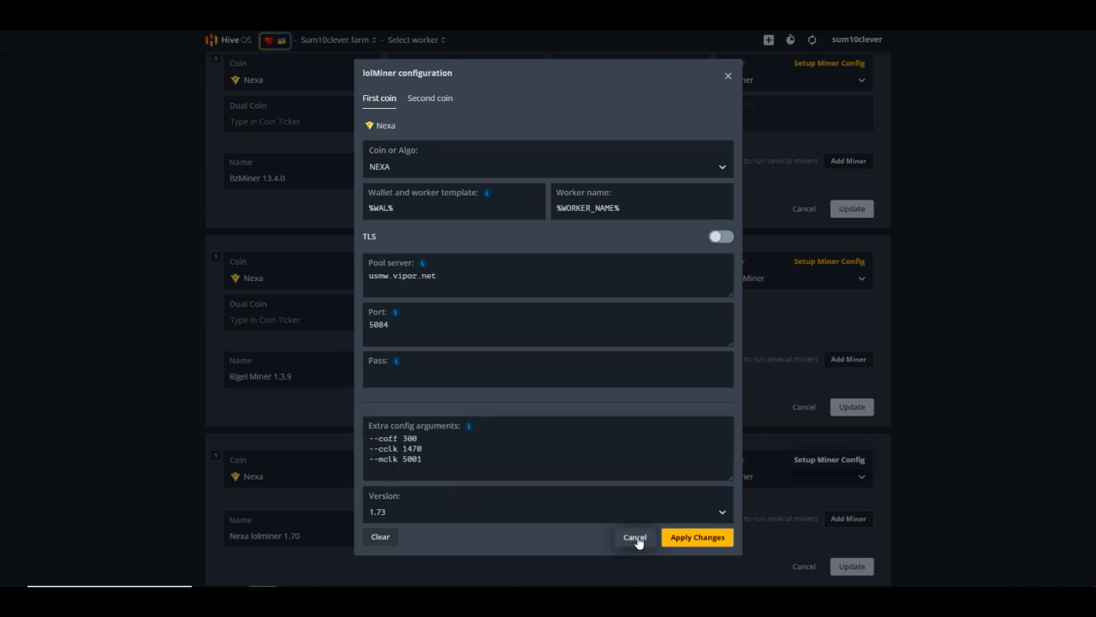
pyautogui.click(634, 536)
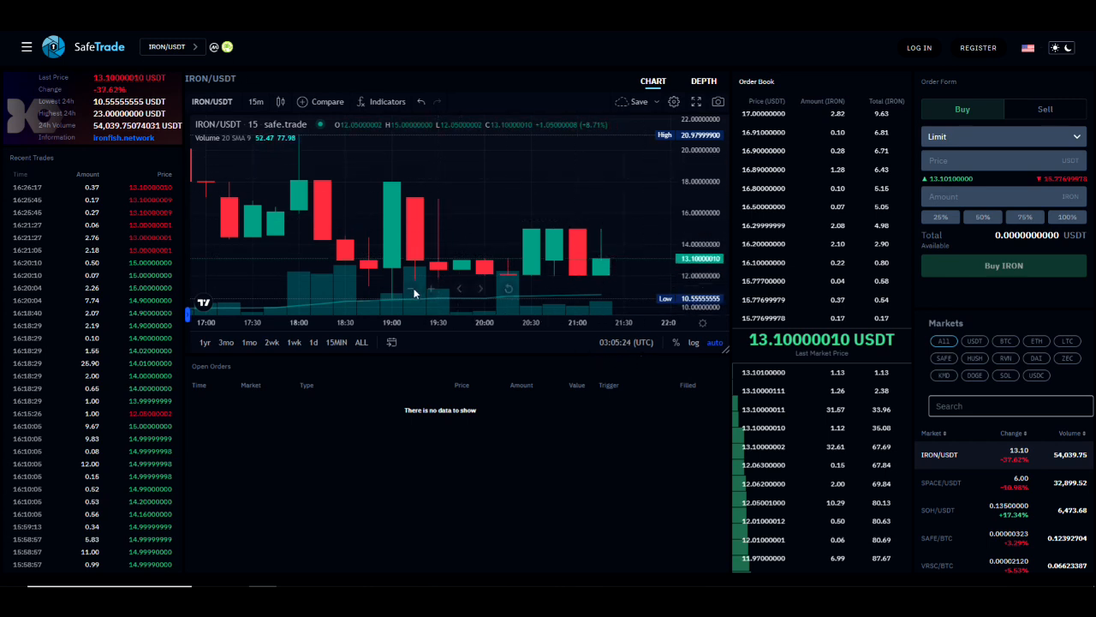
pyautogui.moveTo(503, 280)
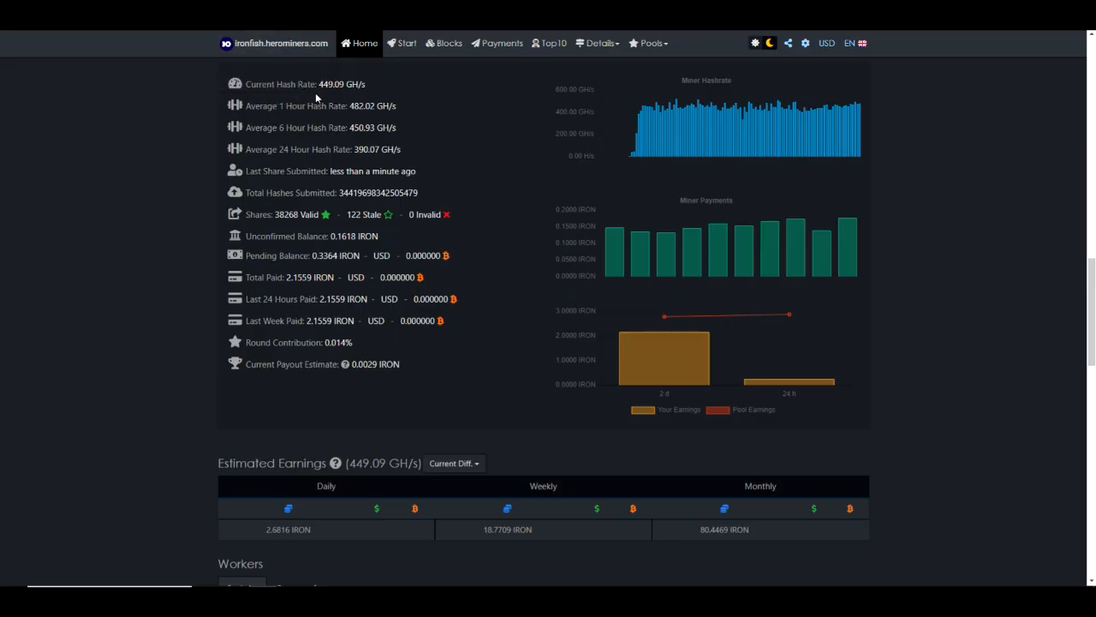
pyautogui.moveTo(305, 96)
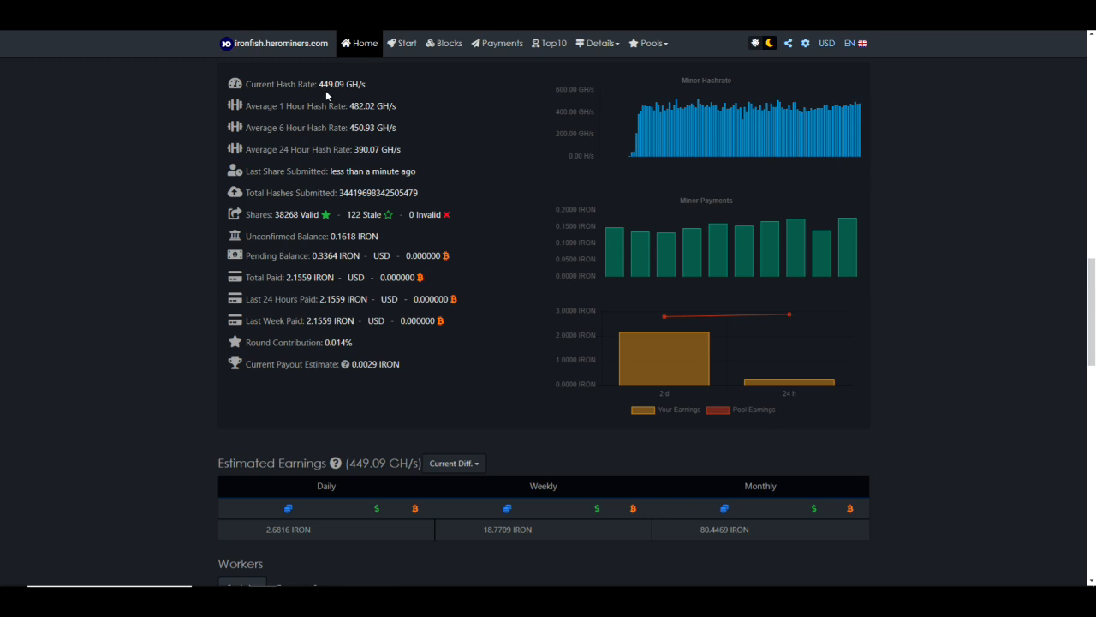
pyautogui.moveTo(327, 89)
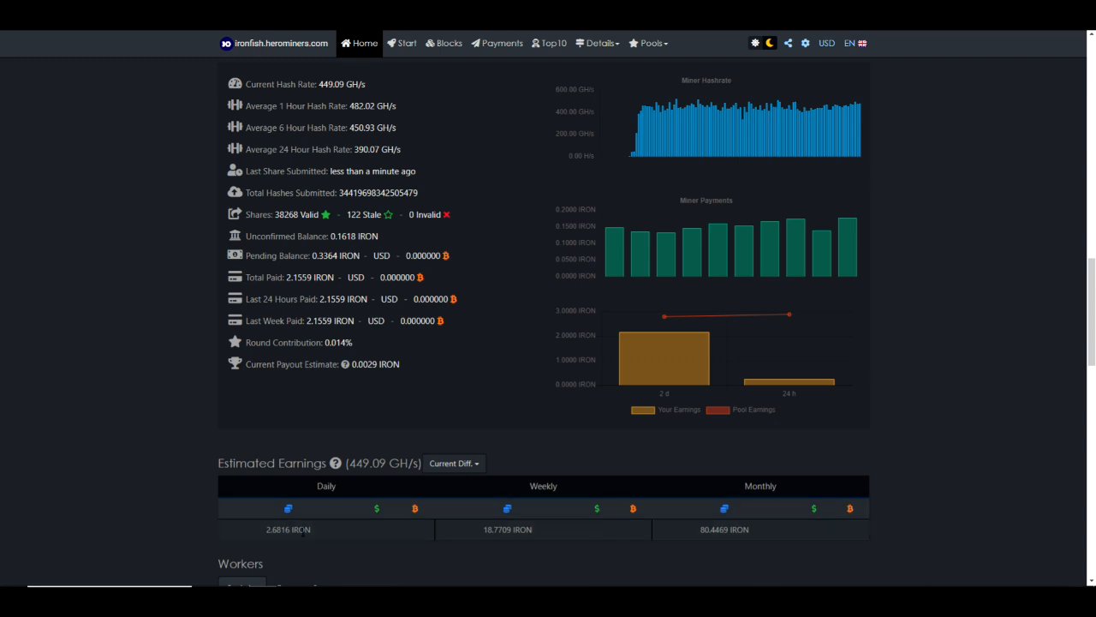
pyautogui.moveTo(267, 548)
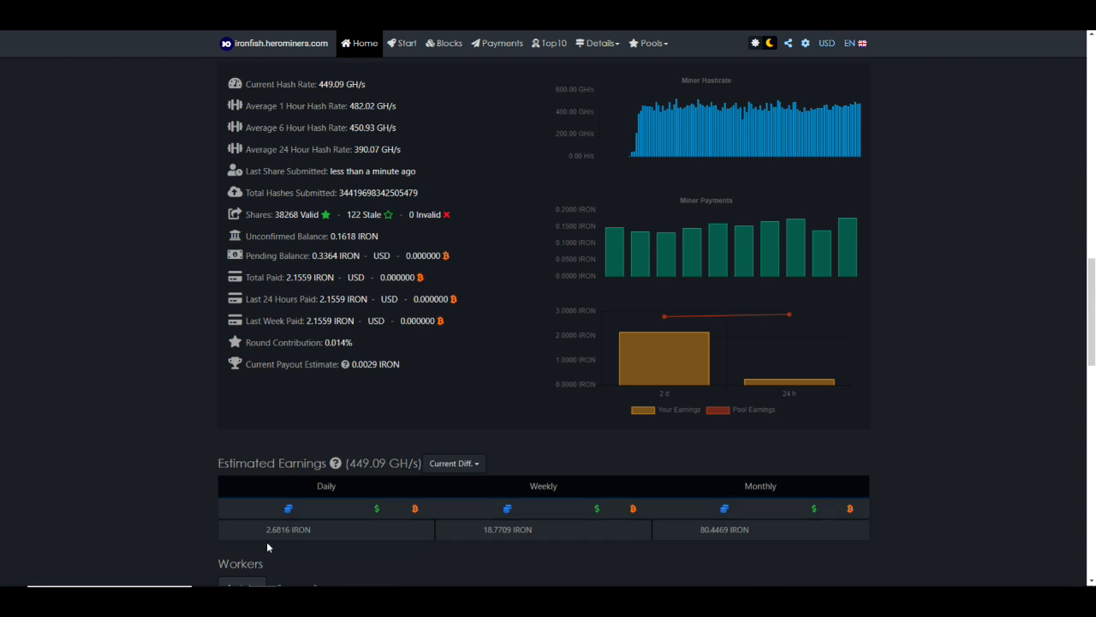
pyautogui.moveTo(314, 550)
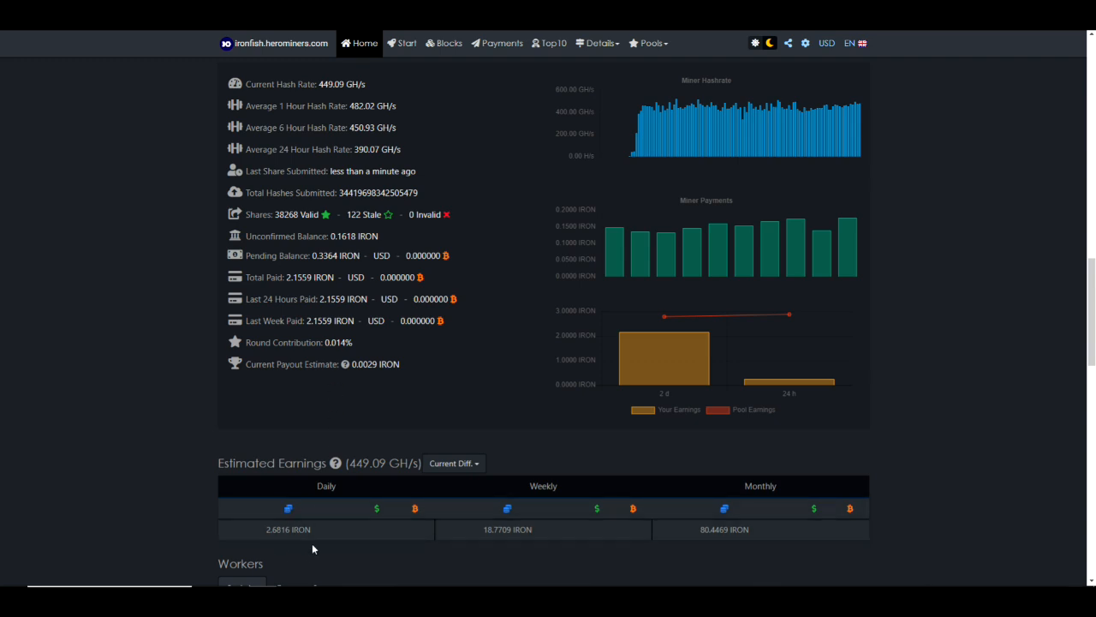
pyautogui.moveTo(685, 548)
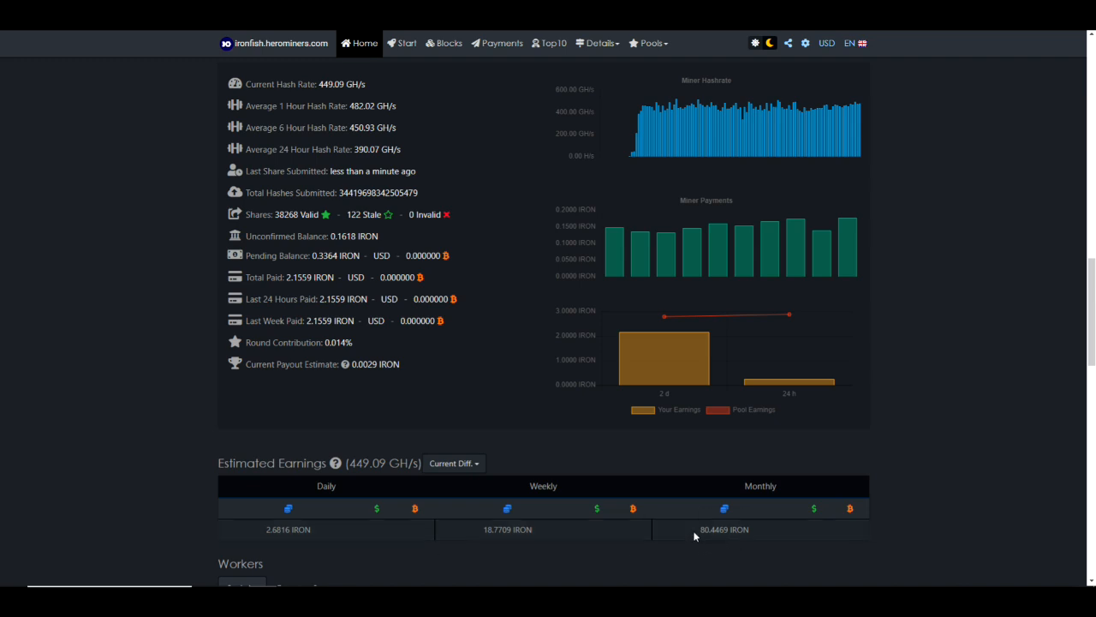
pyautogui.moveTo(136, 242)
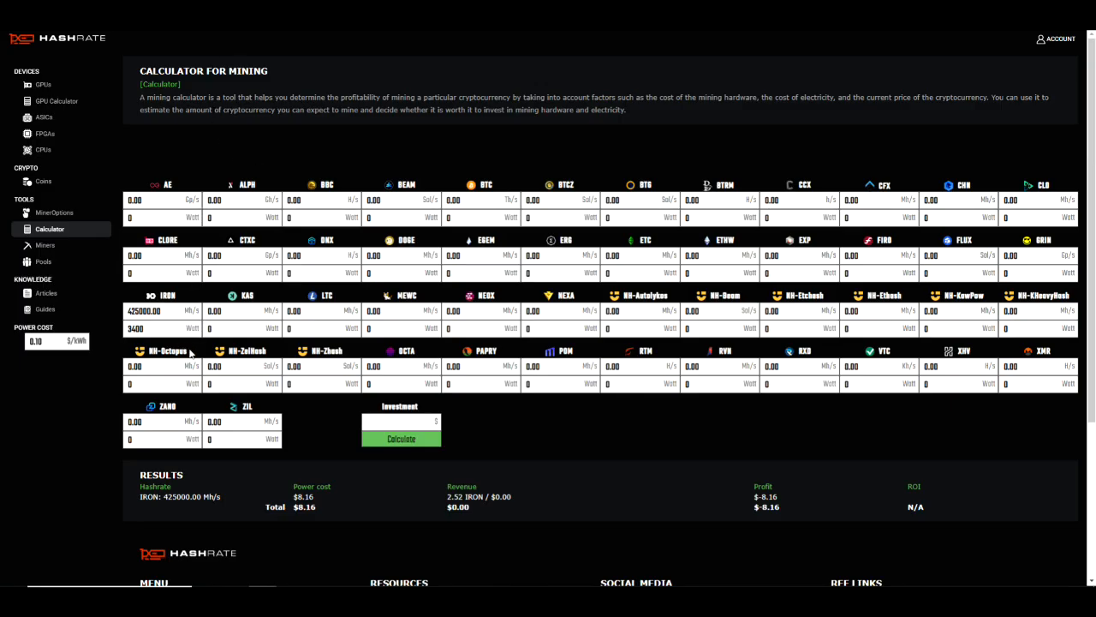
pyautogui.moveTo(327, 498)
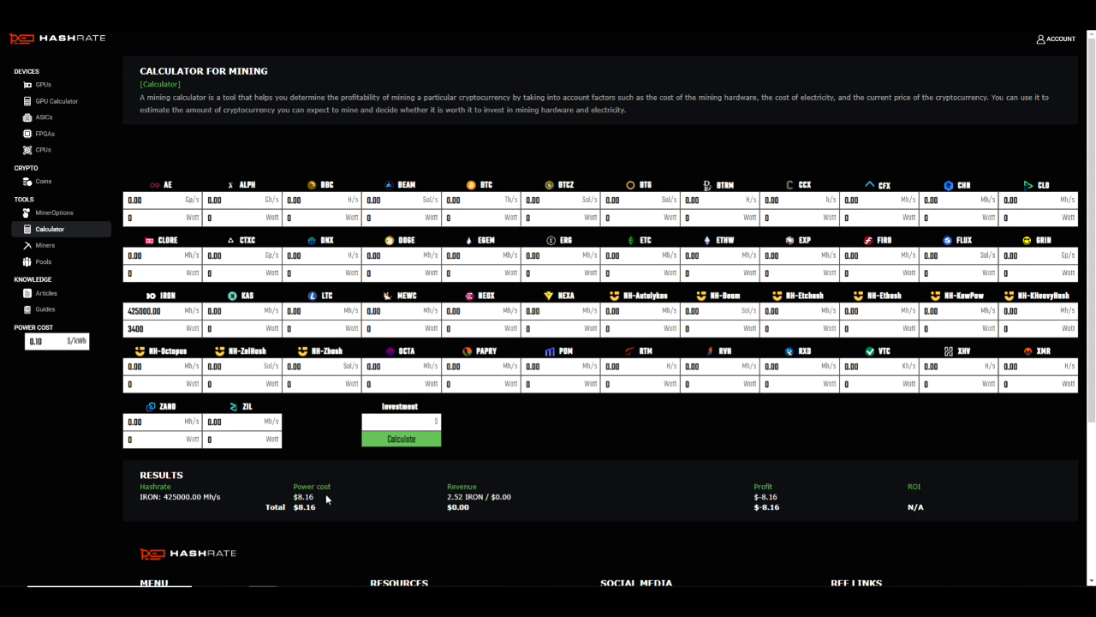
pyautogui.moveTo(362, 507)
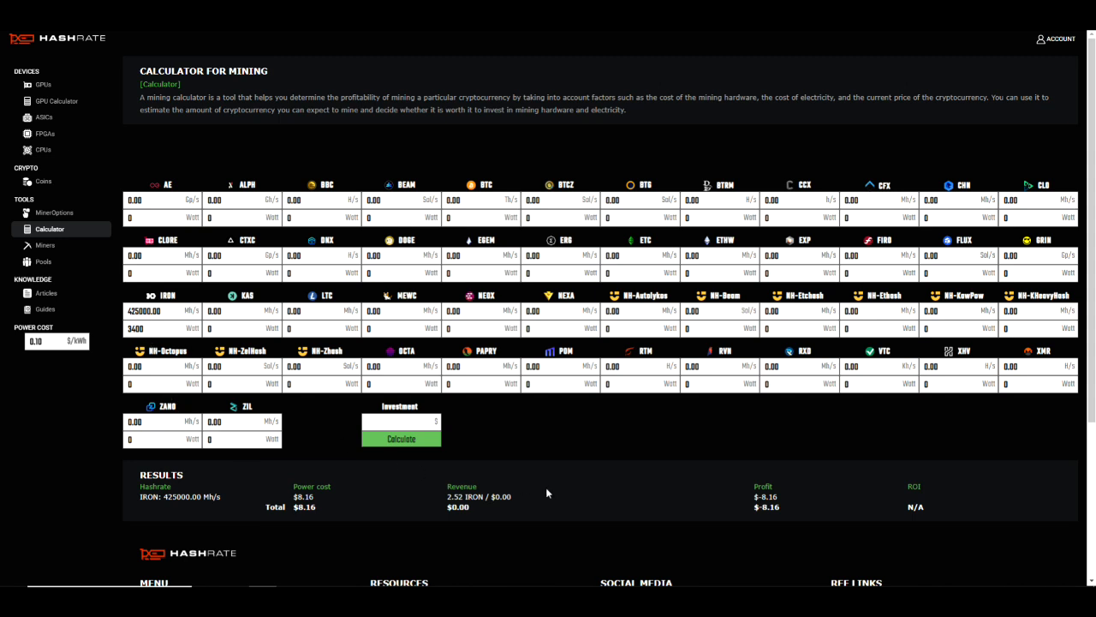
pyautogui.moveTo(774, 520)
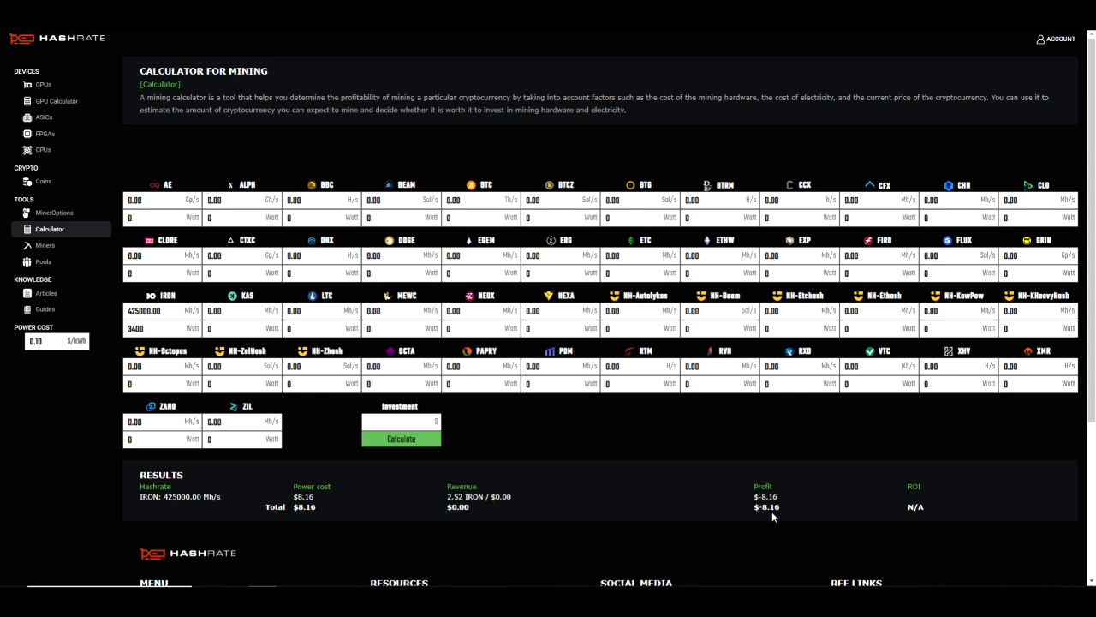
# Step: Set the Hashrate.no electricity price to 0.07 $/kWh, giving $5.71 power cost
pyautogui.click(39, 340)
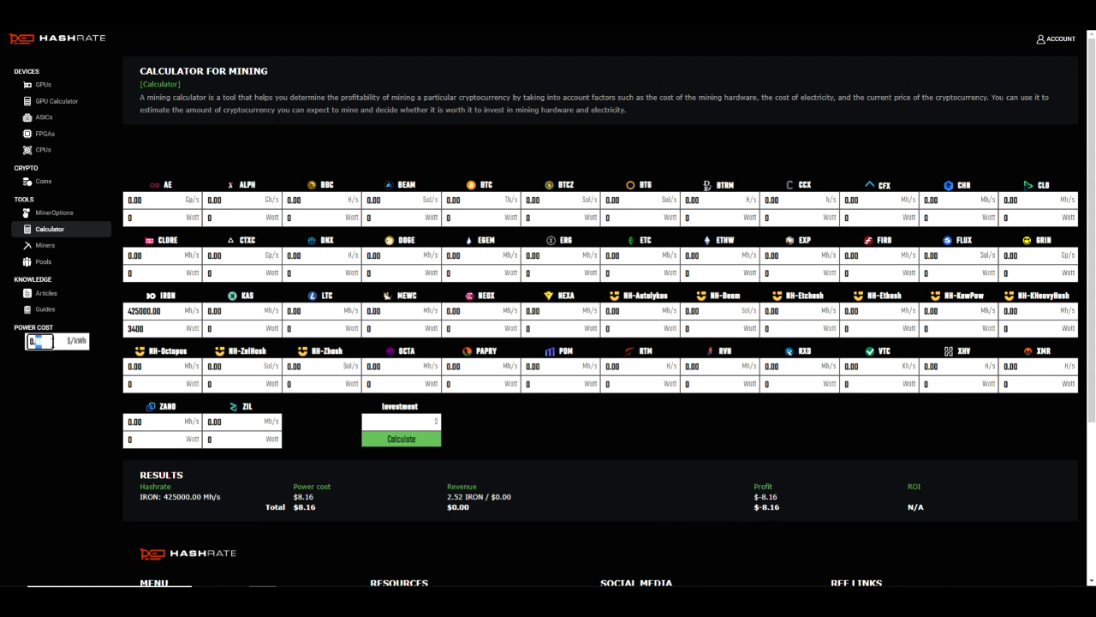
pyautogui.write('0.15')
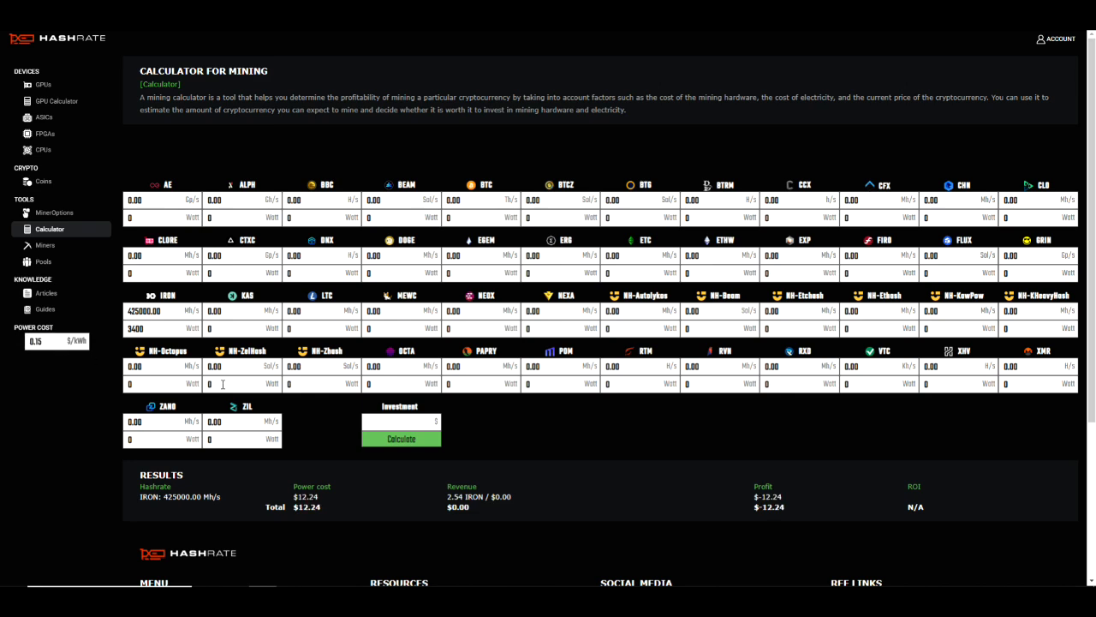
pyautogui.moveTo(114, 404)
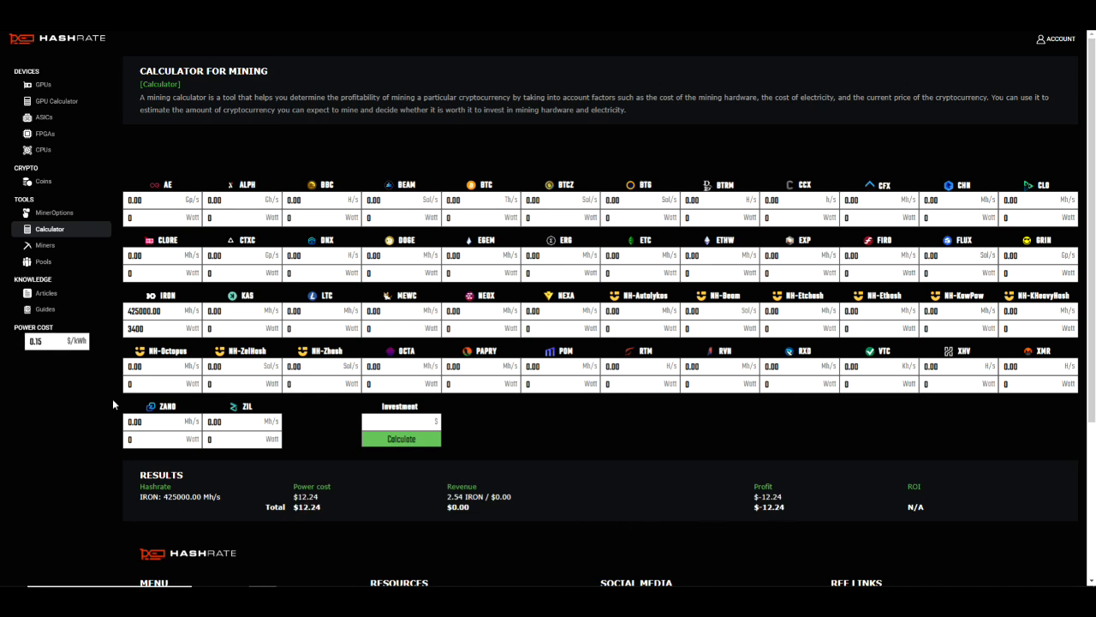
pyautogui.click(41, 341)
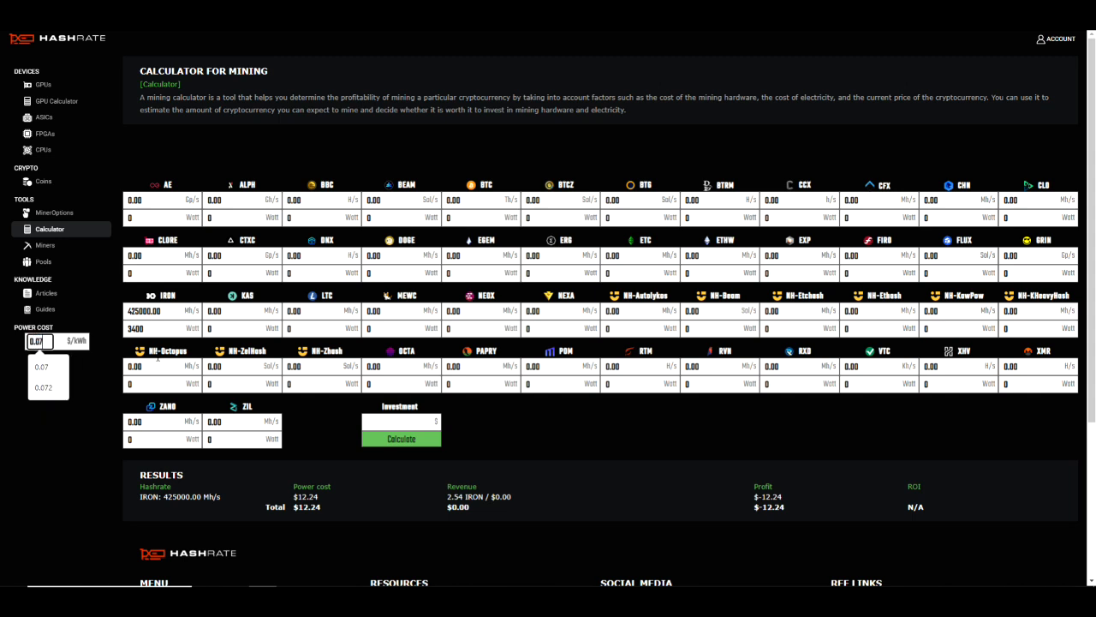
pyautogui.click(43, 364)
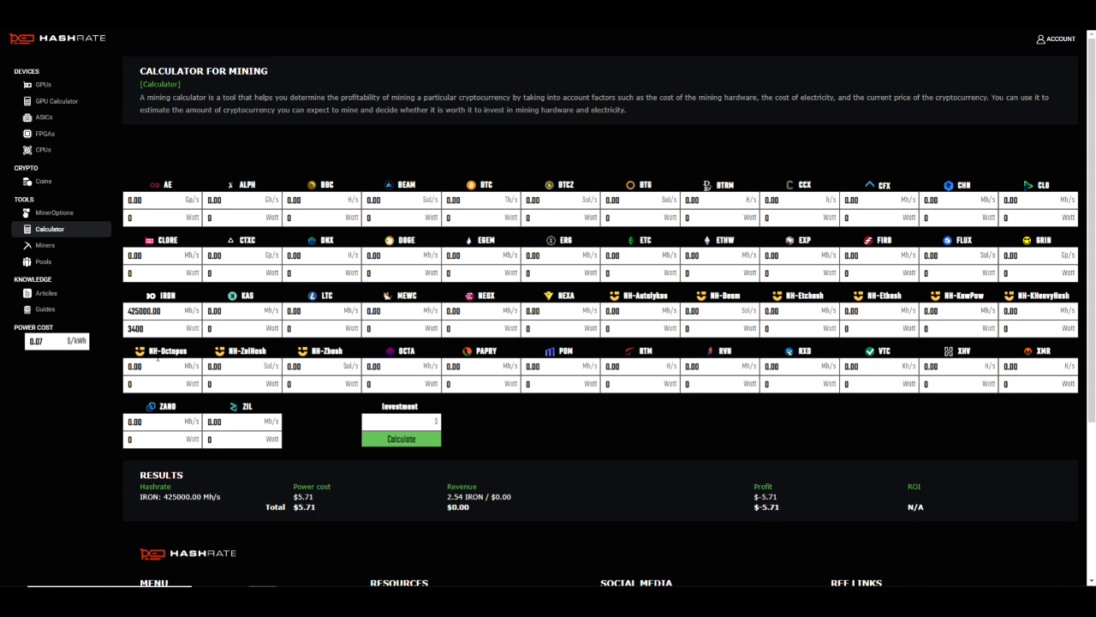
pyautogui.moveTo(629, 517)
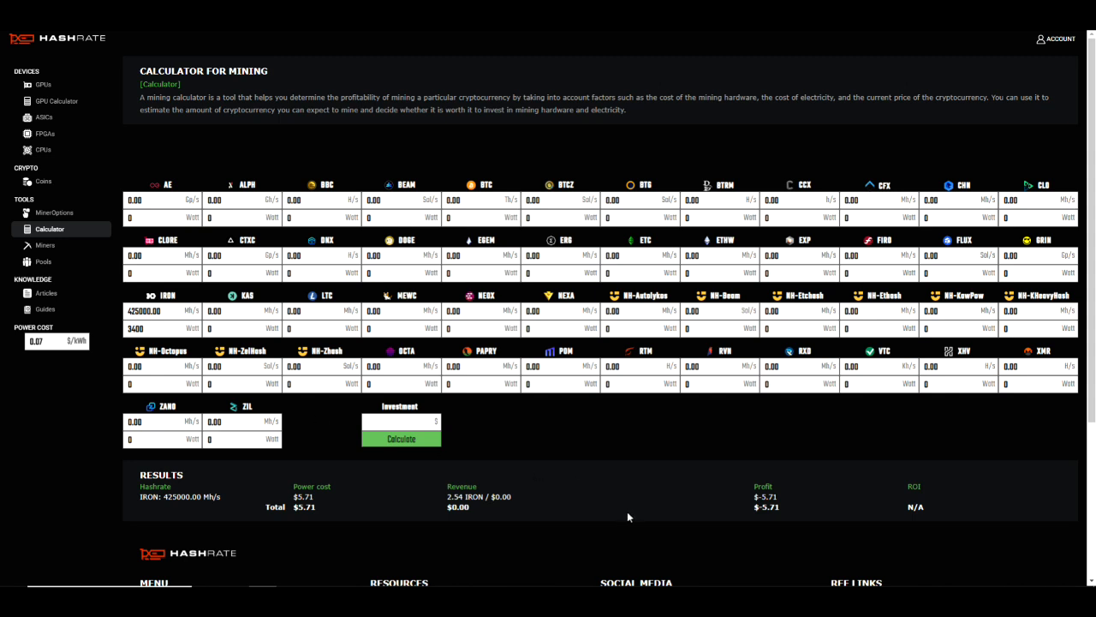
pyautogui.moveTo(531, 414)
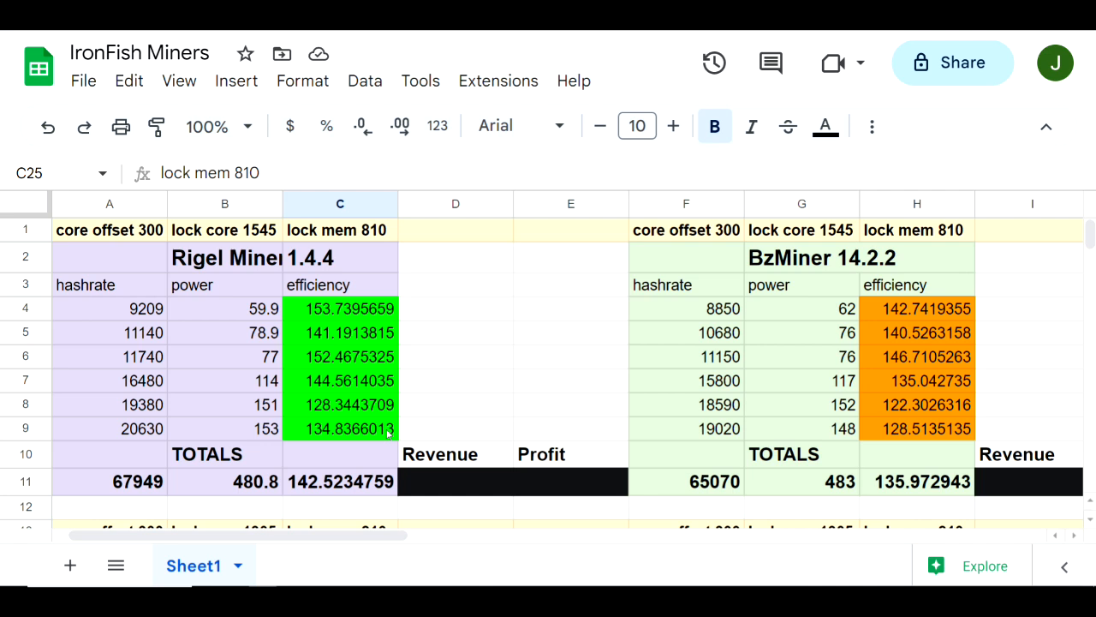
pyautogui.click(110, 308)
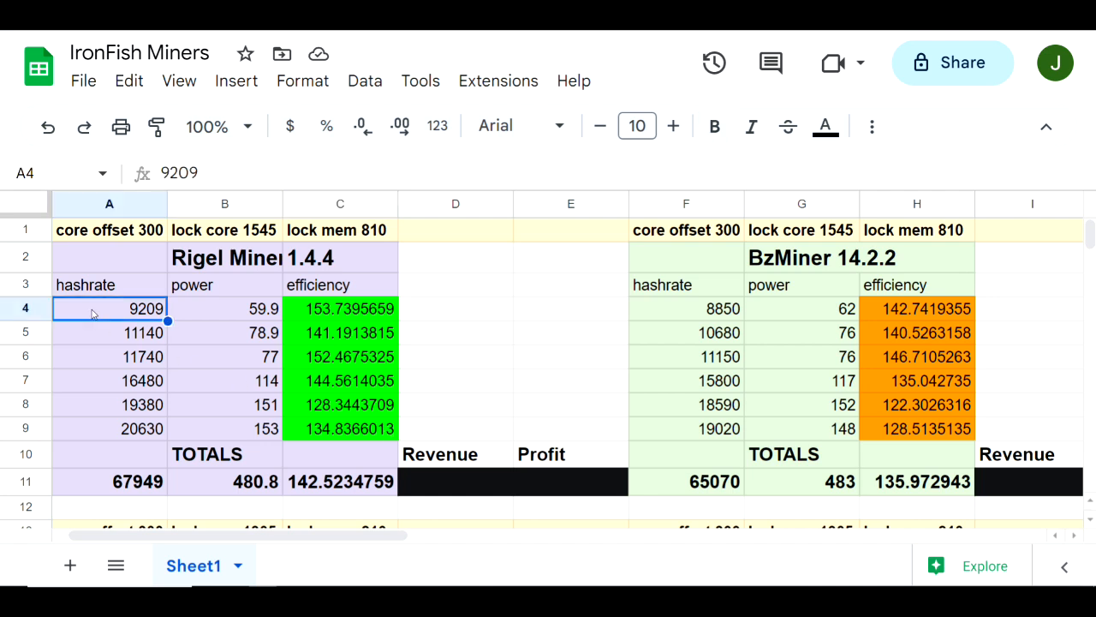
pyautogui.click(94, 332)
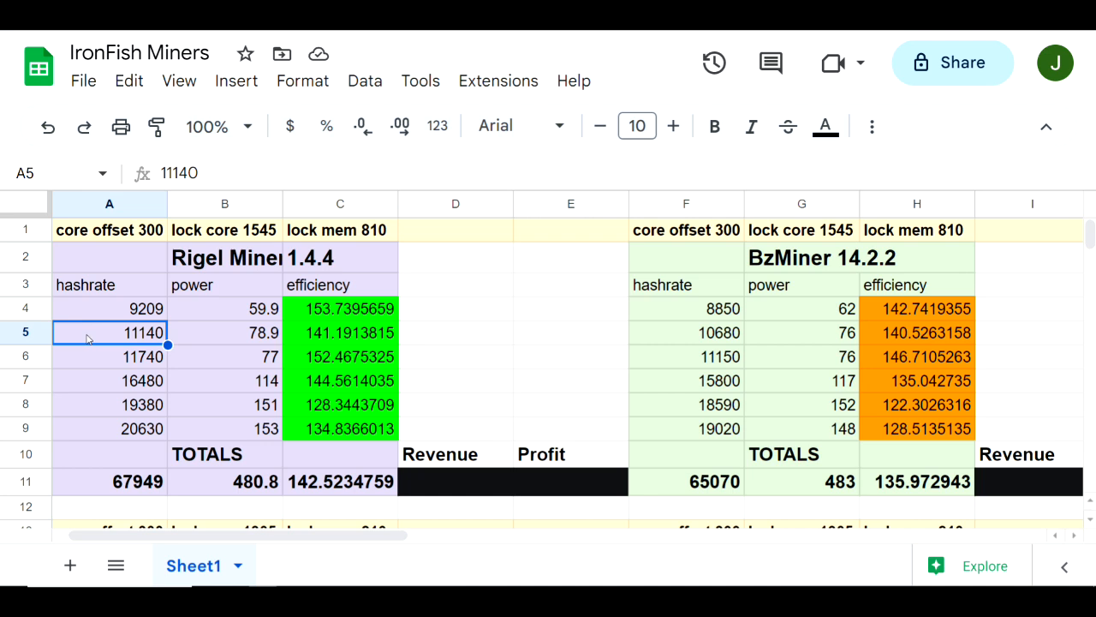
pyautogui.click(95, 380)
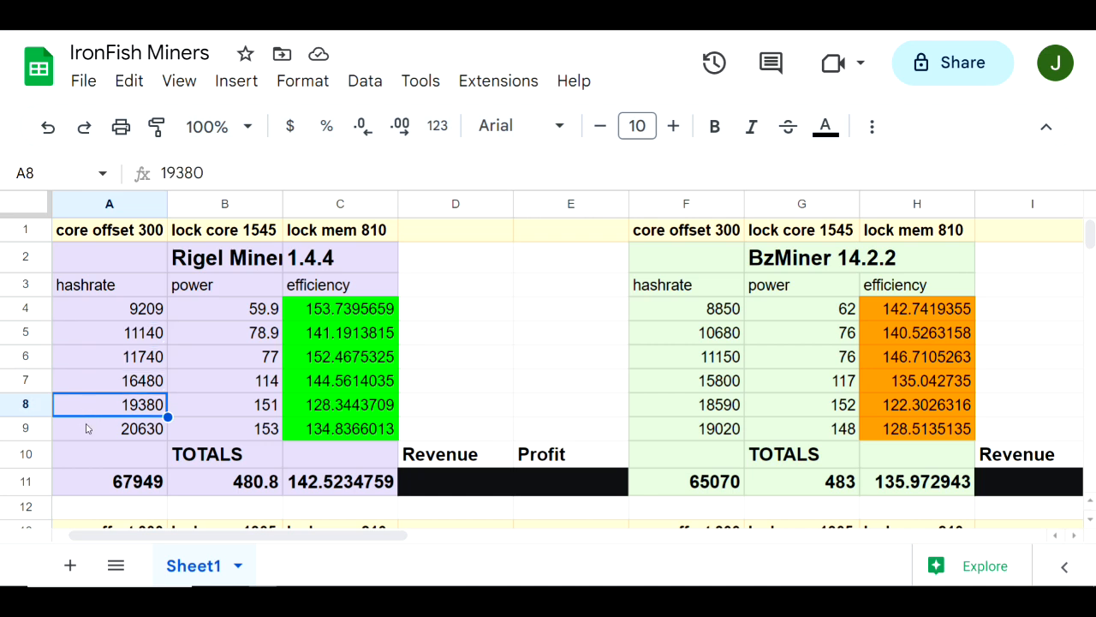
pyautogui.click(109, 428)
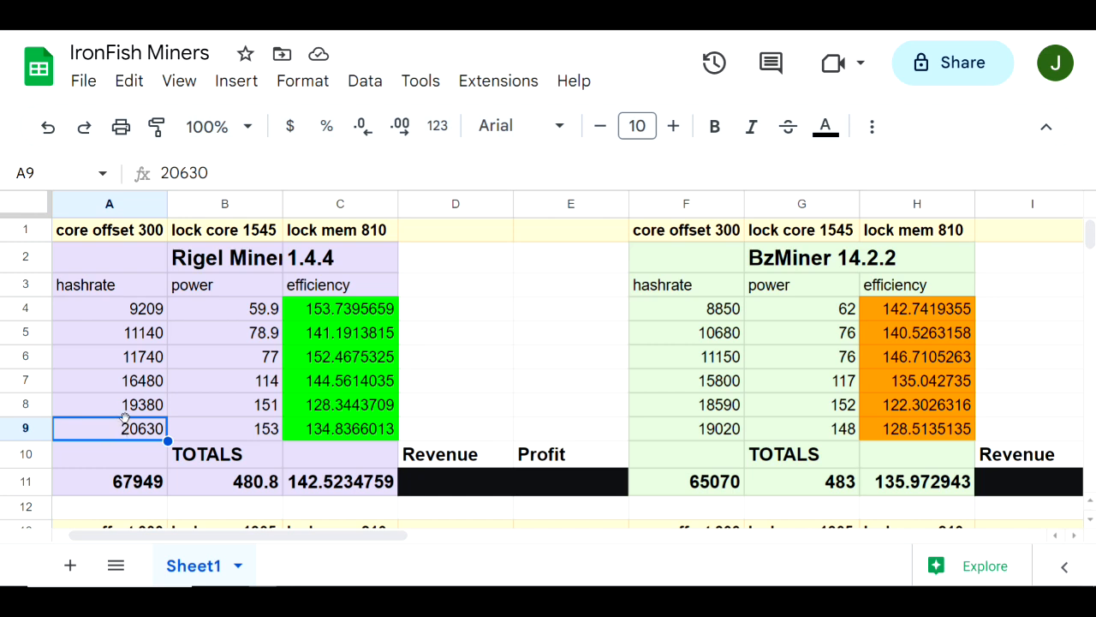
pyautogui.click(225, 481)
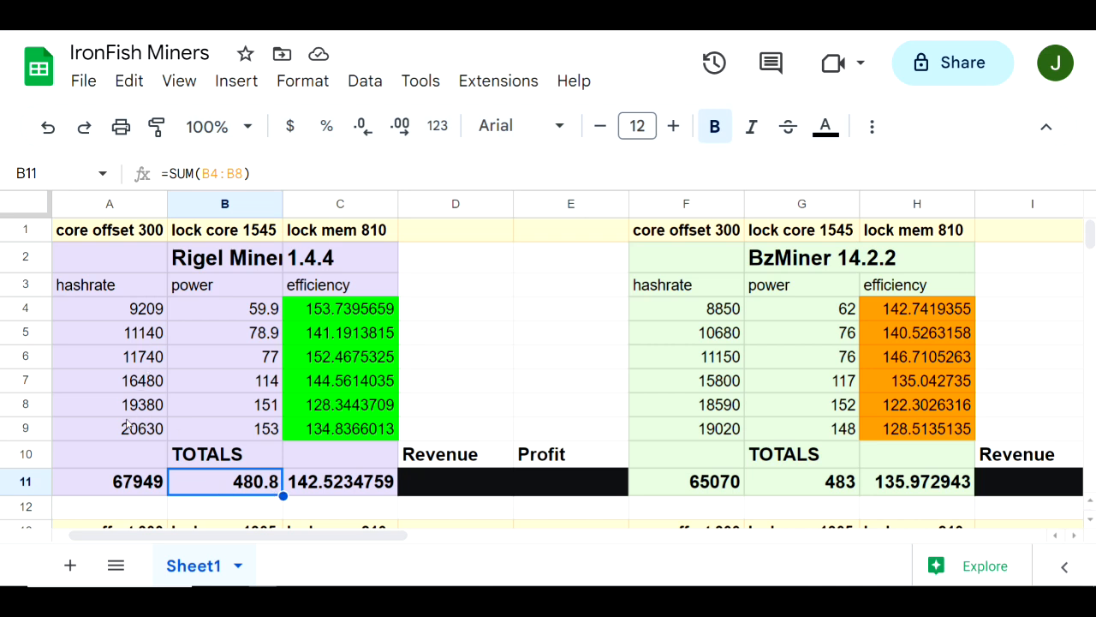
pyautogui.moveTo(131, 496)
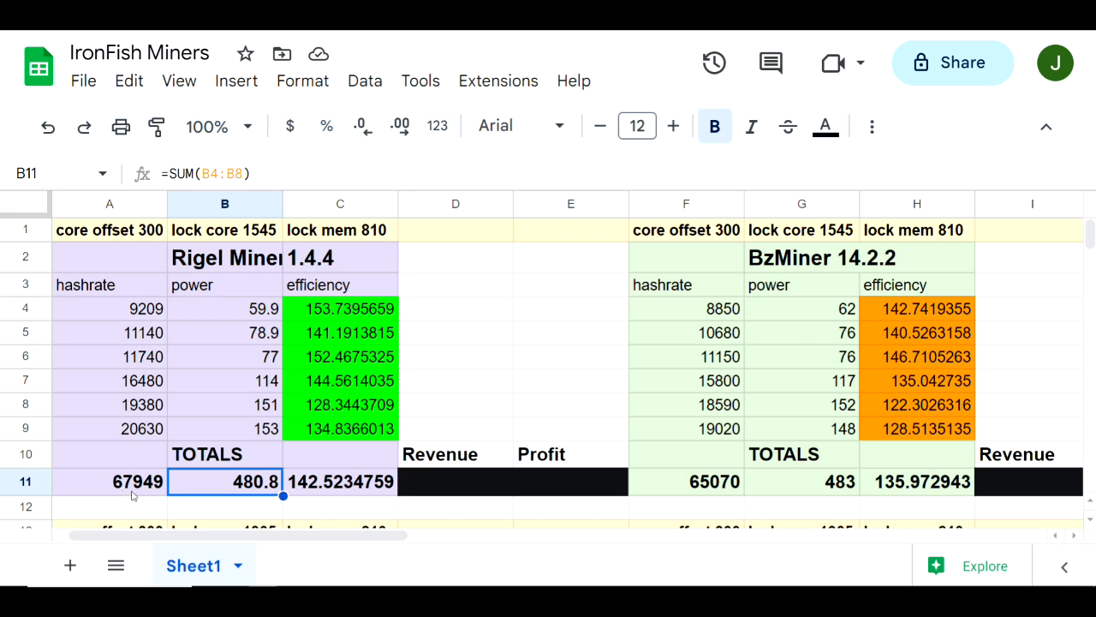
pyautogui.moveTo(146, 492)
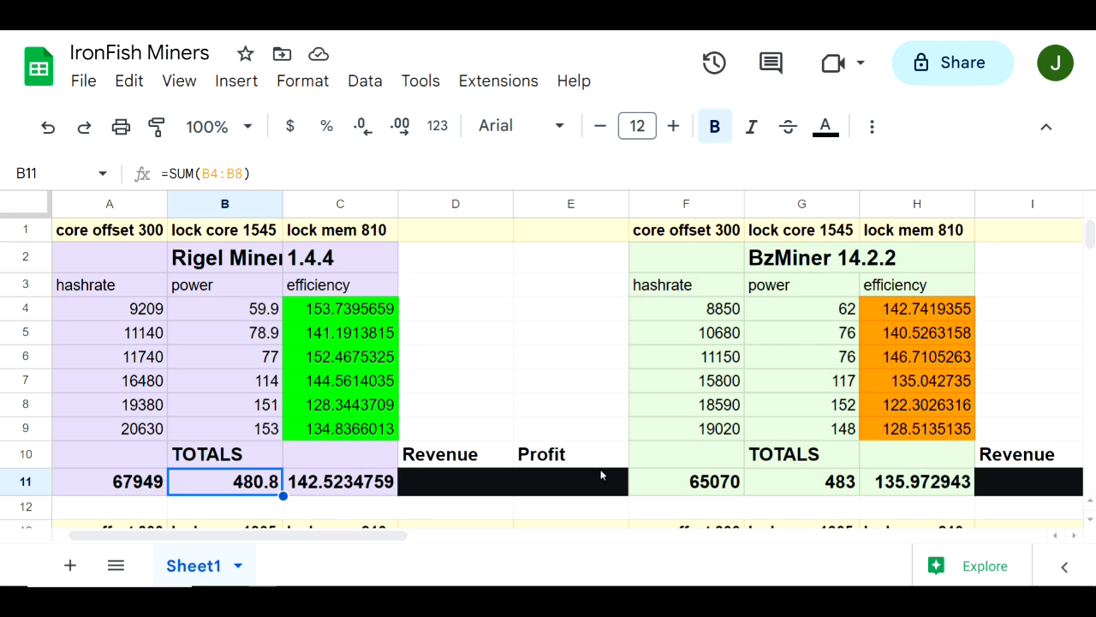
pyautogui.moveTo(882, 281)
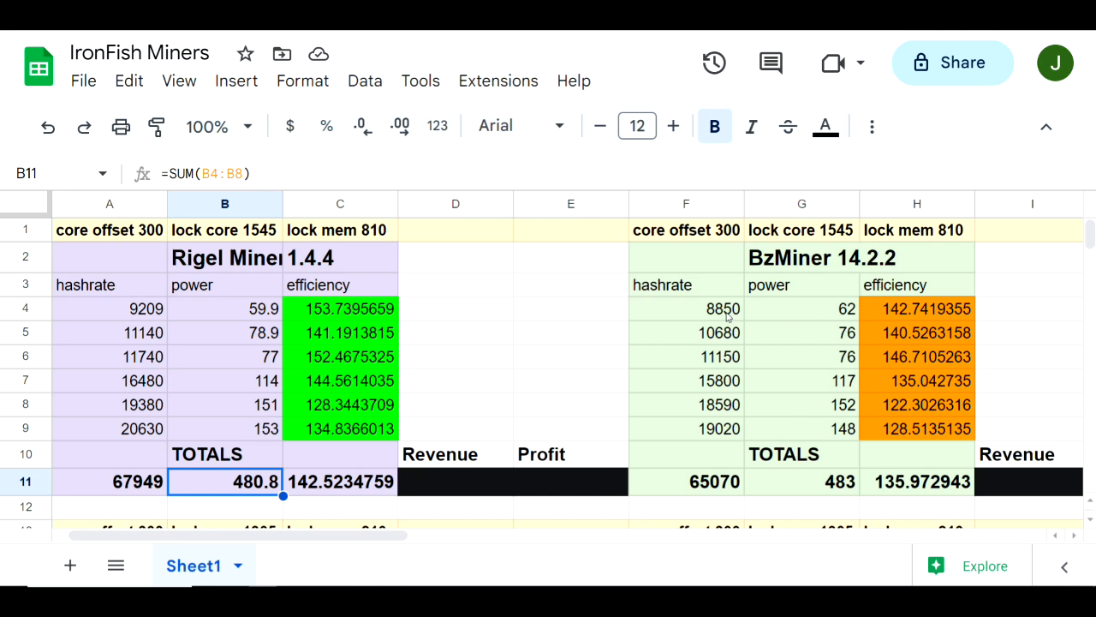
pyautogui.moveTo(719, 338)
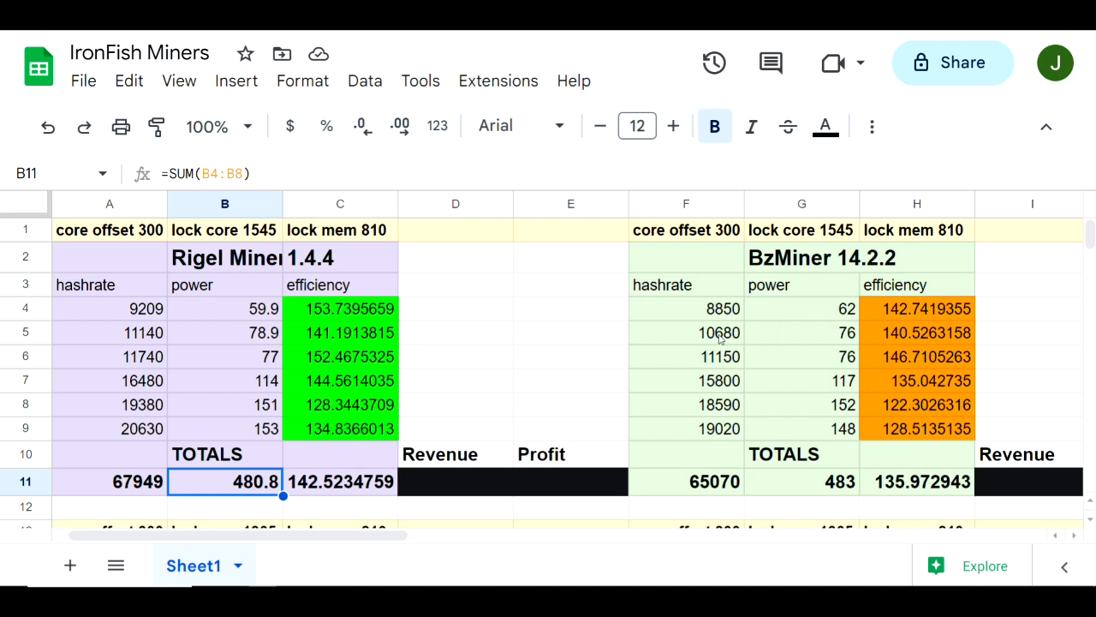
pyautogui.moveTo(819, 340)
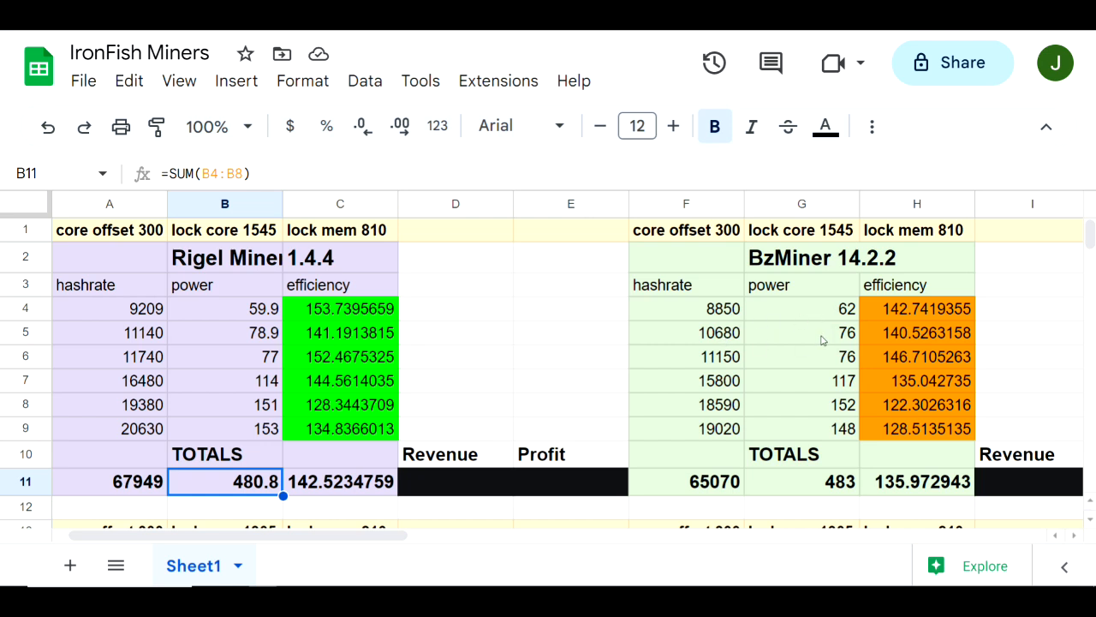
pyautogui.moveTo(724, 368)
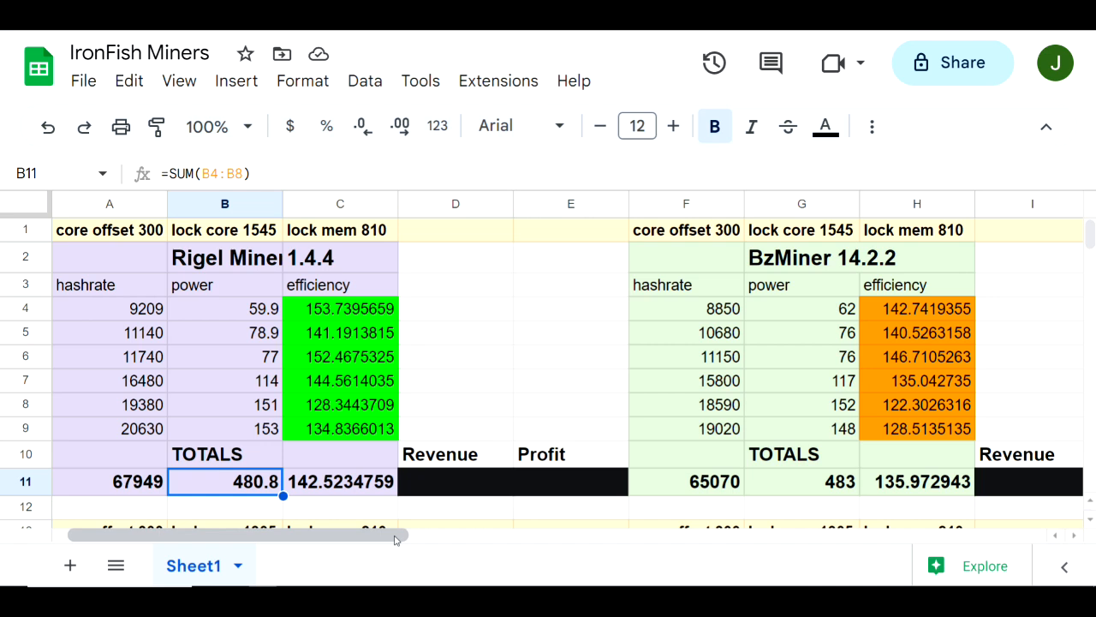
pyautogui.moveTo(306, 348)
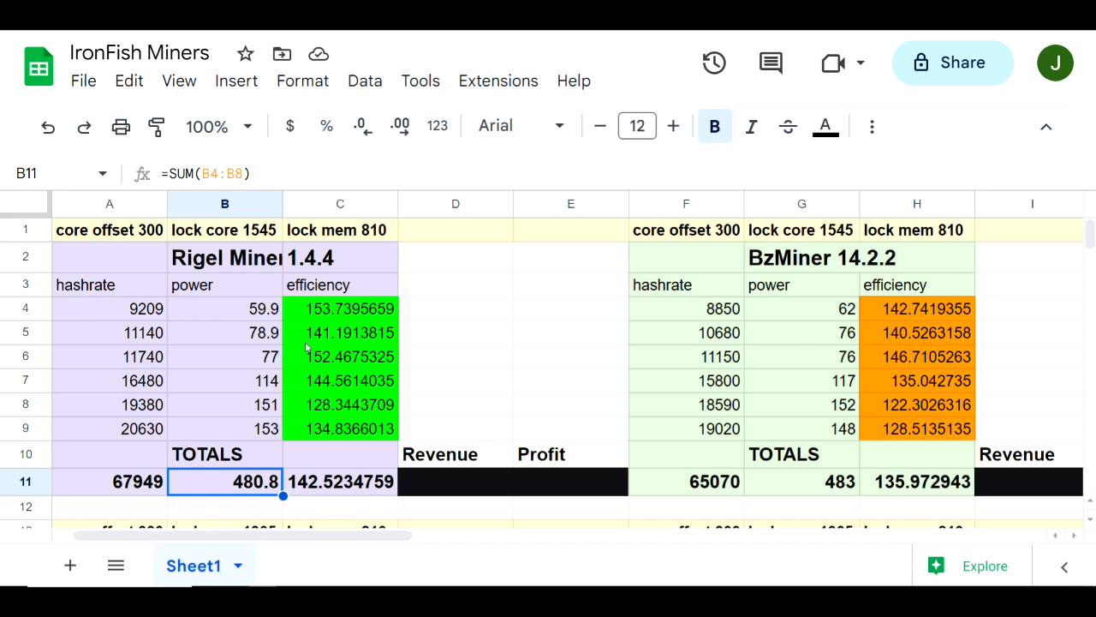
pyautogui.click(109, 230)
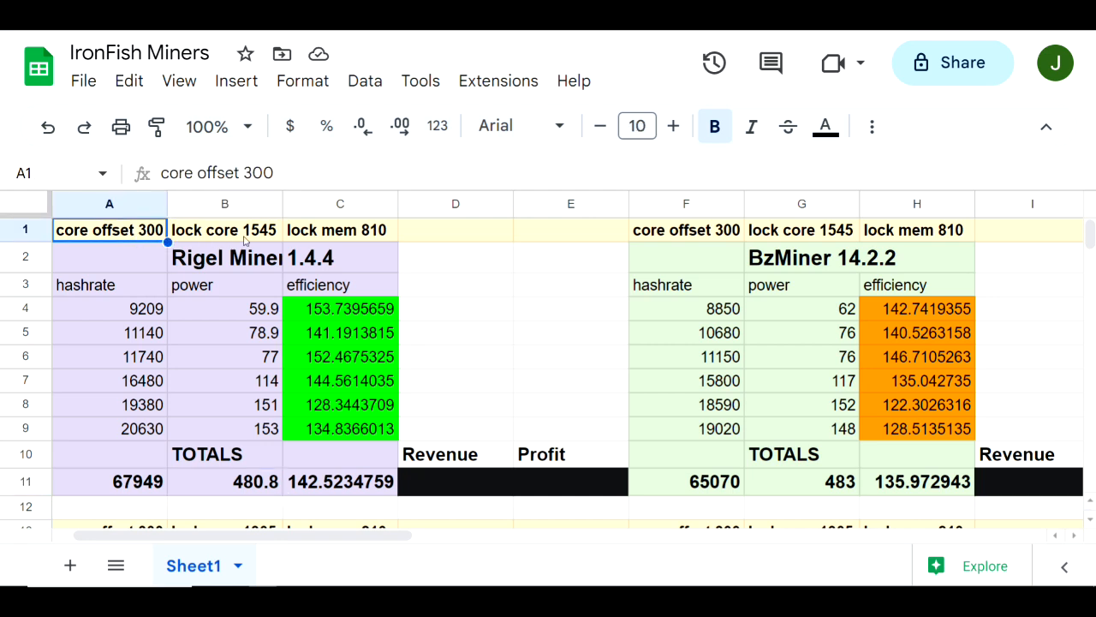
pyautogui.click(224, 230)
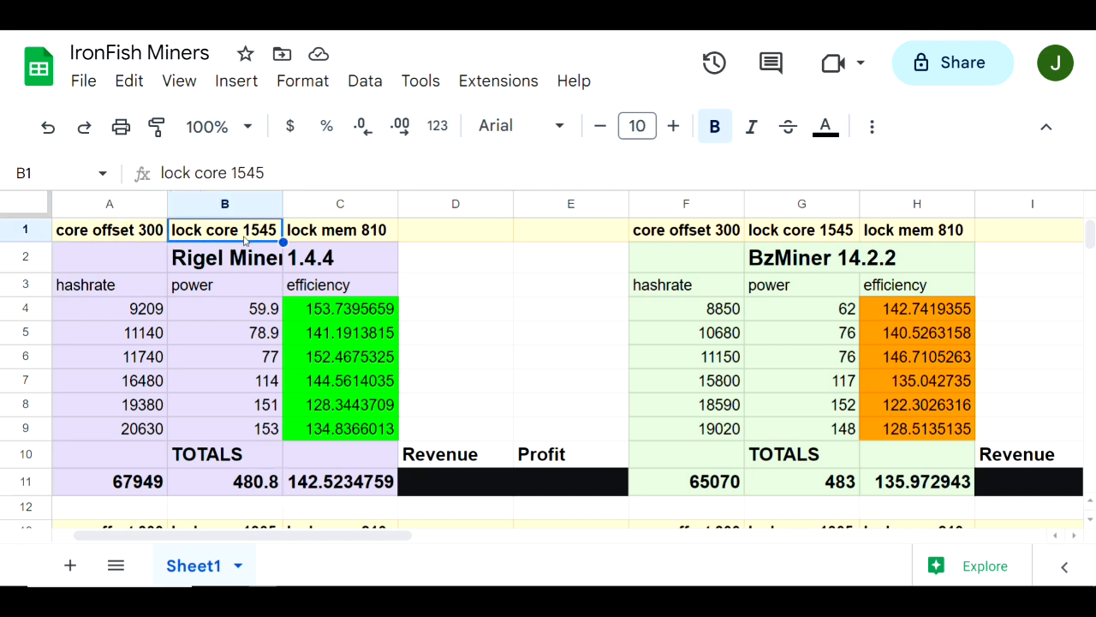
pyautogui.click(340, 230)
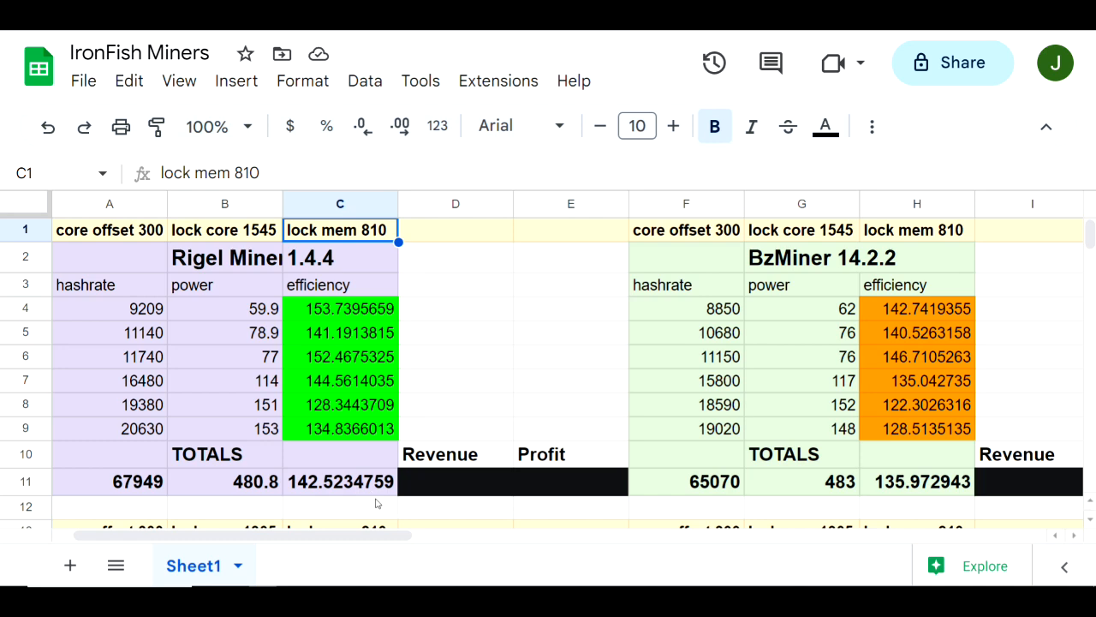
pyautogui.hscroll(3)
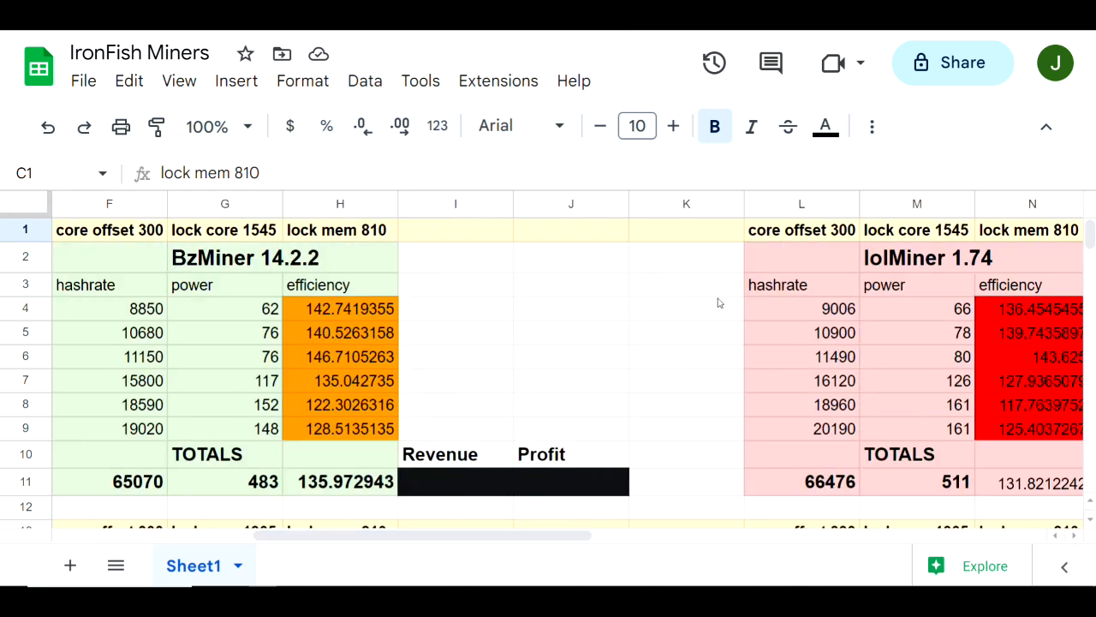
pyautogui.moveTo(883, 331)
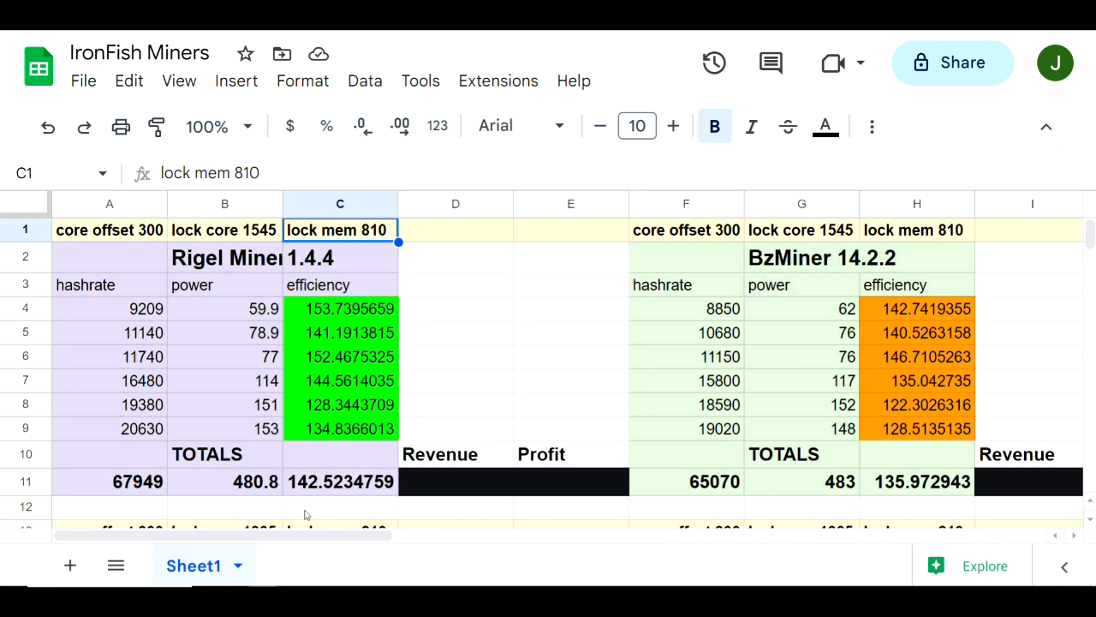
# Step: Inspect the lock mem 810 header and row 18 efficiency formula of the lock core 1305 results
pyautogui.scroll(-3)
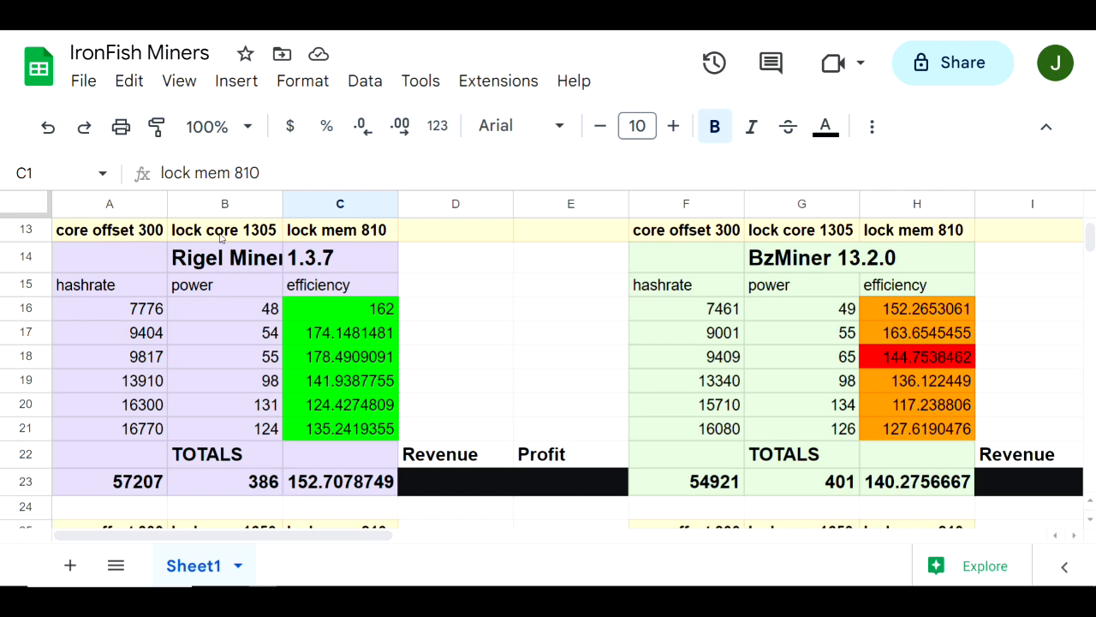
pyautogui.moveTo(340, 249)
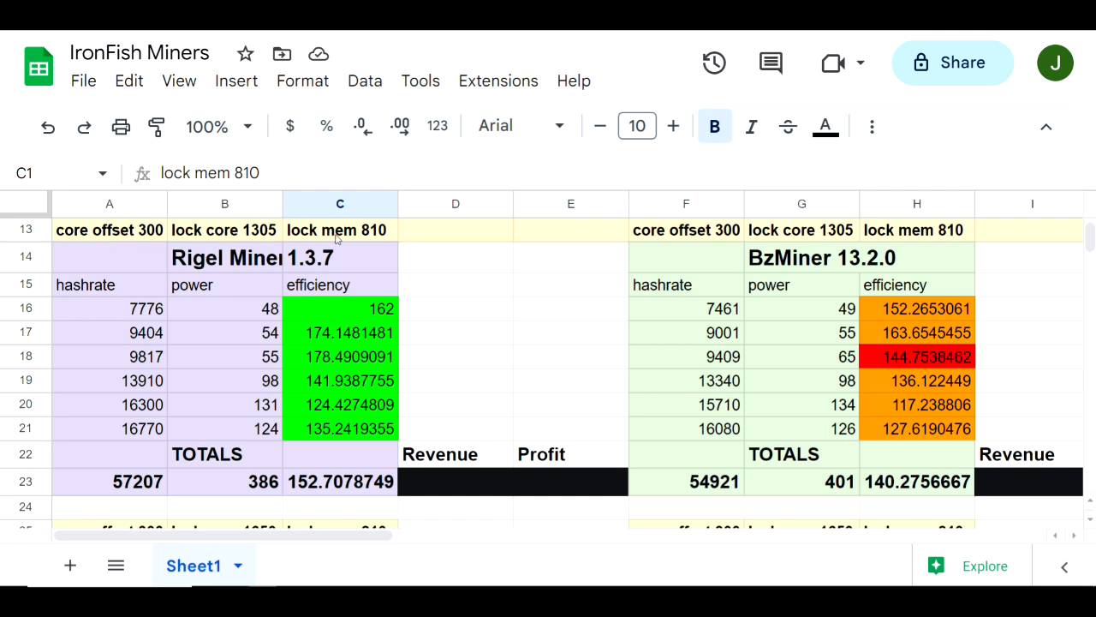
pyautogui.click(340, 229)
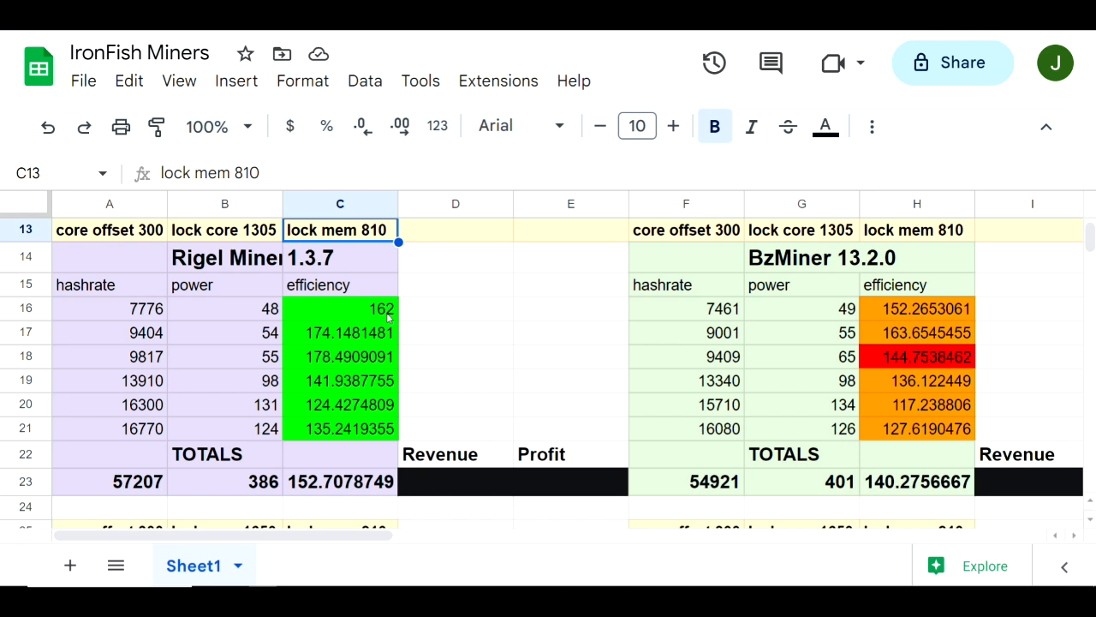
pyautogui.moveTo(356, 435)
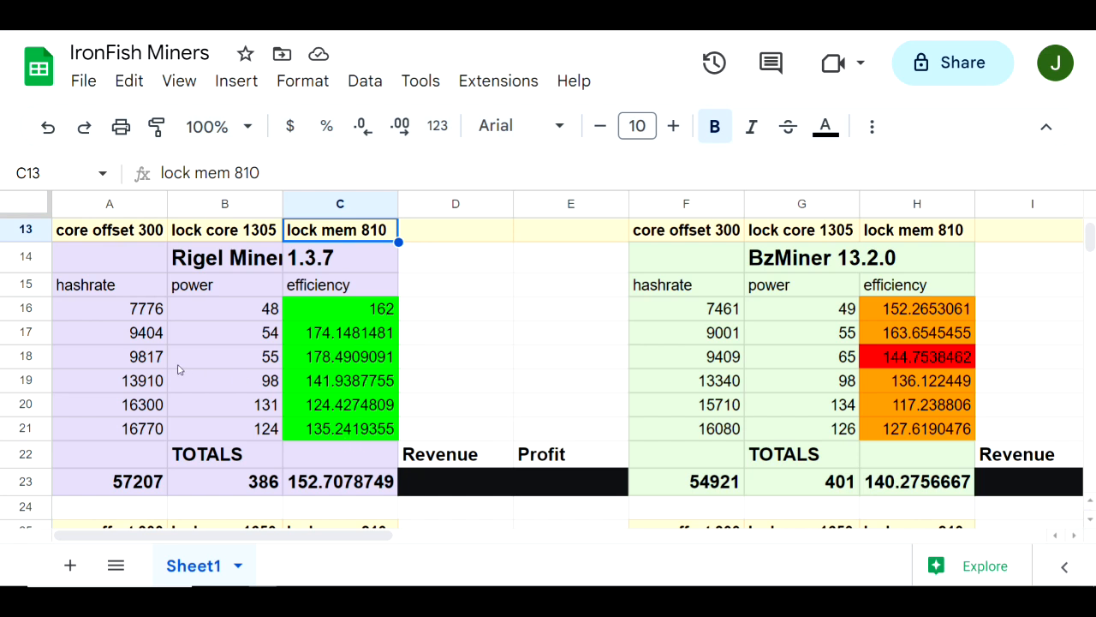
pyautogui.moveTo(187, 370)
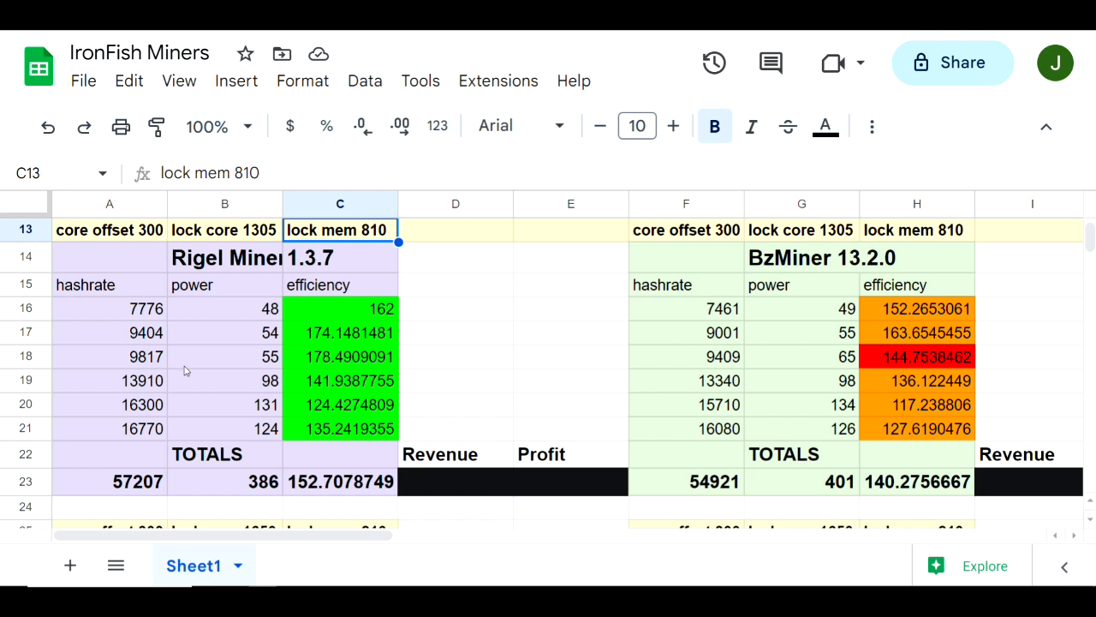
pyautogui.moveTo(210, 365)
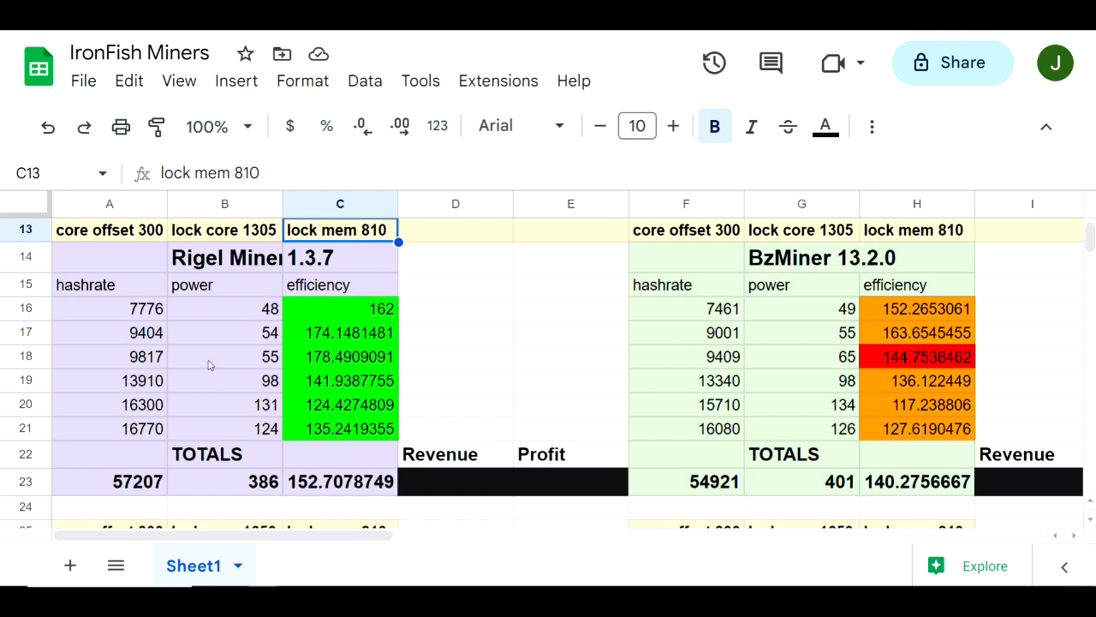
pyautogui.click(340, 357)
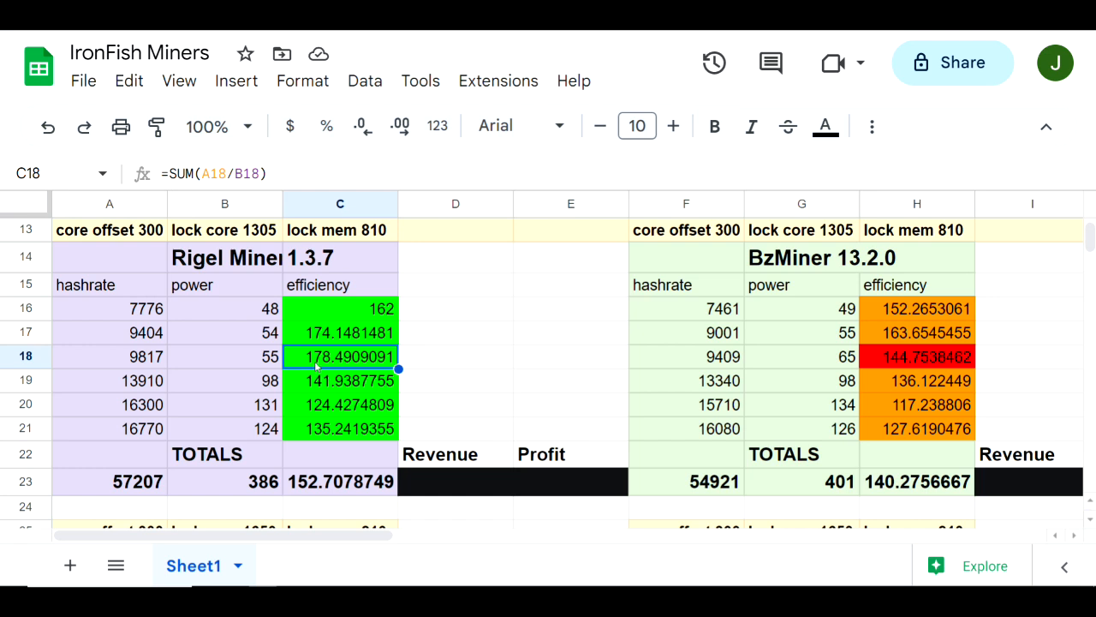
pyautogui.moveTo(347, 368)
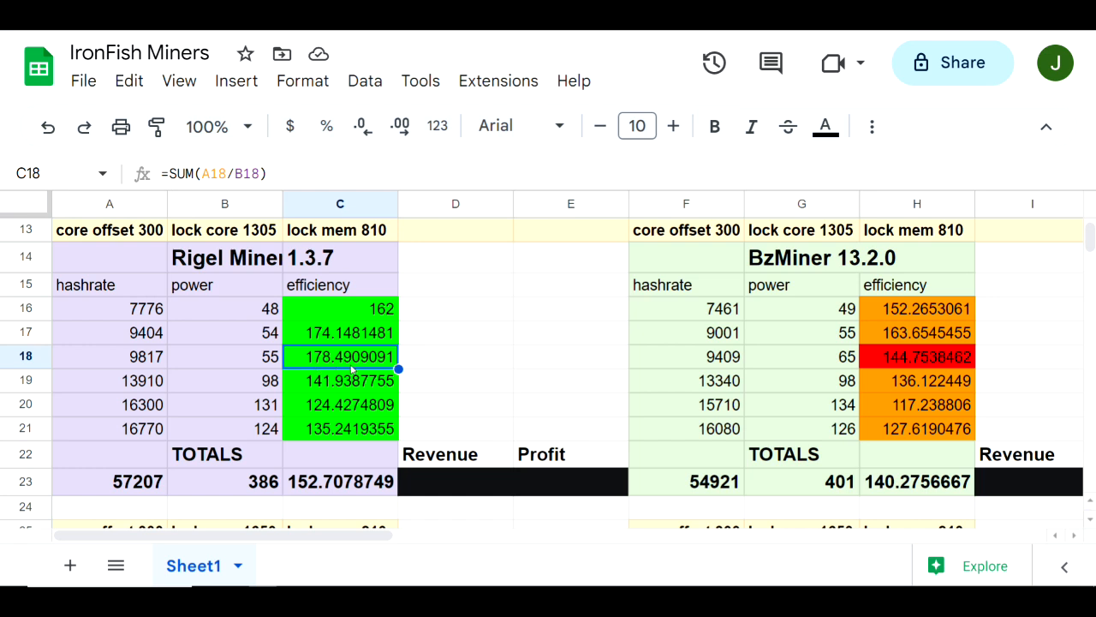
pyautogui.moveTo(356, 406)
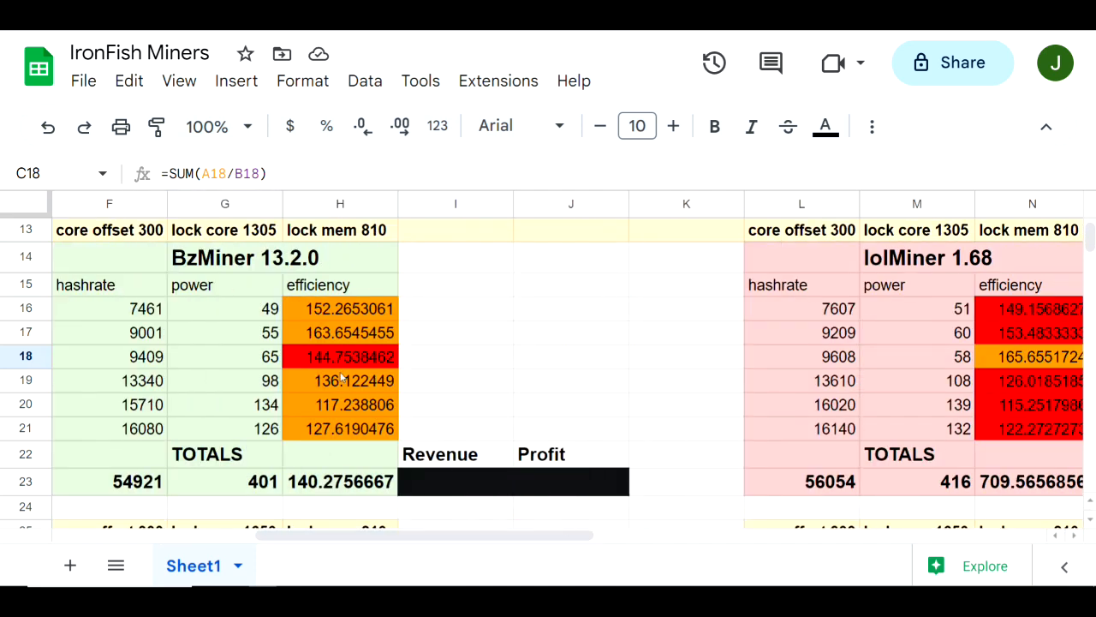
pyautogui.moveTo(883, 359)
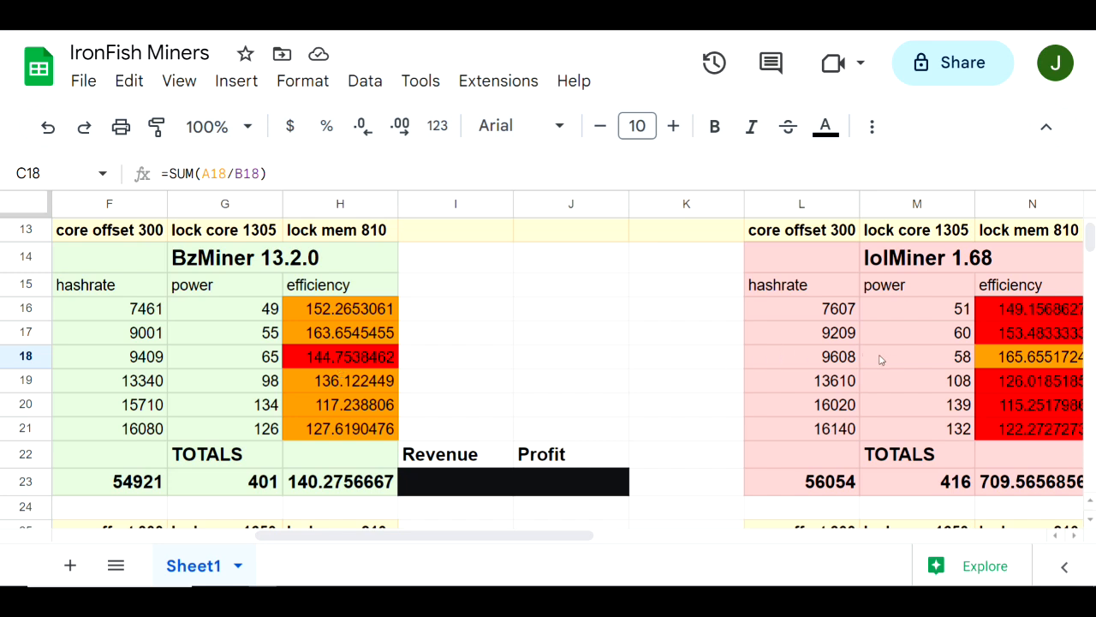
pyautogui.moveTo(974, 360)
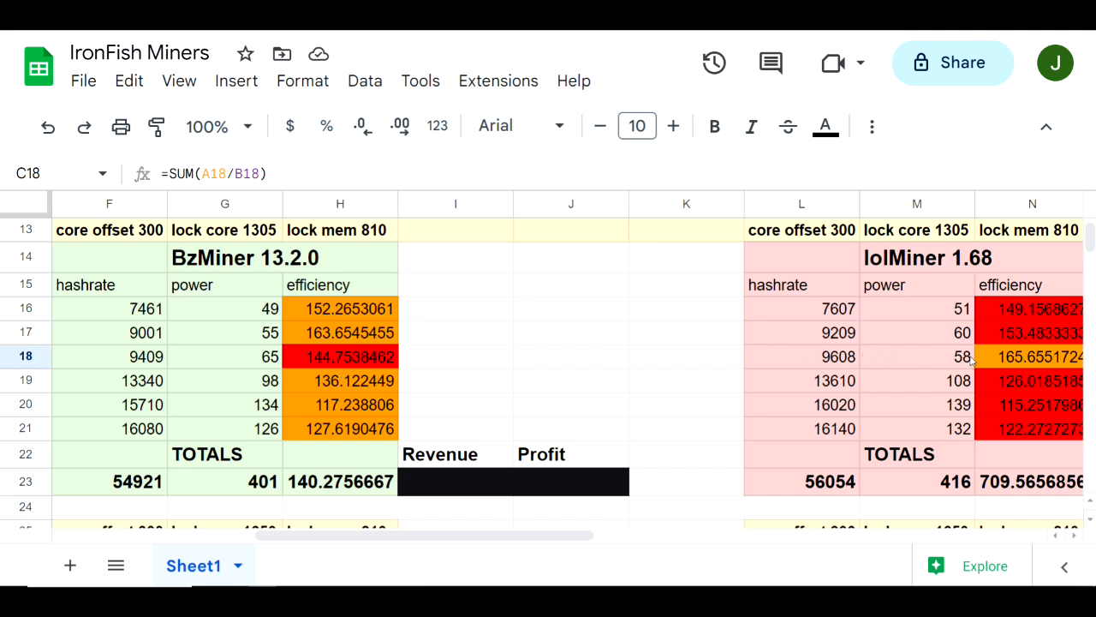
pyautogui.moveTo(755, 362)
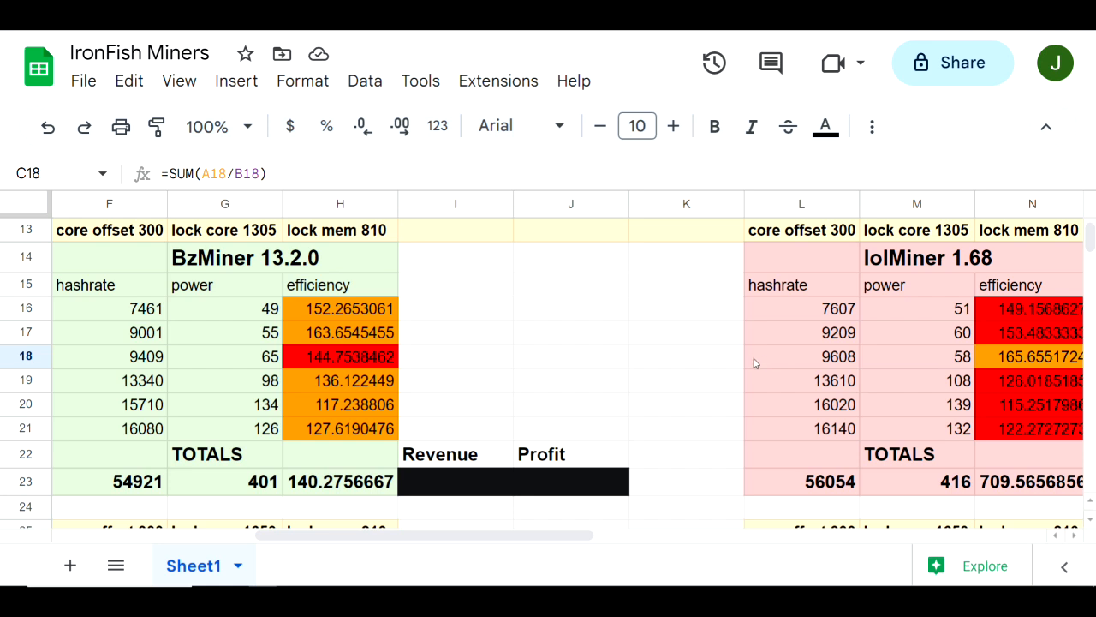
pyautogui.moveTo(369, 393)
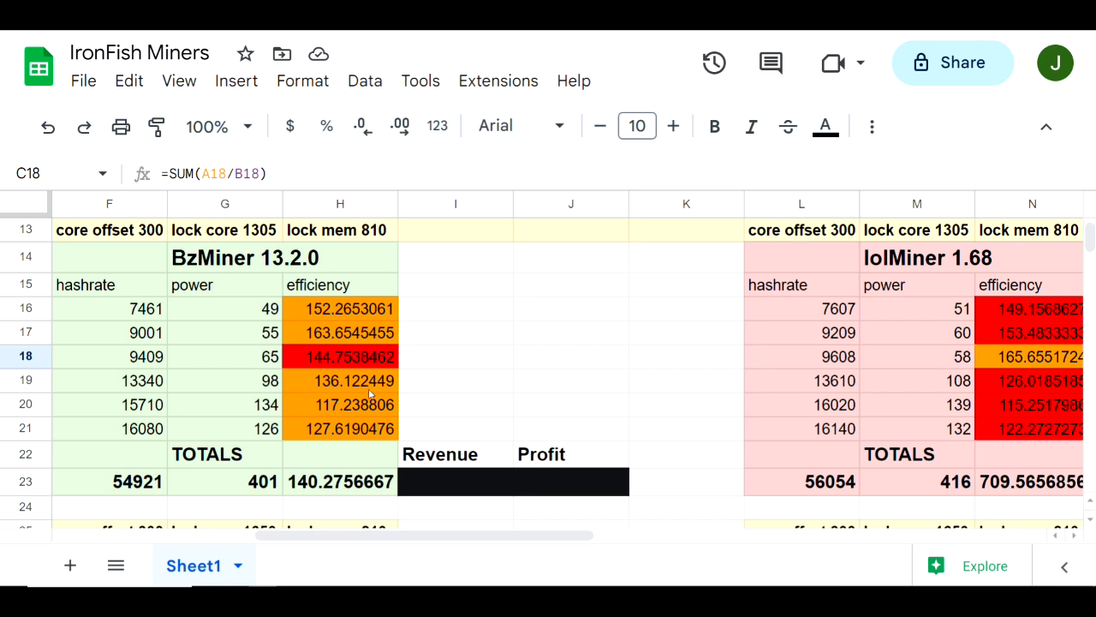
pyautogui.moveTo(334, 419)
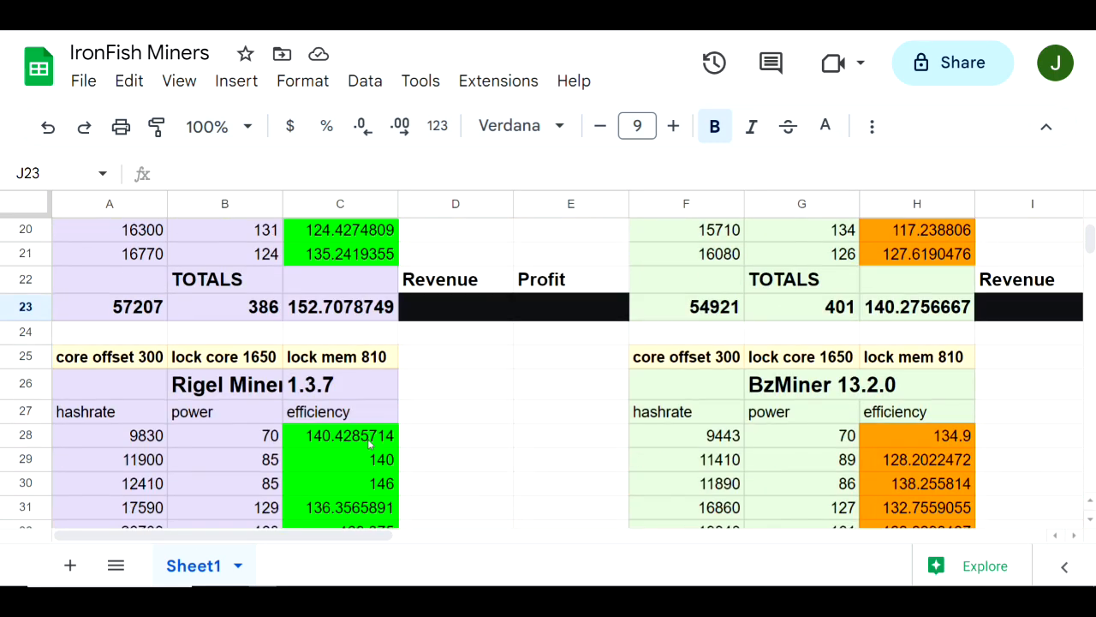
pyautogui.scroll(-3)
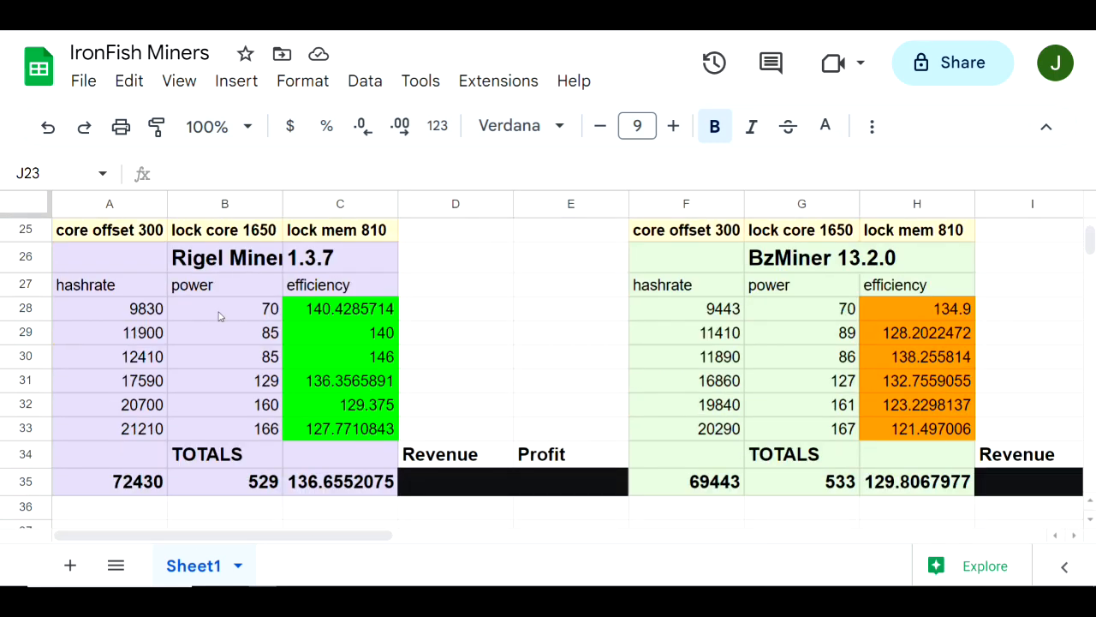
pyautogui.click(110, 229)
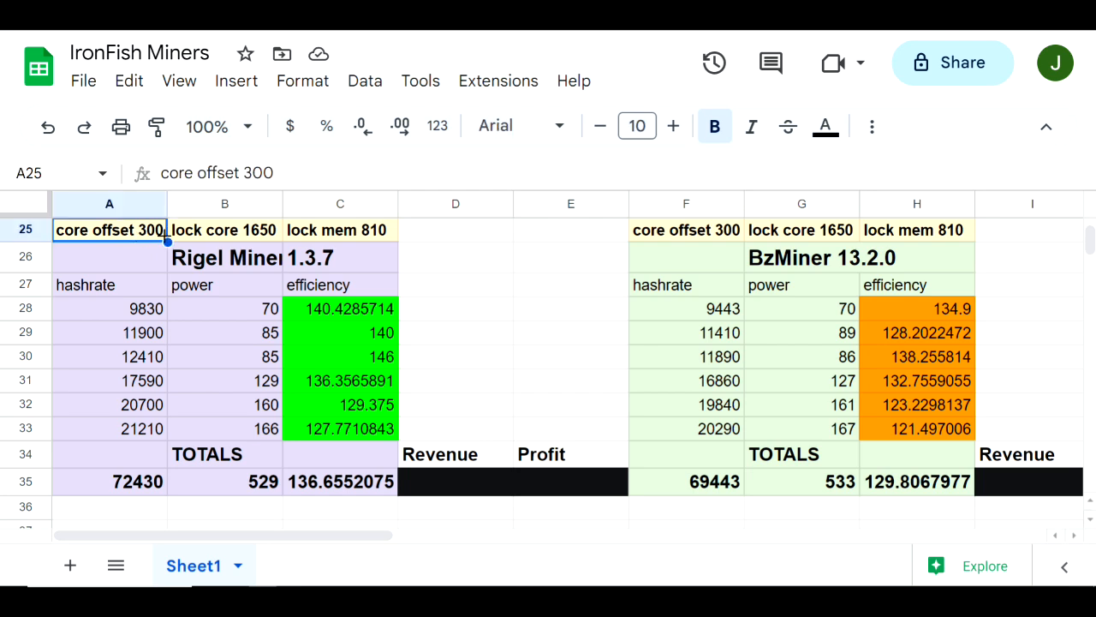
pyautogui.click(224, 230)
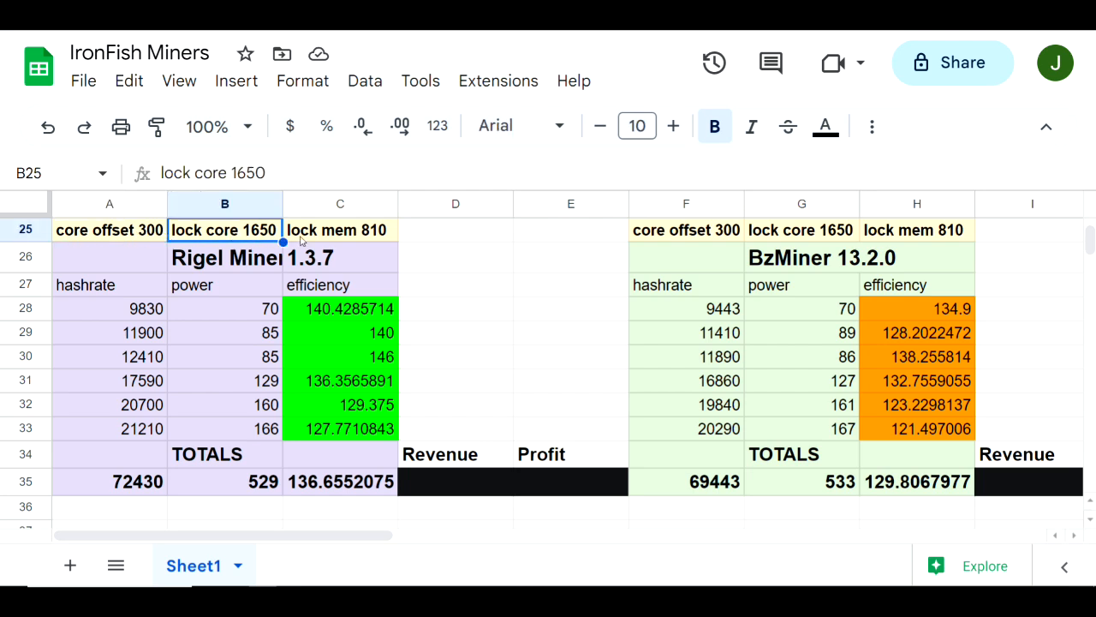
pyautogui.click(340, 230)
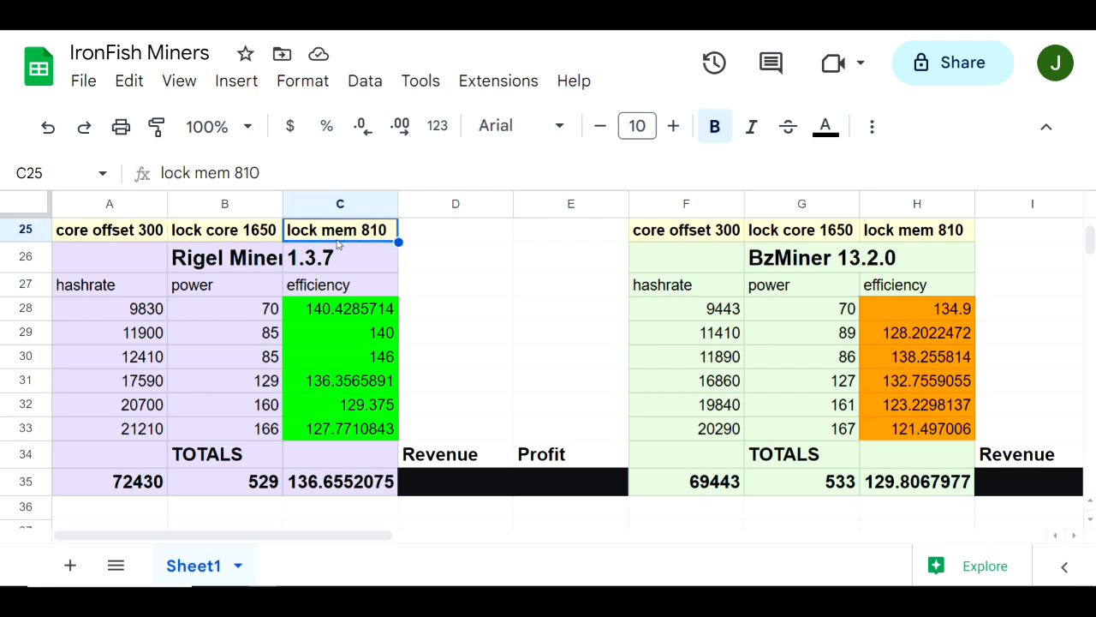
pyautogui.moveTo(304, 298)
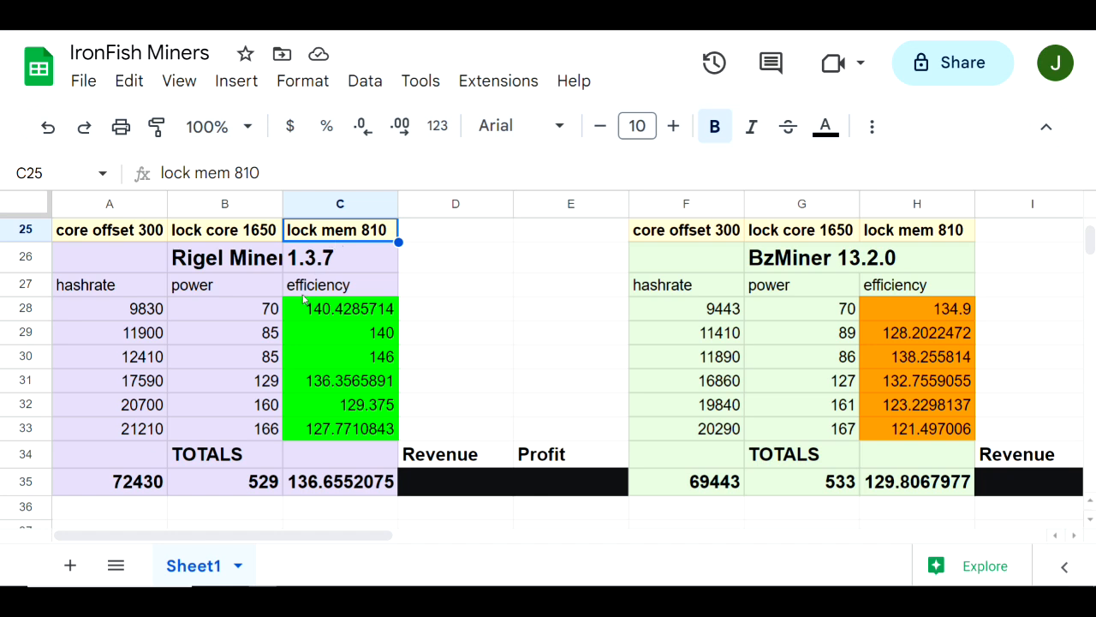
pyautogui.moveTo(340, 416)
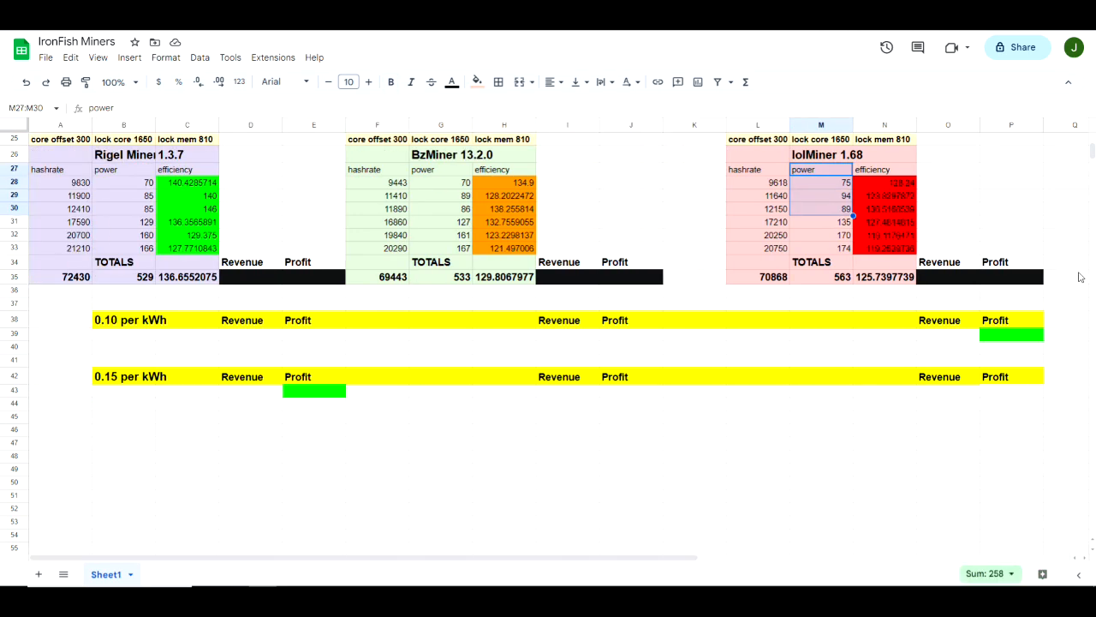
# Step: Scroll up to view all three lock core blocks for Rigel, BzMiner and lolMiner
pyautogui.scroll(3)
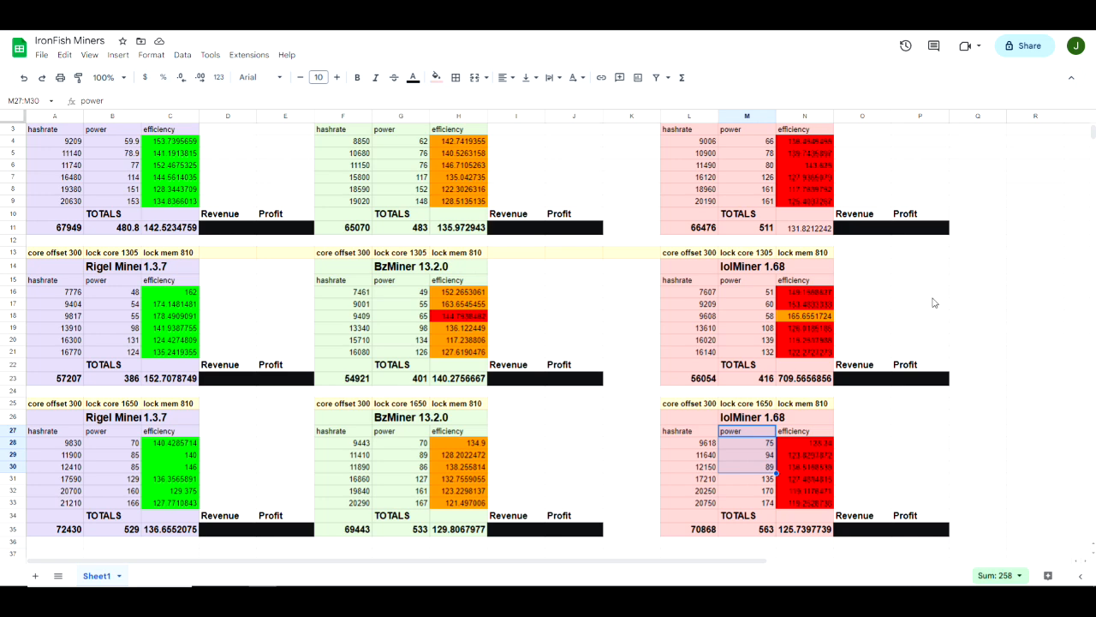
pyautogui.moveTo(917, 291)
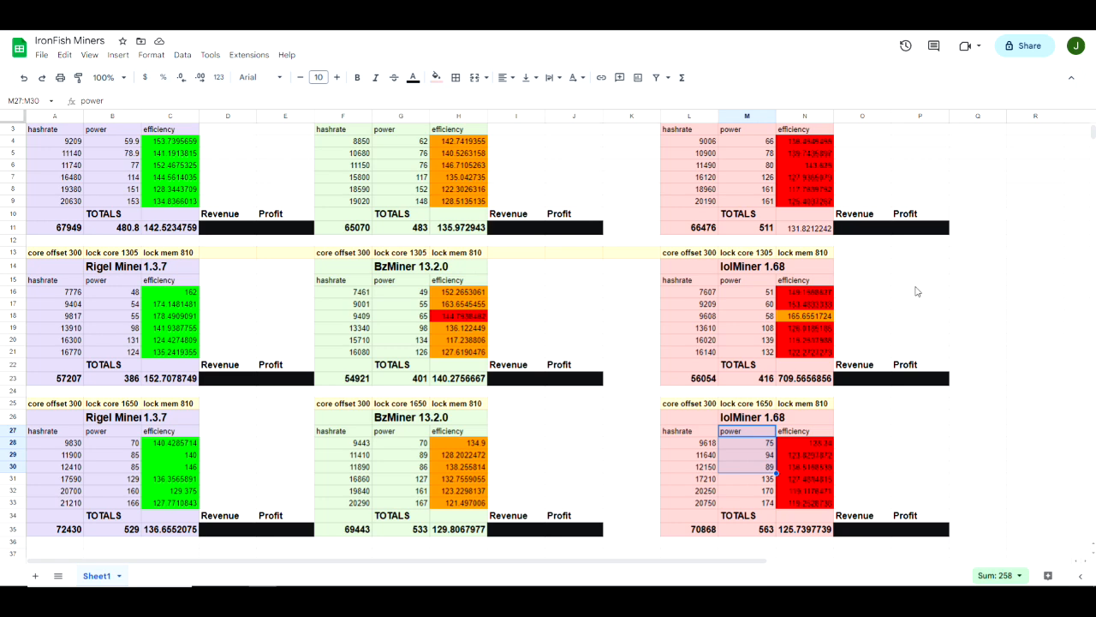
pyautogui.moveTo(909, 294)
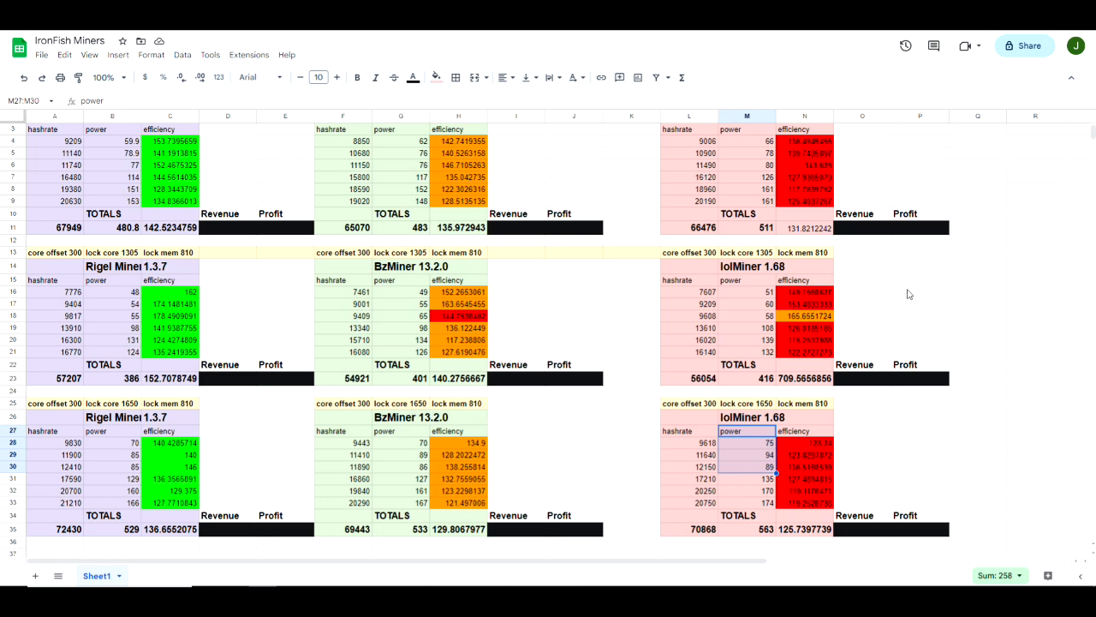
pyautogui.moveTo(593, 318)
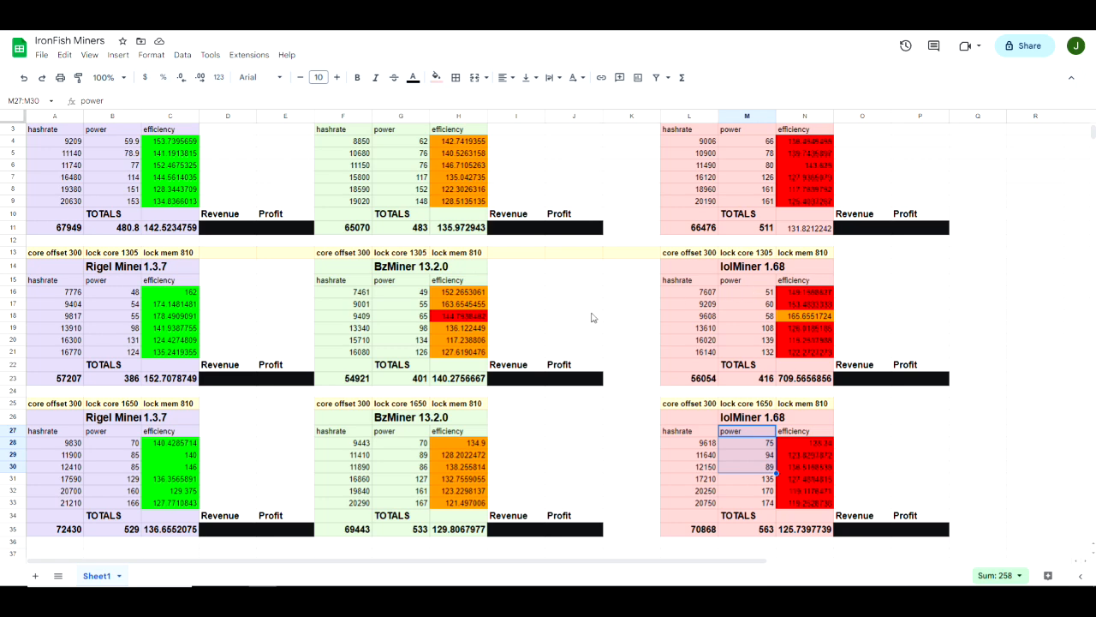
pyautogui.moveTo(618, 324)
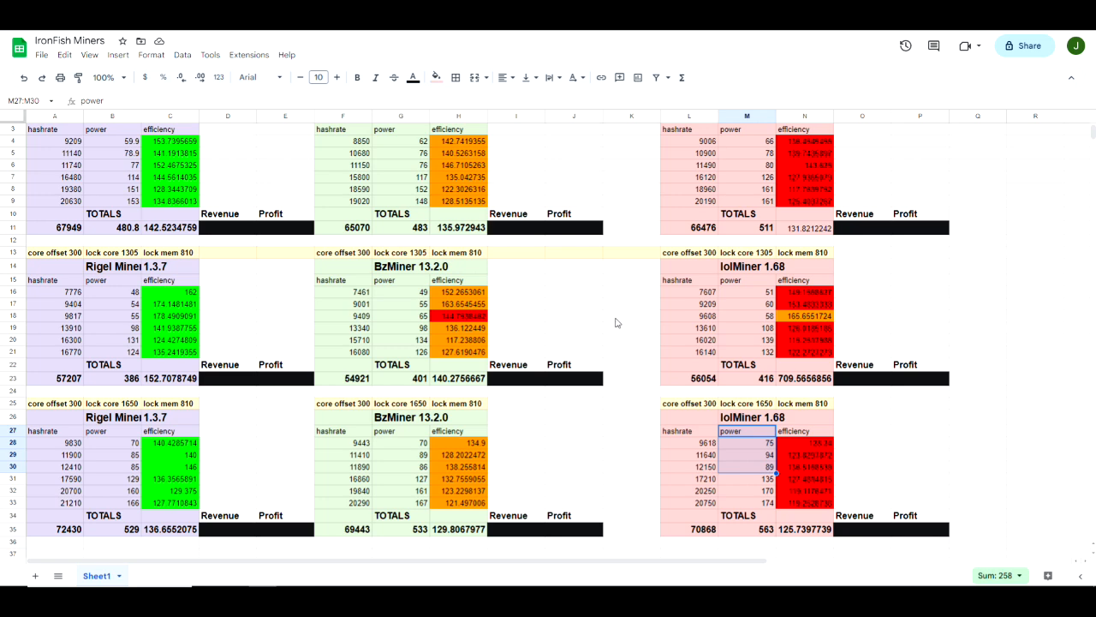
pyautogui.moveTo(621, 316)
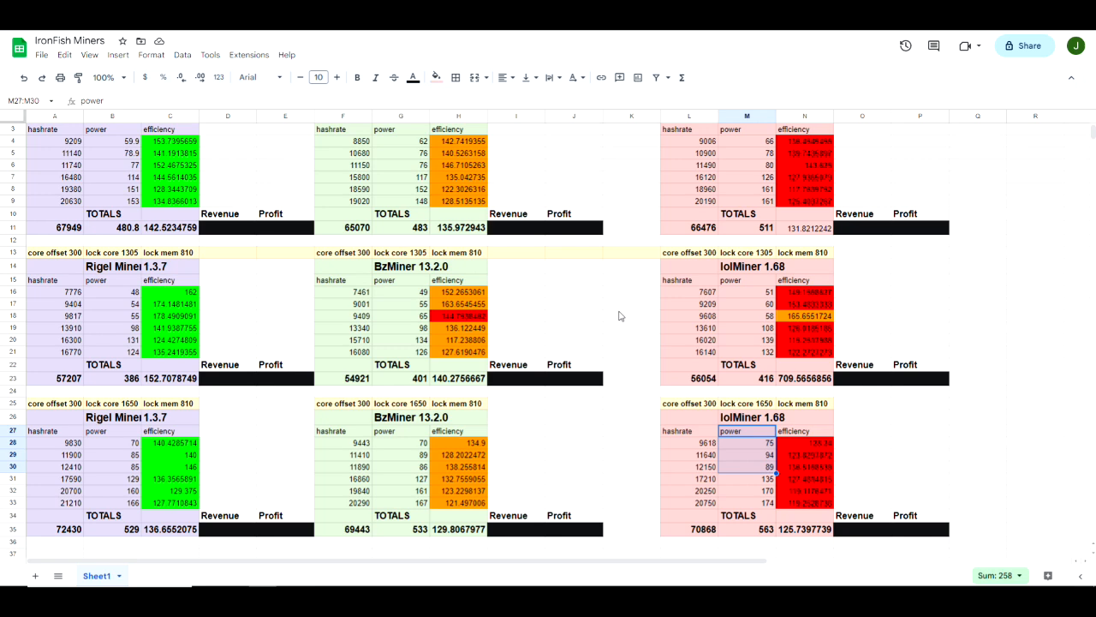
pyautogui.moveTo(634, 311)
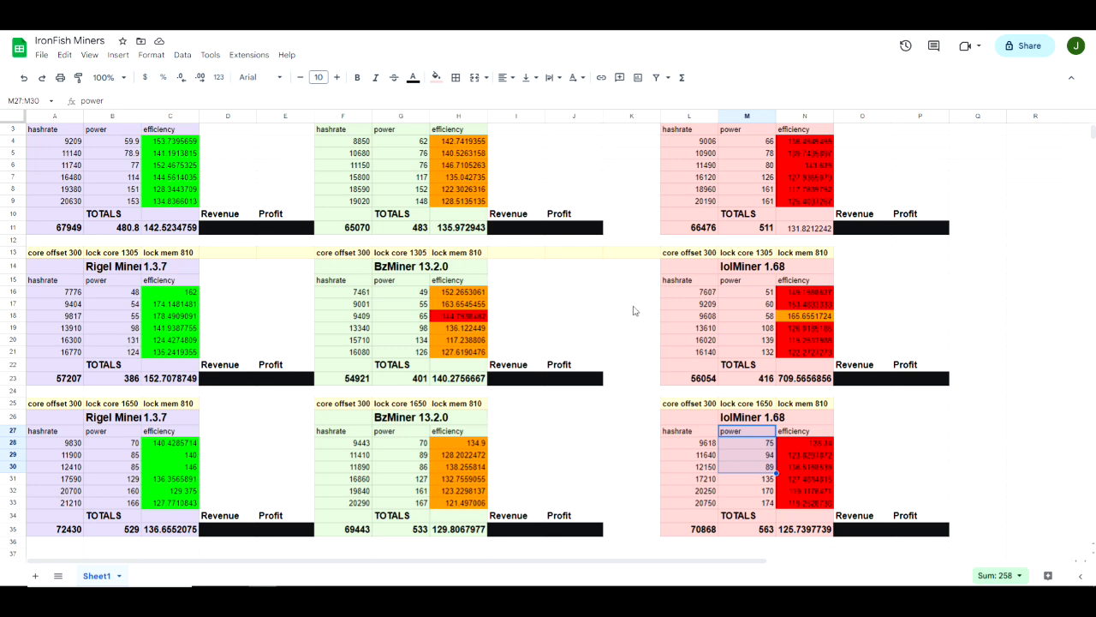
pyautogui.moveTo(631, 293)
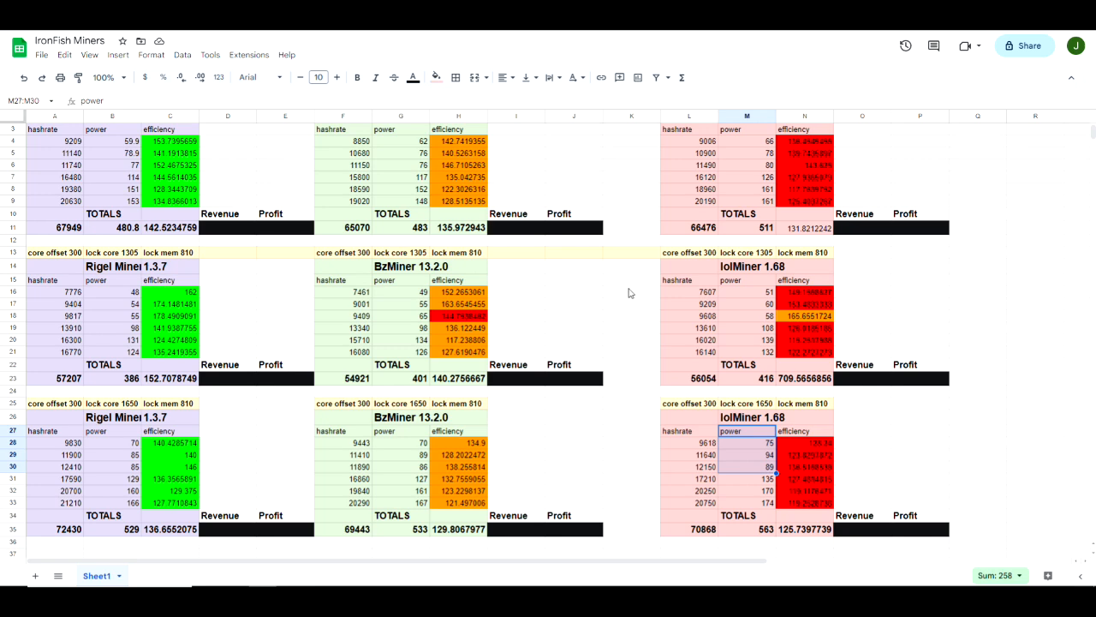
pyautogui.moveTo(607, 49)
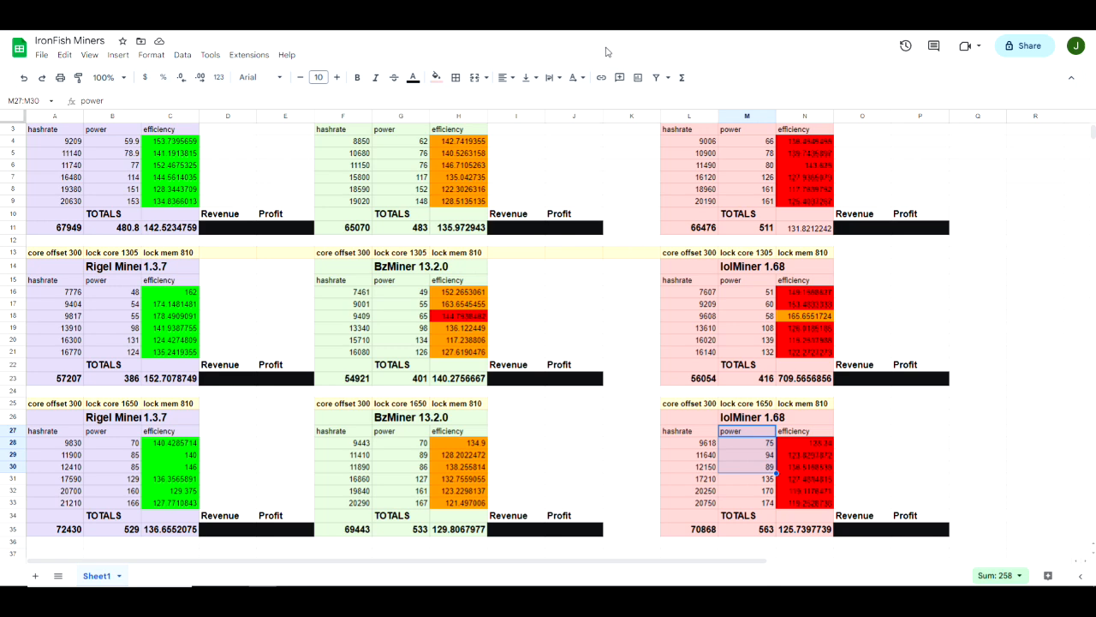